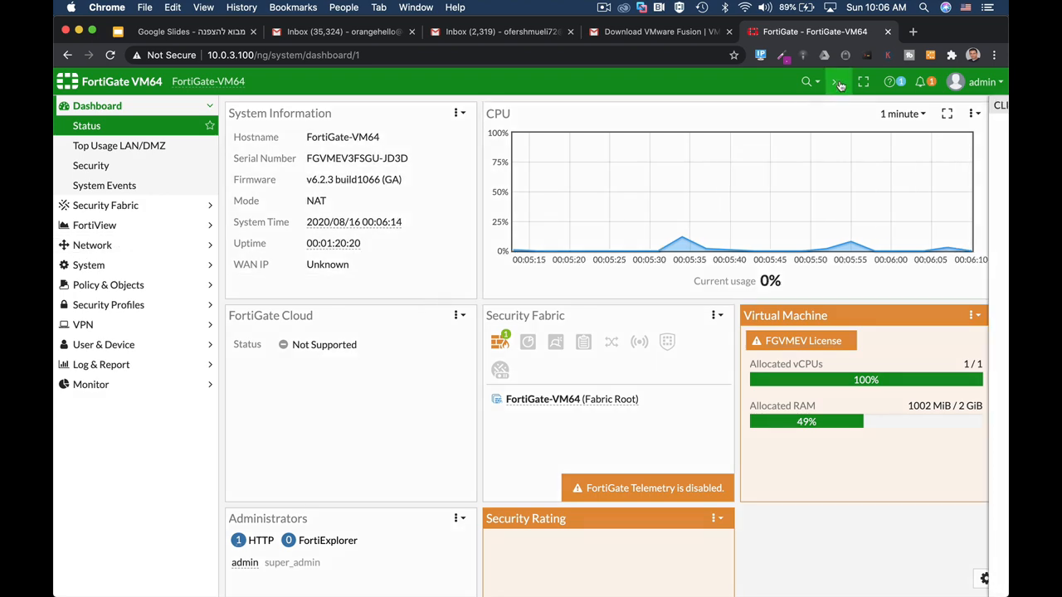
Look at the CLI console briefly, then bring up the admin account menu
{"action": "left_click", "coordinate": [837, 81]}
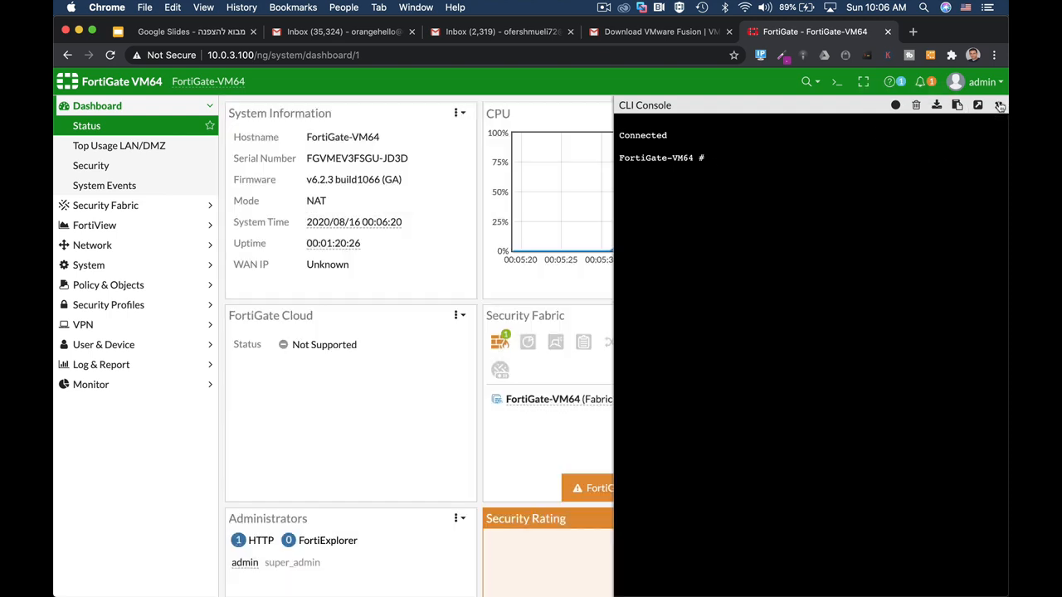
{"action": "left_click", "coordinate": [1001, 106]}
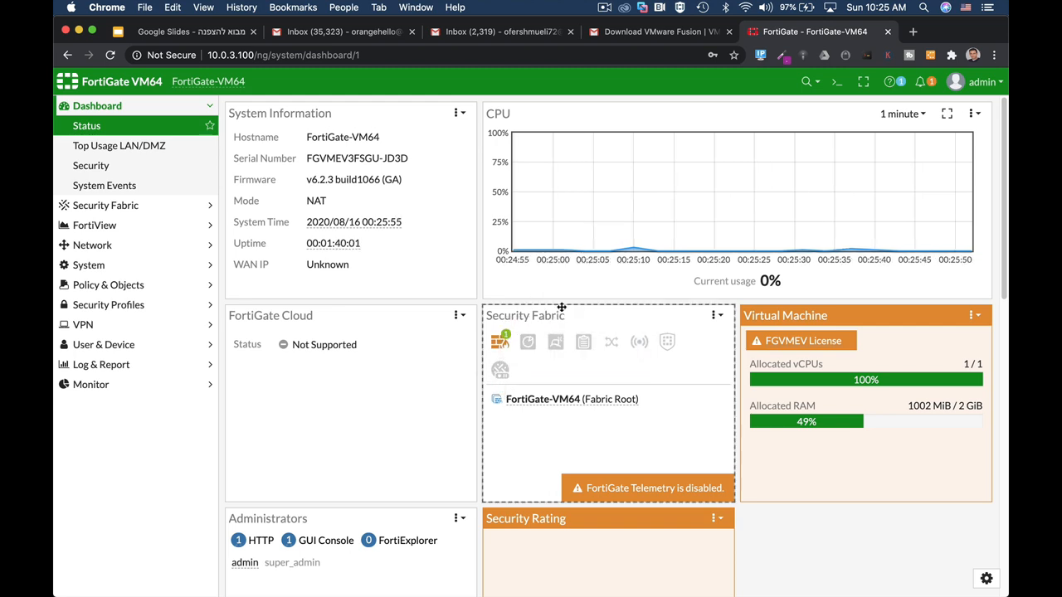
{"action": "left_click", "coordinate": [983, 81]}
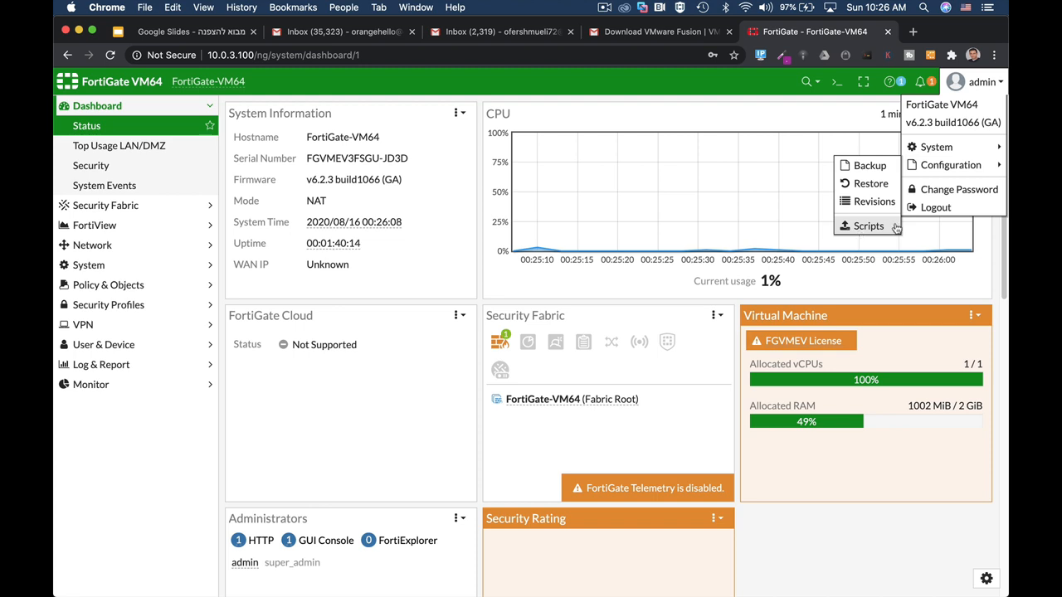
{"action": "mouse_move", "coordinate": [658, 251]}
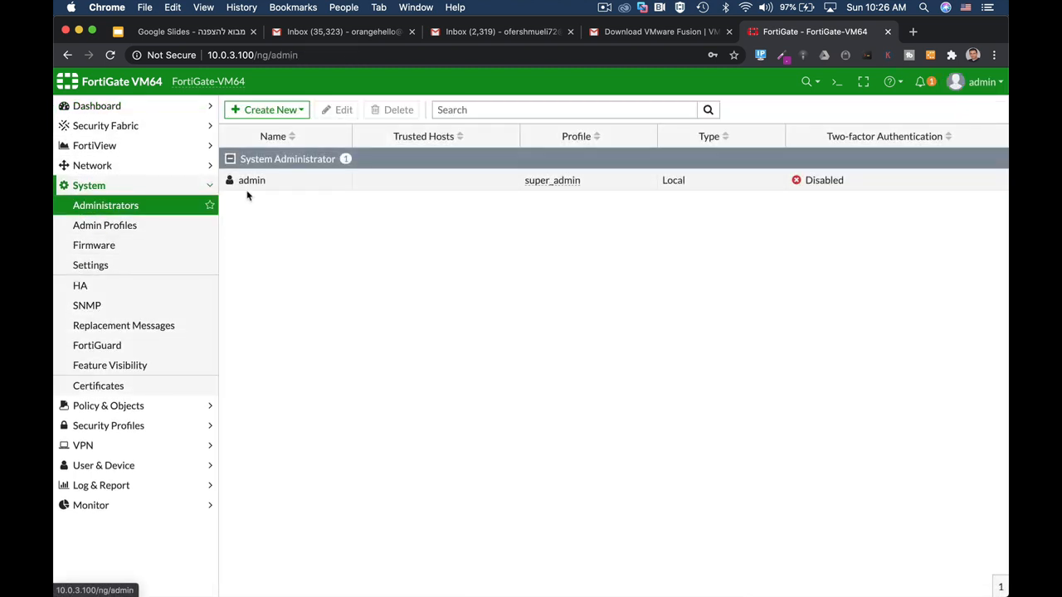
Edit the admin account with trusted-host login restriction on, then bring up the CLI console
{"action": "left_click", "coordinate": [252, 179]}
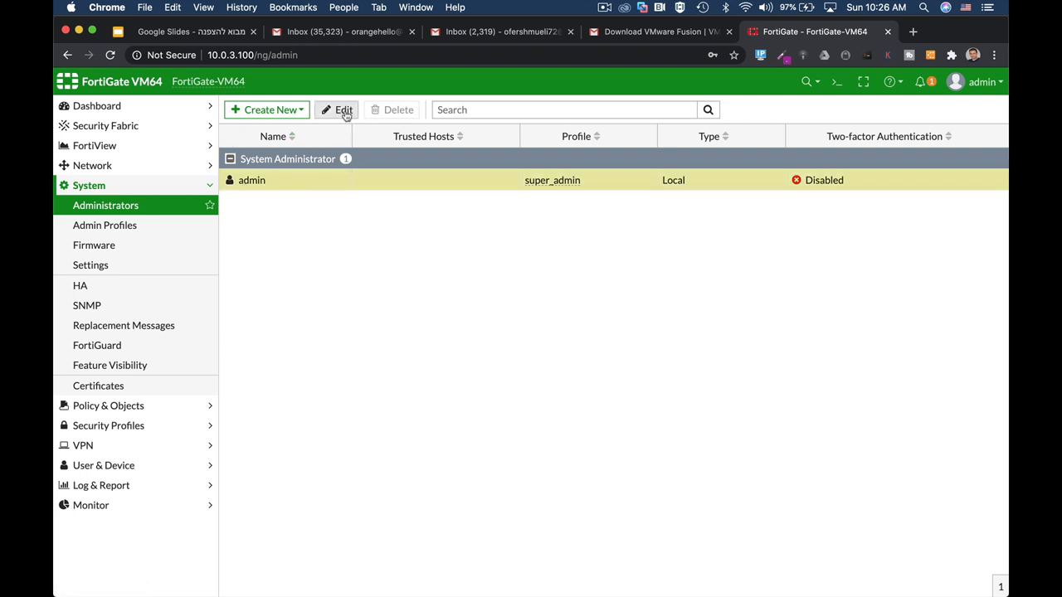
{"action": "left_click", "coordinate": [342, 110]}
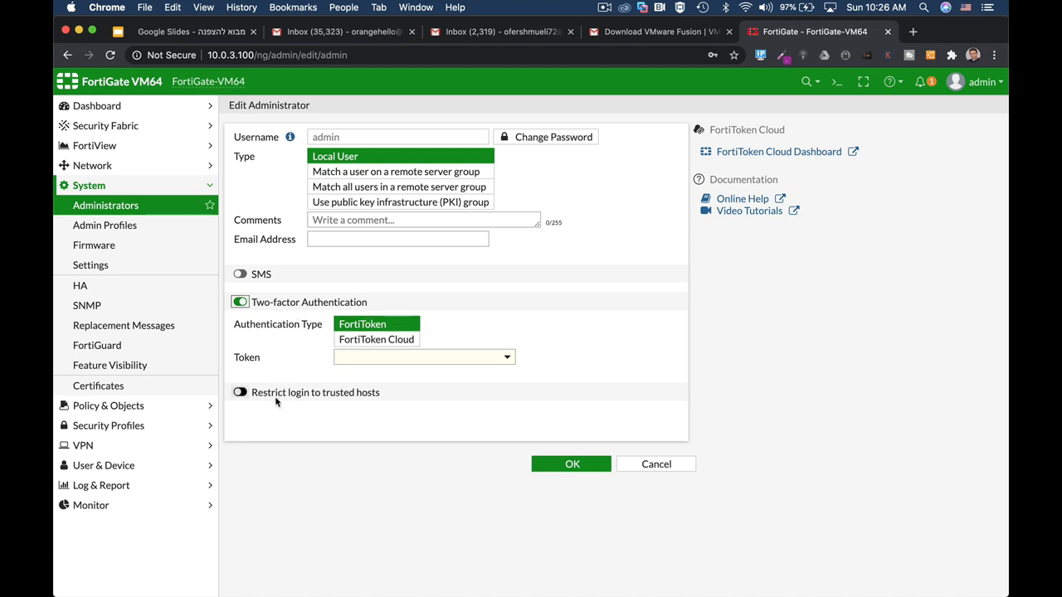
{"action": "left_click", "coordinate": [239, 392]}
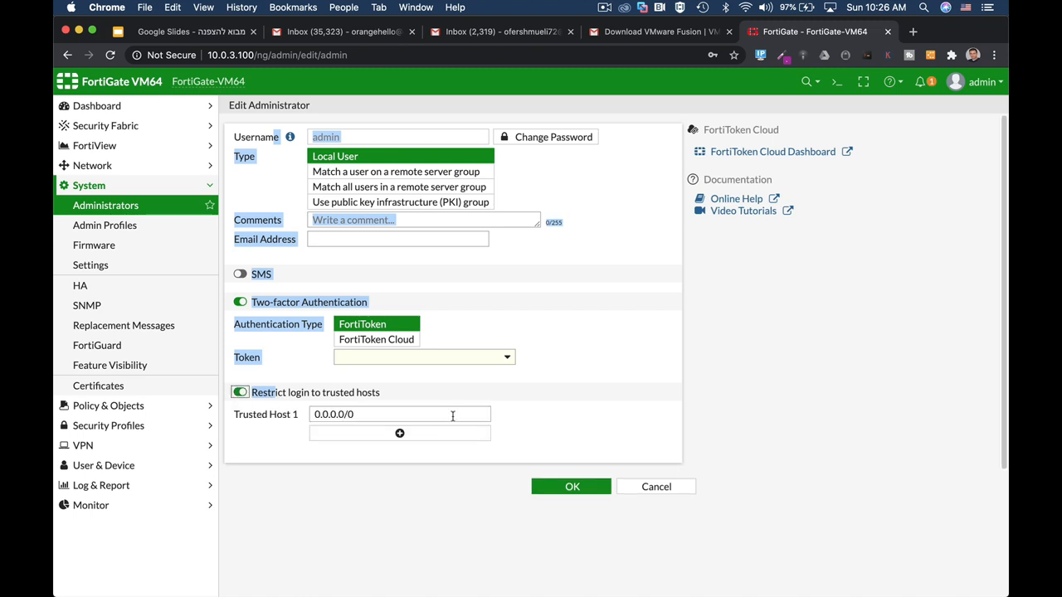
{"action": "mouse_move", "coordinate": [541, 403]}
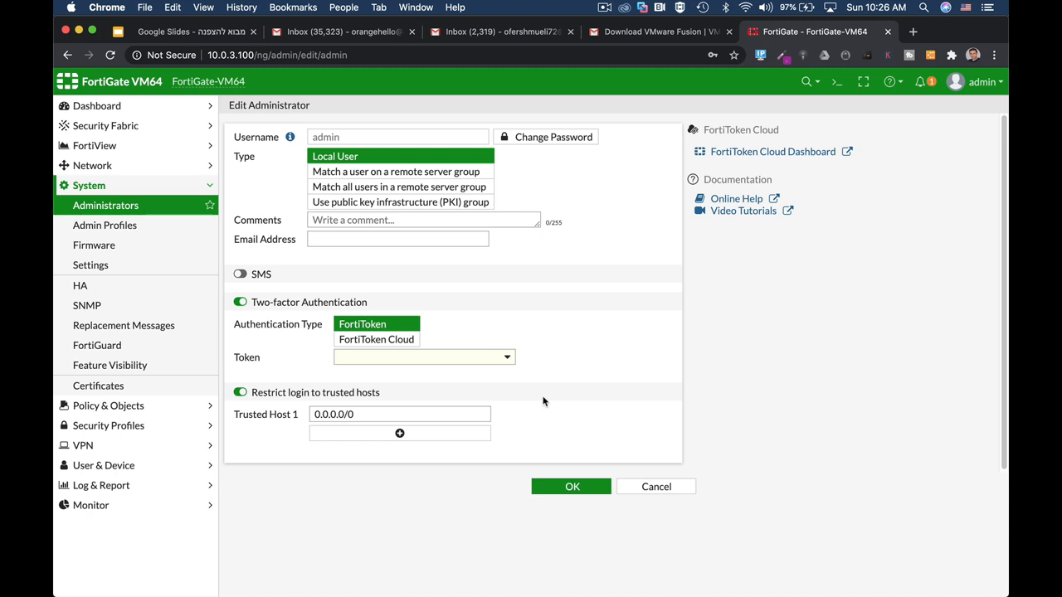
{"action": "mouse_move", "coordinate": [555, 508]}
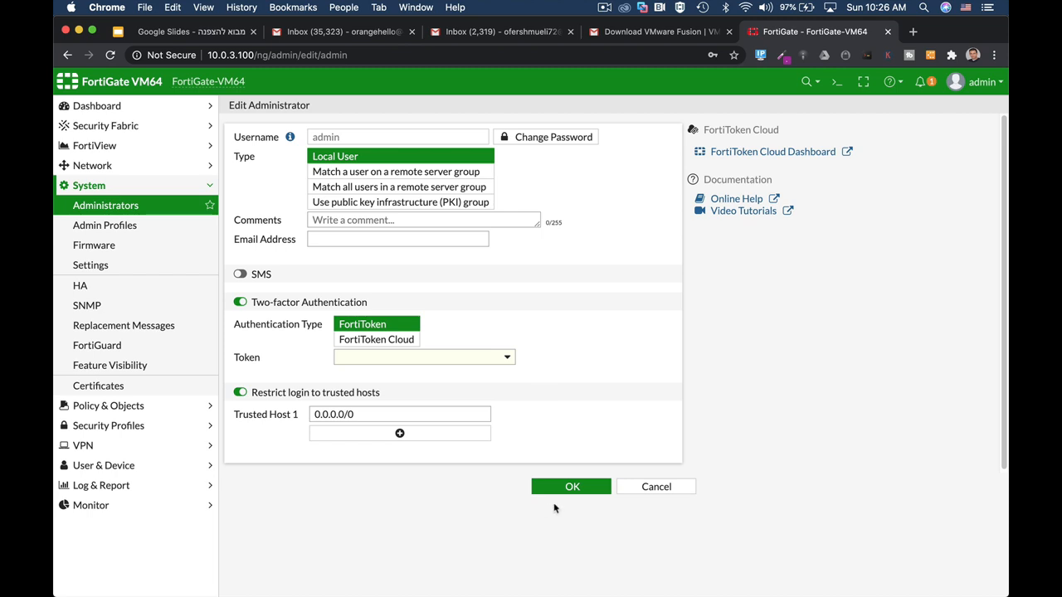
{"action": "mouse_move", "coordinate": [544, 385]}
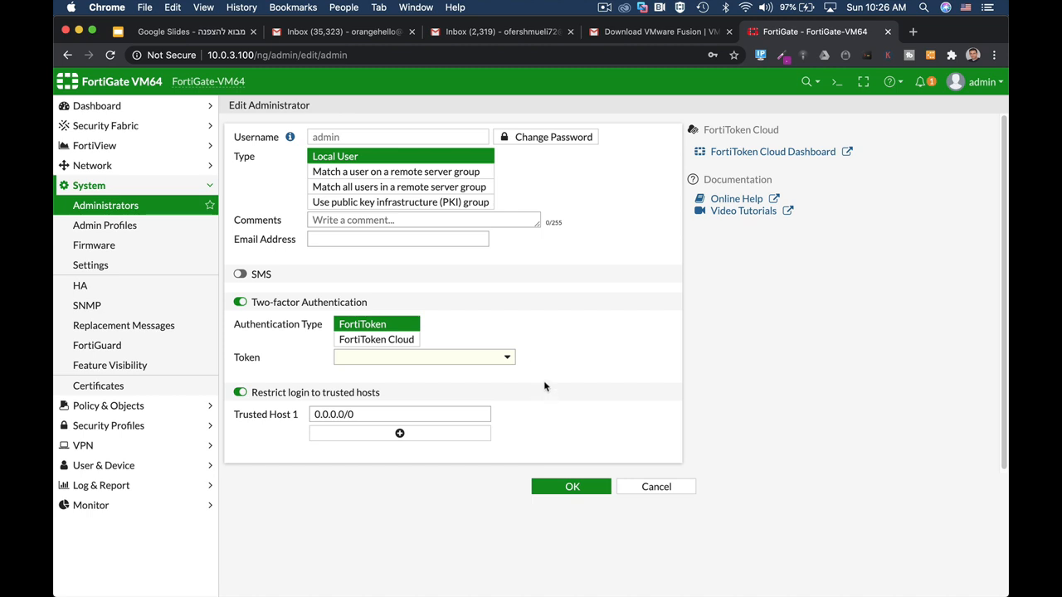
{"action": "left_click", "coordinate": [837, 81]}
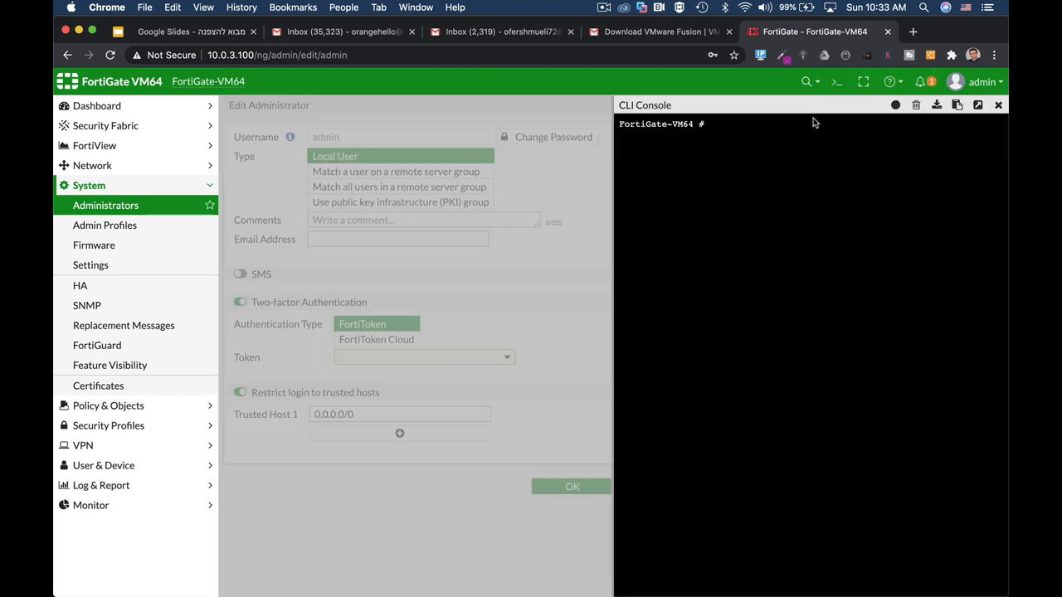
Run config system admin, edit admin and show in the CLI to view the admin's configuration
{"action": "type", "text": "config syFortiGate-VM64 # config system admin"}
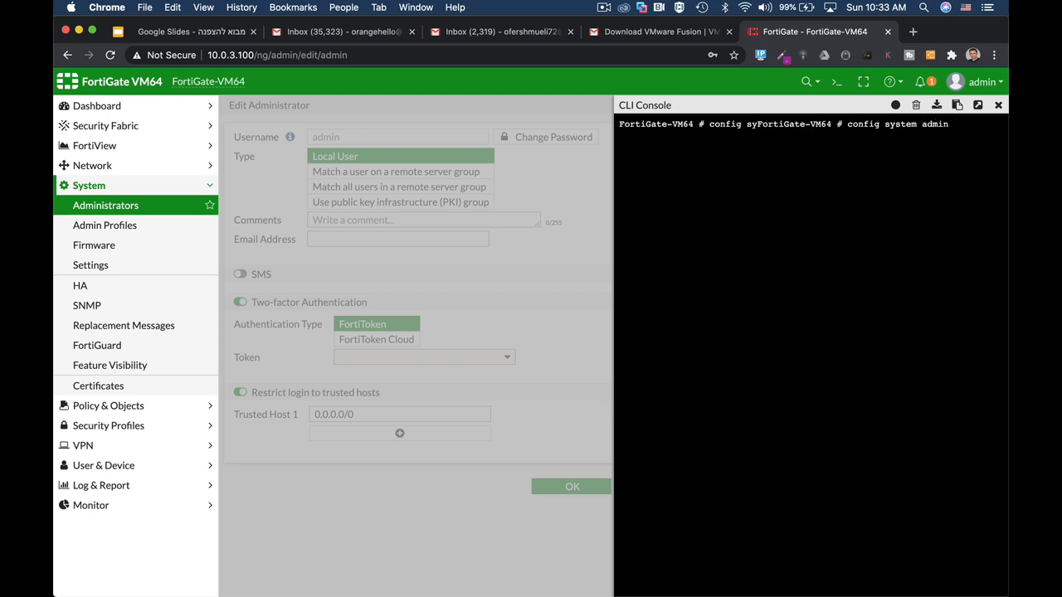
{"action": "type", "text": "edit admin"}
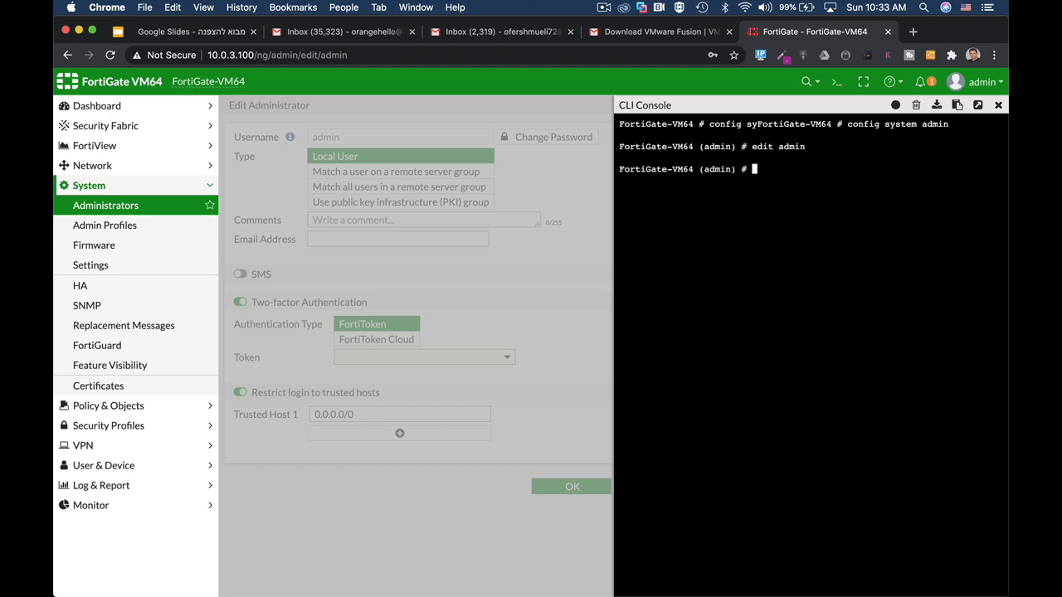
{"action": "type", "text": "sho"}
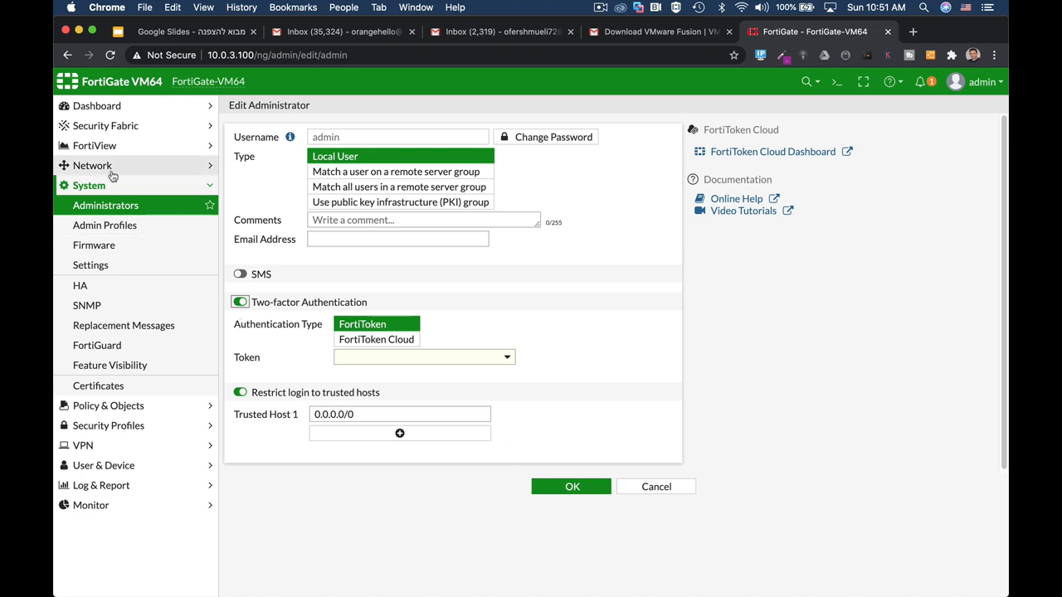
Show the network interfaces list under Network > Interfaces
{"action": "left_click", "coordinate": [95, 186]}
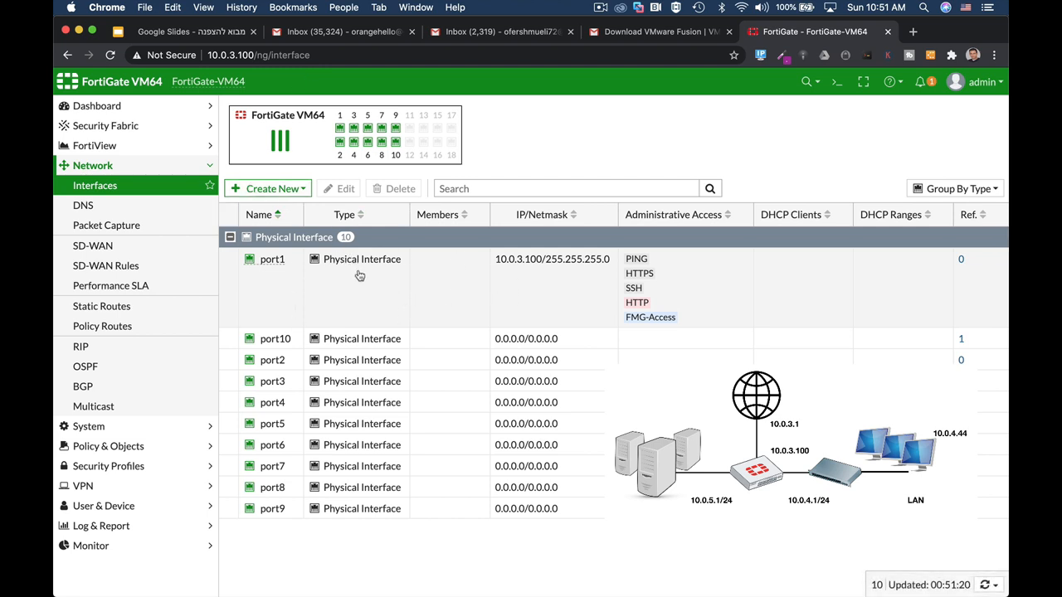
{"action": "mouse_move", "coordinate": [361, 275]}
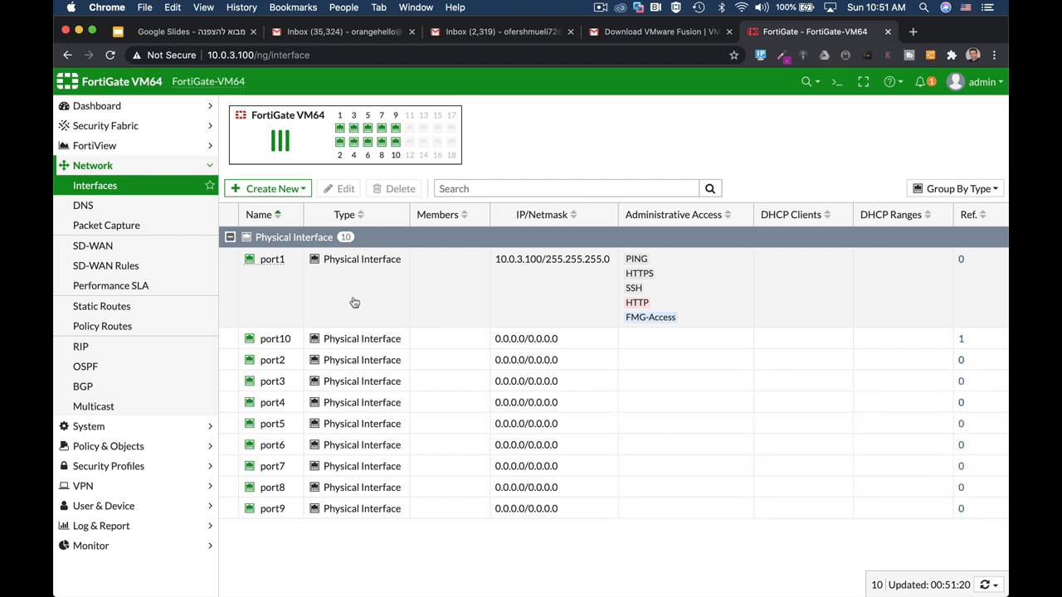
{"action": "mouse_move", "coordinate": [348, 322]}
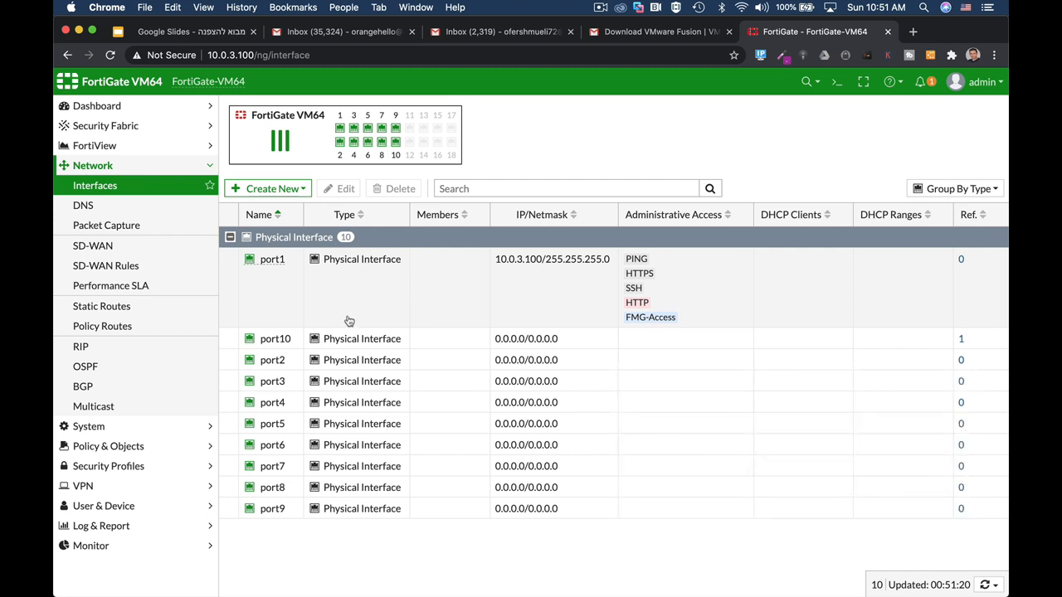
Edit port10 with alias LAN, role LAN and address 10.0.4.1/24
{"action": "left_click", "coordinate": [276, 339]}
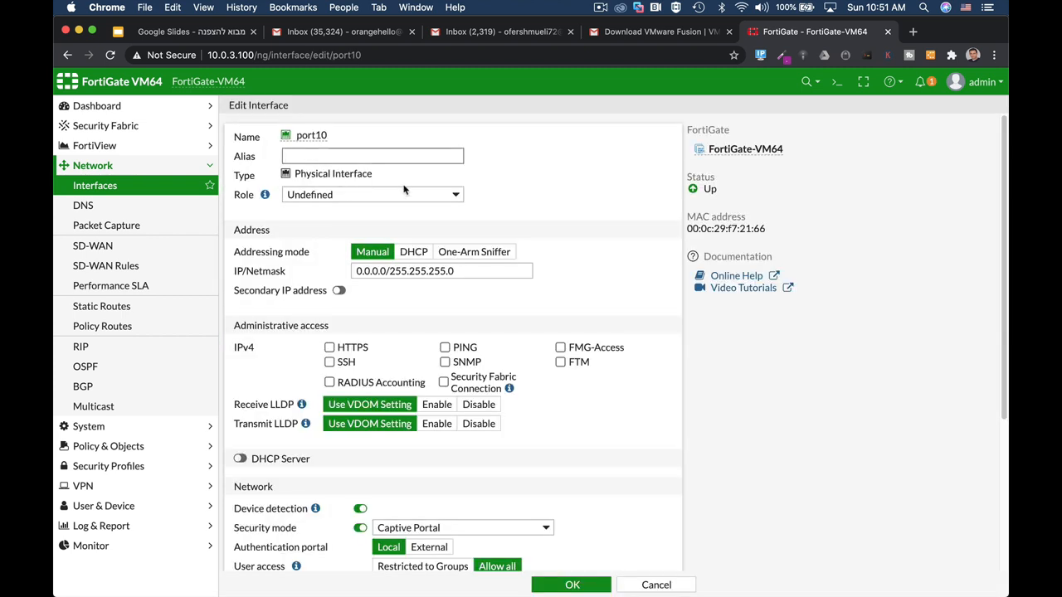
{"action": "type", "text": "LAN"}
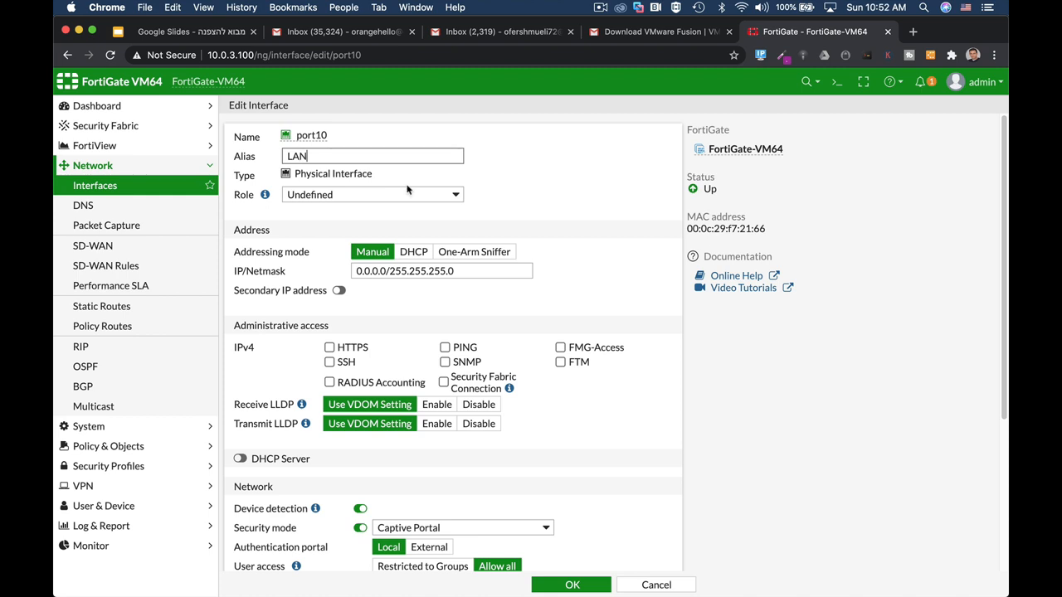
{"action": "left_click", "coordinate": [372, 194]}
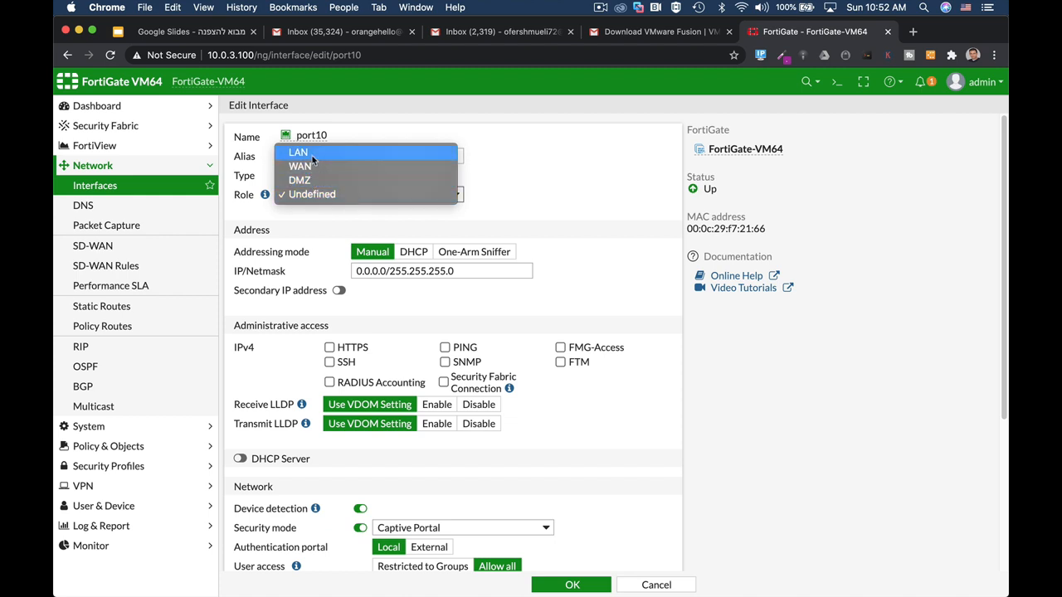
{"action": "left_click", "coordinate": [297, 152]}
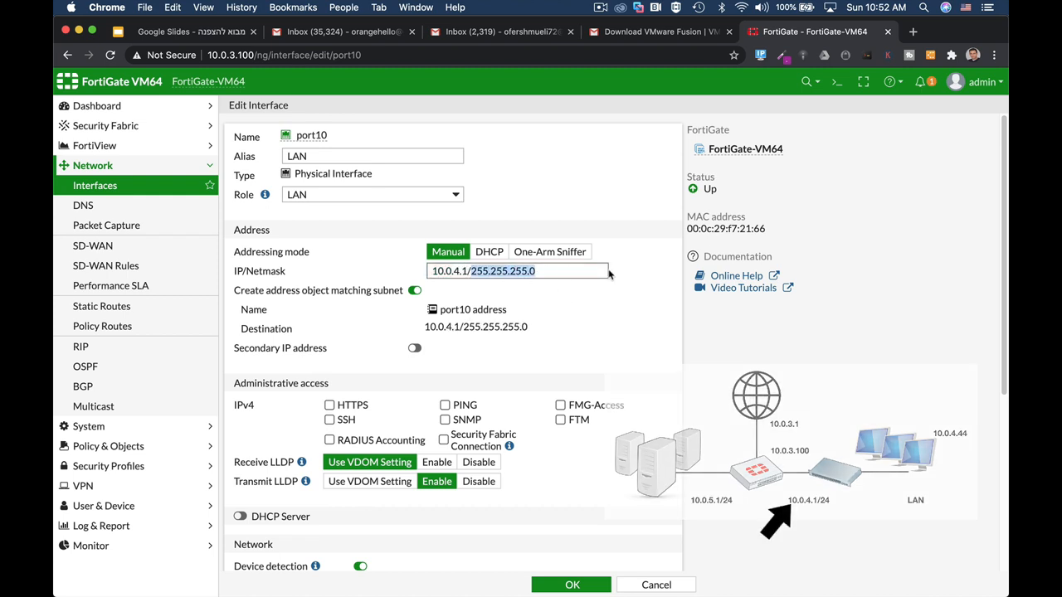
{"action": "scroll", "scroll_direction": "down", "scroll_amount": 3}
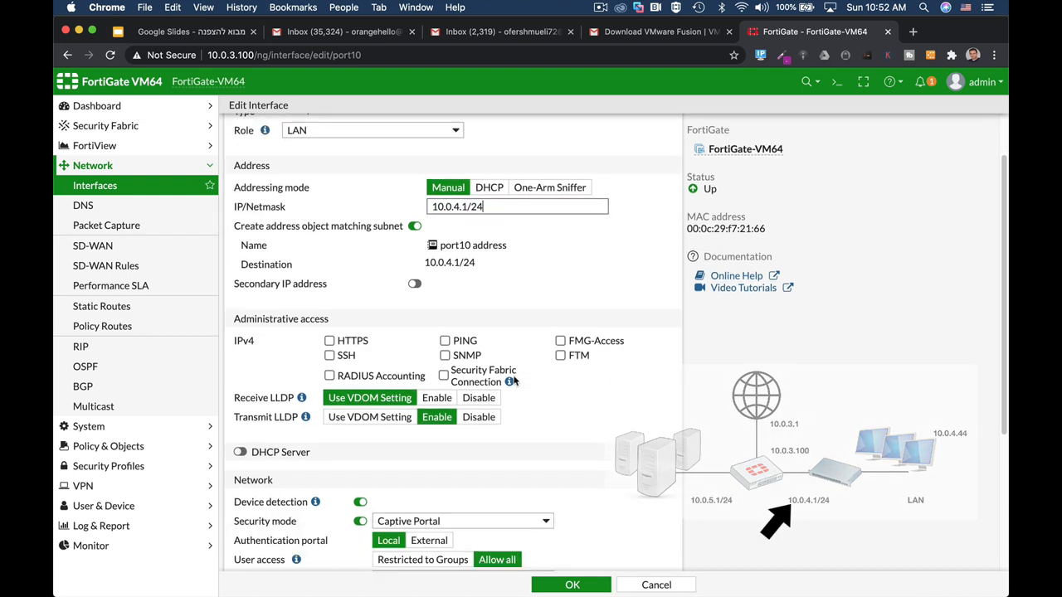
{"action": "scroll", "scroll_direction": "down", "scroll_amount": 3}
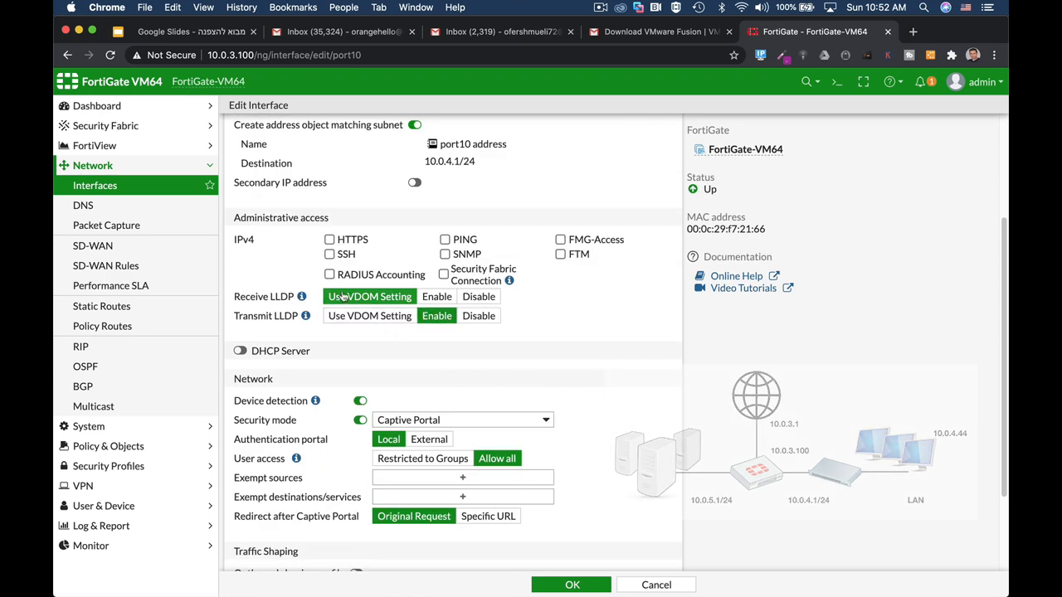
Allow HTTPS and PING access on port10 and enable its DHCP server for 10.0.4.2-10.0.4.52
{"action": "left_click", "coordinate": [369, 296]}
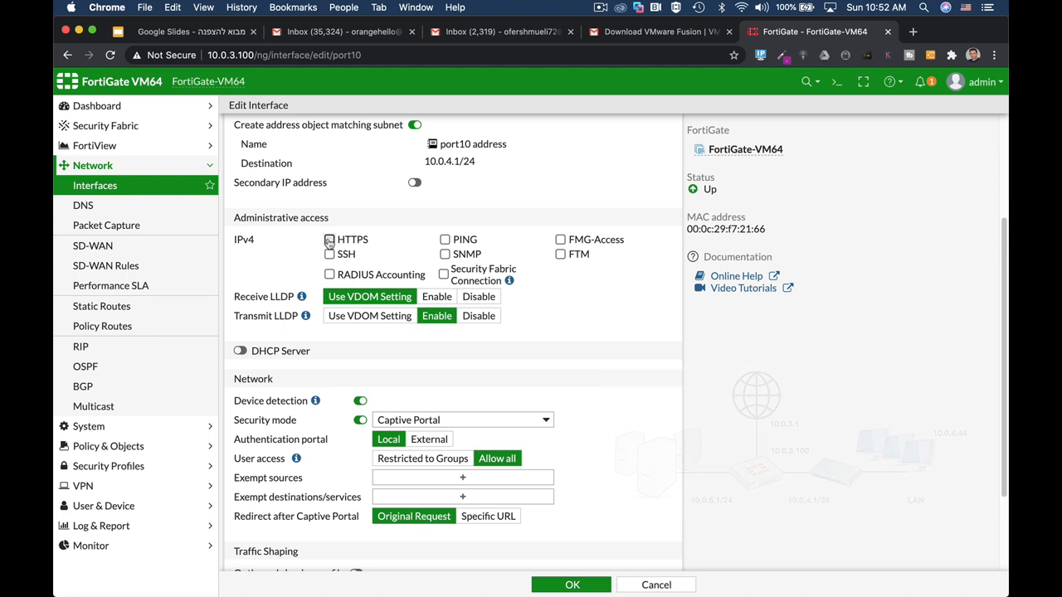
{"action": "left_click", "coordinate": [328, 239]}
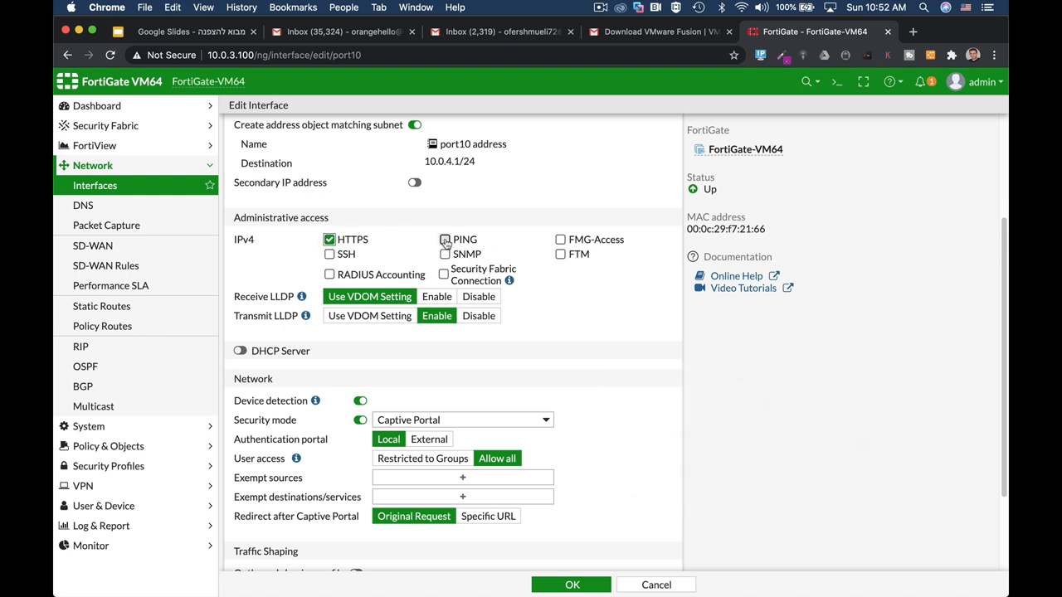
{"action": "left_click", "coordinate": [445, 239]}
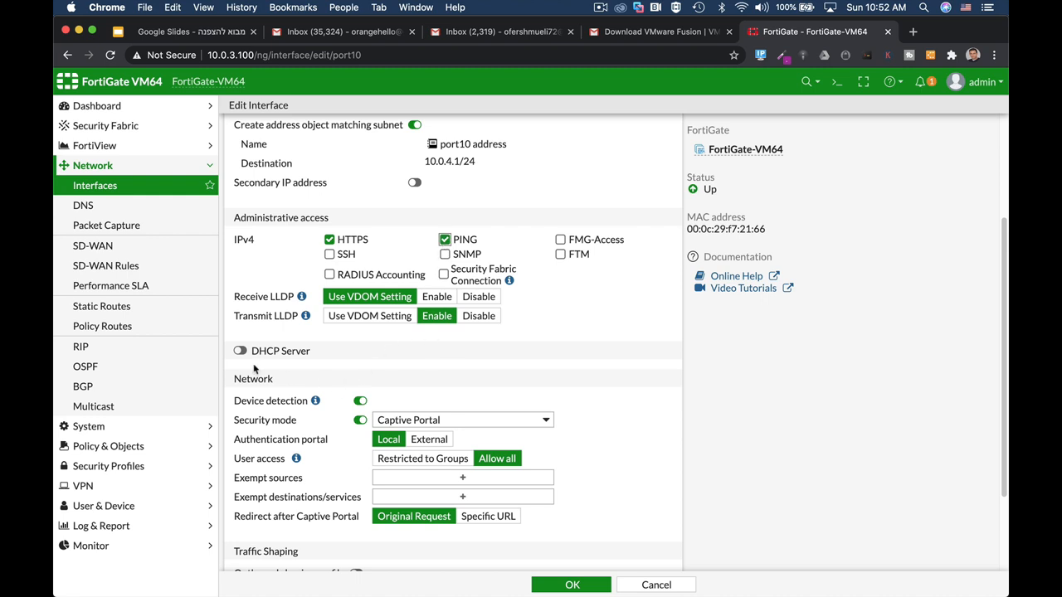
{"action": "left_click", "coordinate": [239, 350]}
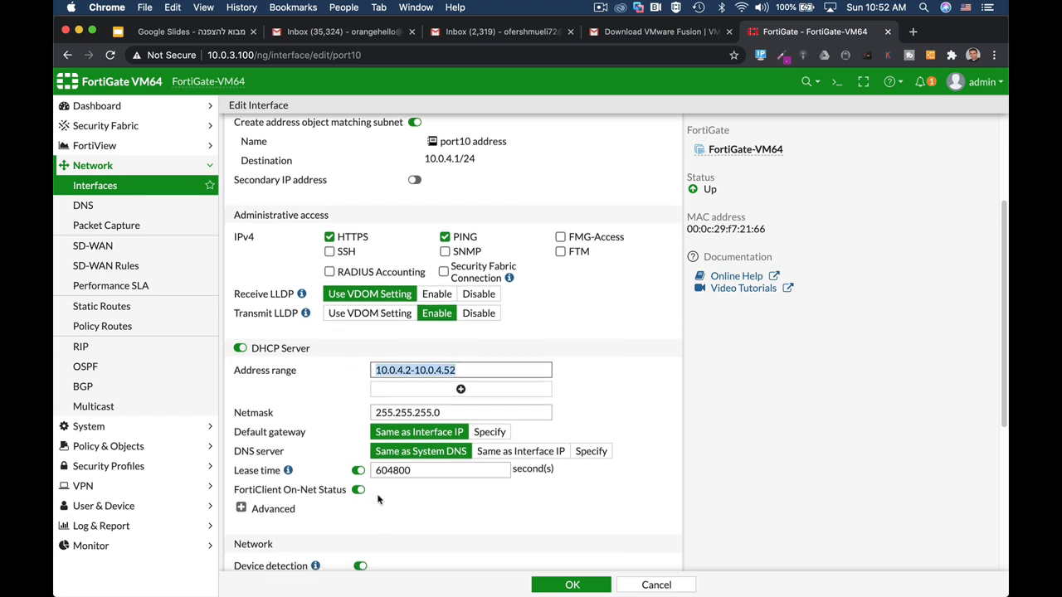
{"action": "scroll", "scroll_direction": "down", "scroll_amount": 3}
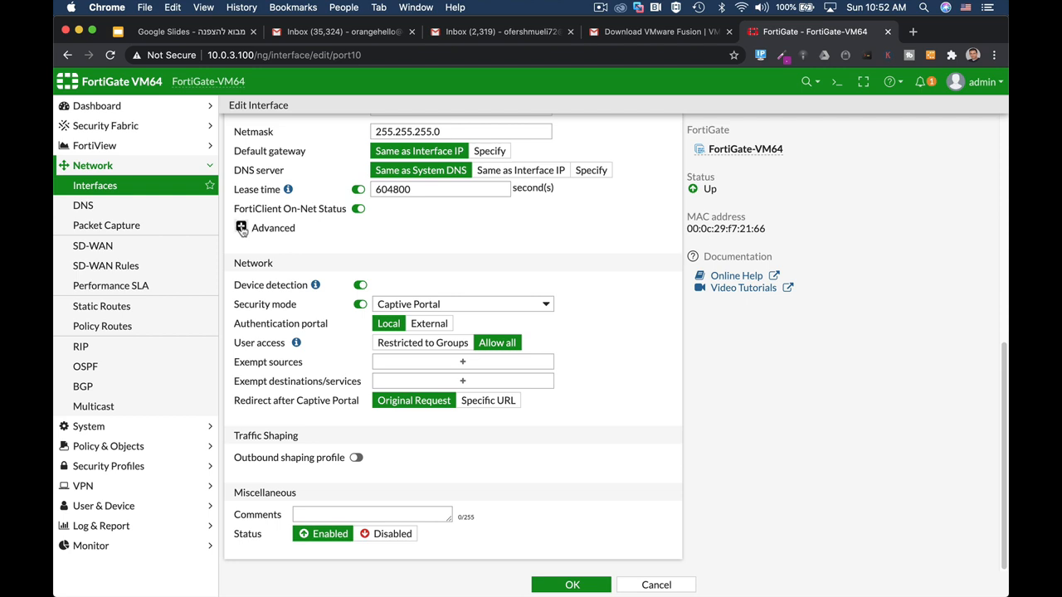
{"action": "left_click", "coordinate": [243, 227]}
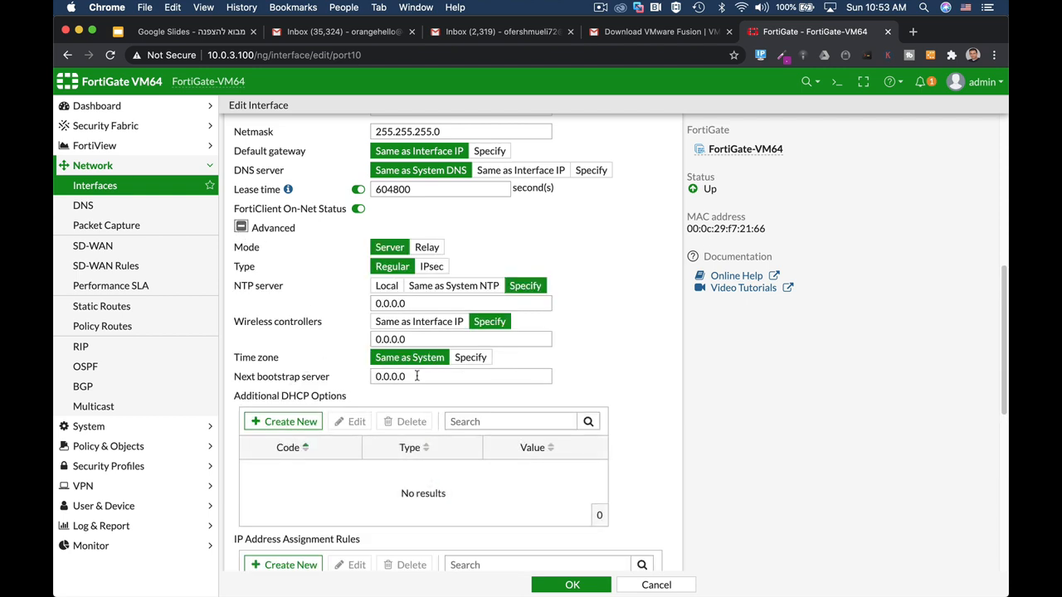
{"action": "scroll", "scroll_direction": "down", "scroll_amount": 3}
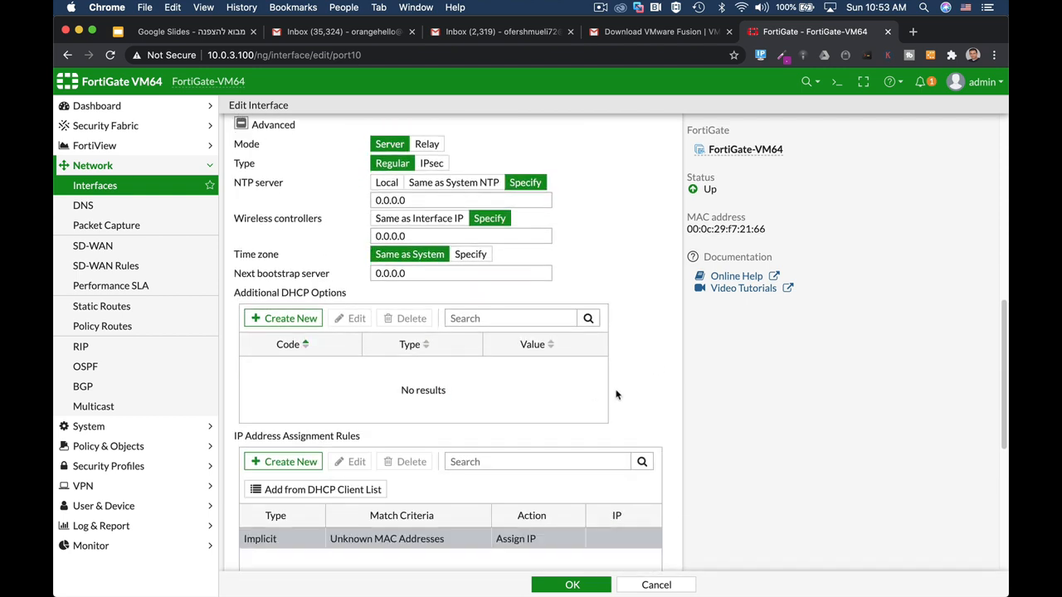
{"action": "left_click", "coordinate": [282, 461]}
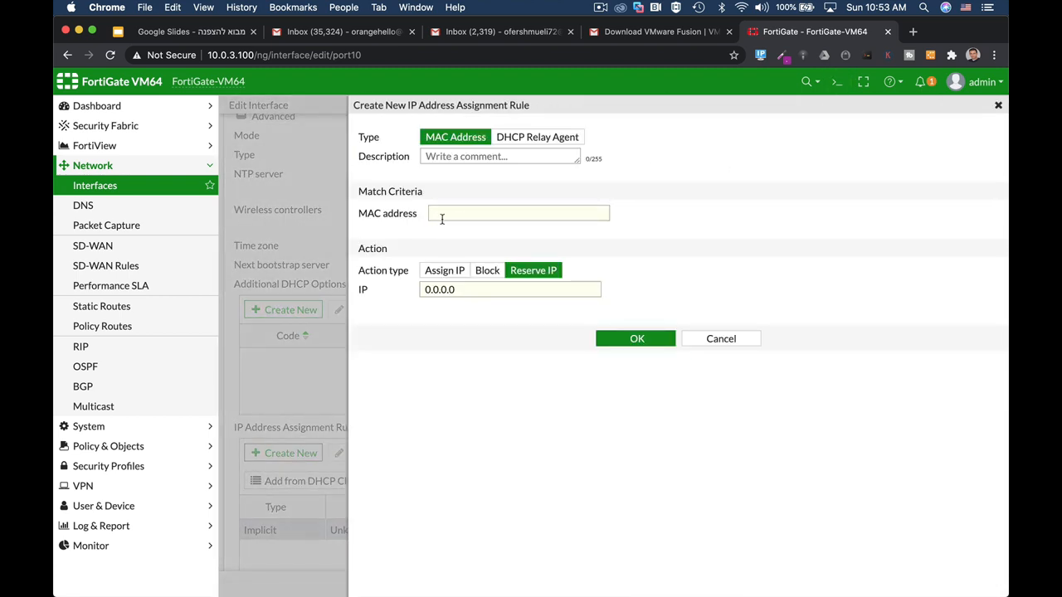
{"action": "mouse_move", "coordinate": [424, 222]}
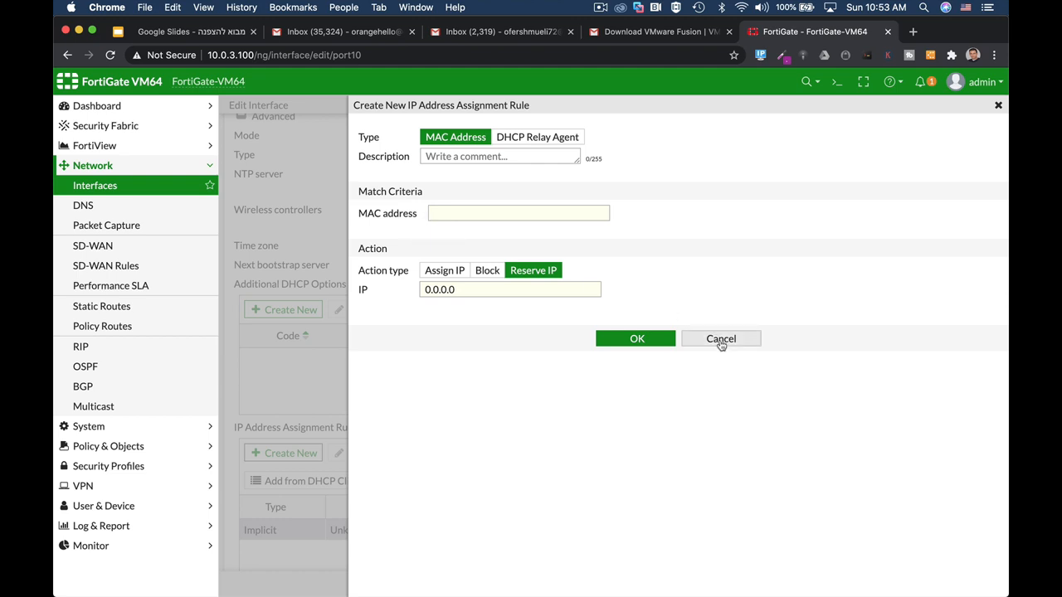
{"action": "left_click", "coordinate": [720, 339]}
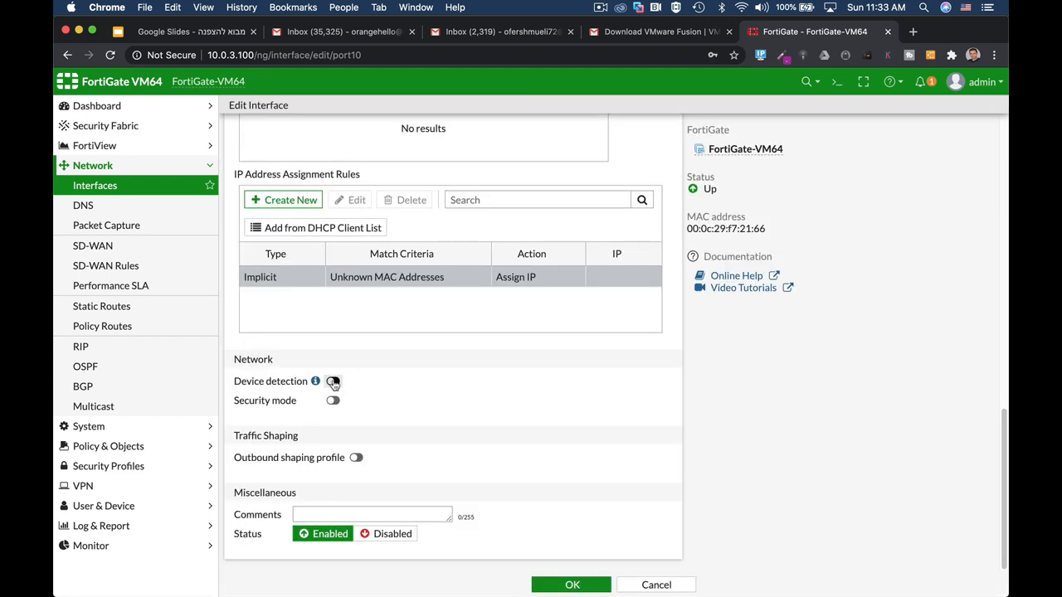
Enable device detection on LAN, leave security mode off, save, and begin editing port2
{"action": "left_click", "coordinate": [332, 380]}
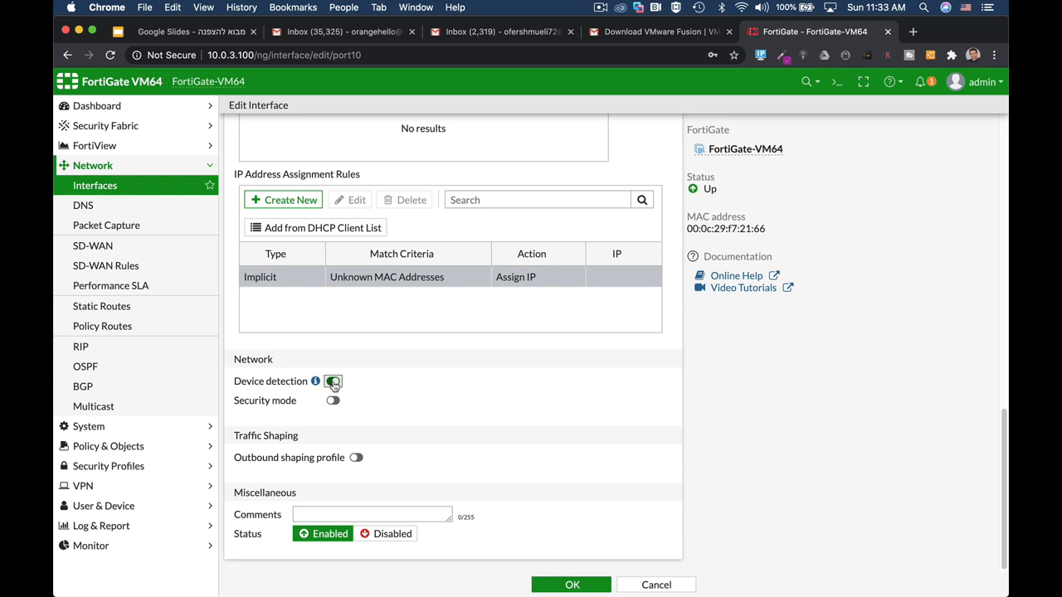
{"action": "left_click", "coordinate": [332, 380]}
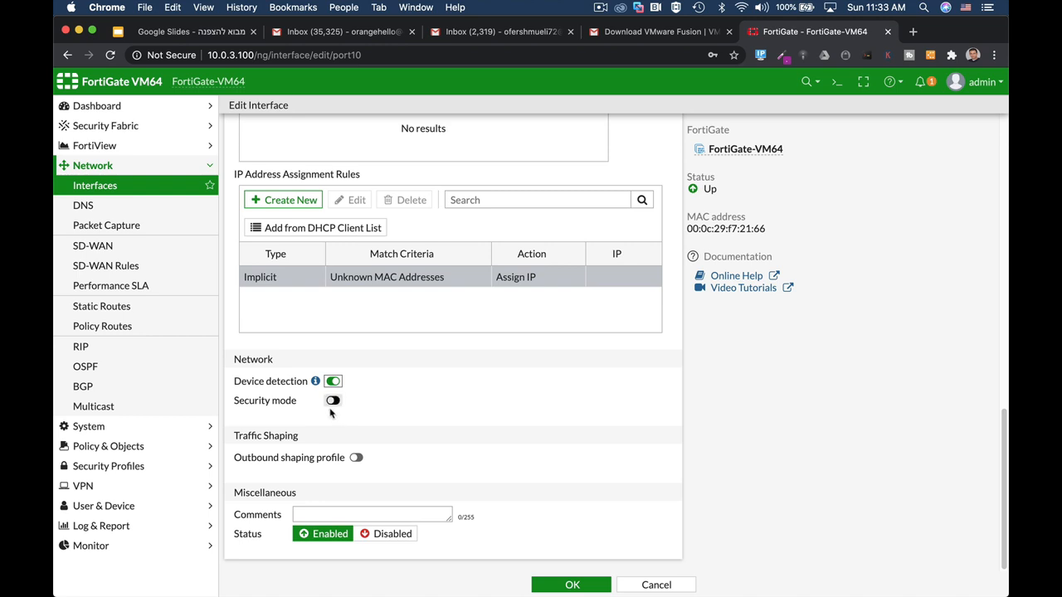
{"action": "left_click", "coordinate": [331, 400]}
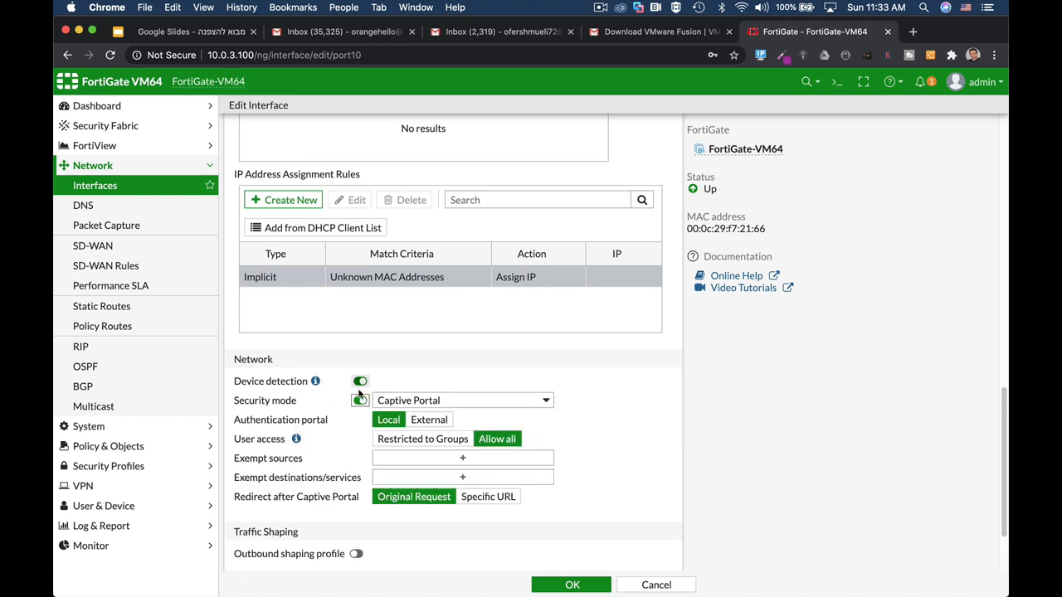
{"action": "left_click", "coordinate": [360, 400]}
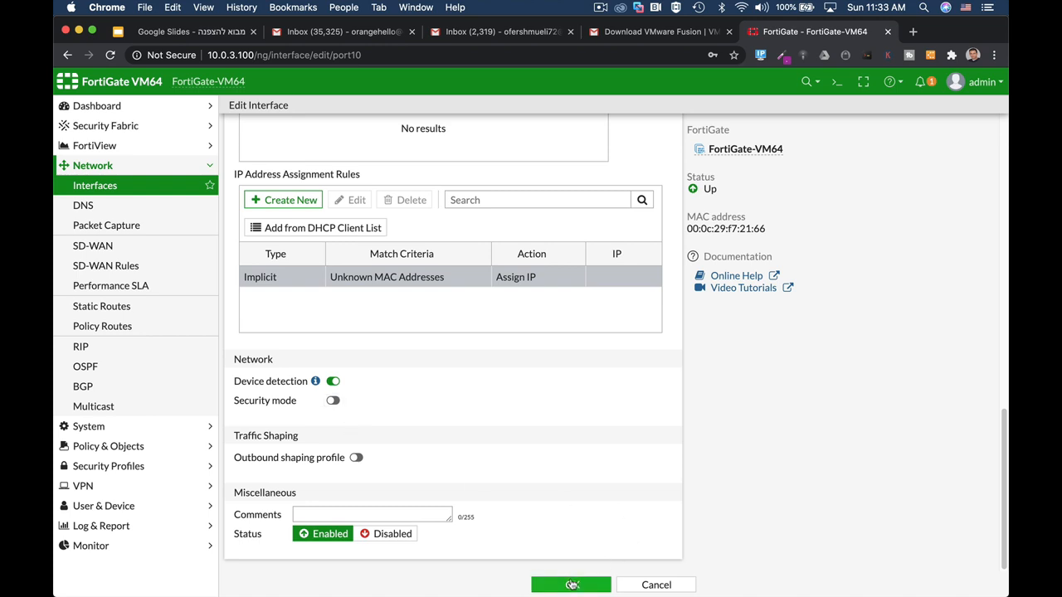
{"action": "left_click", "coordinate": [570, 584]}
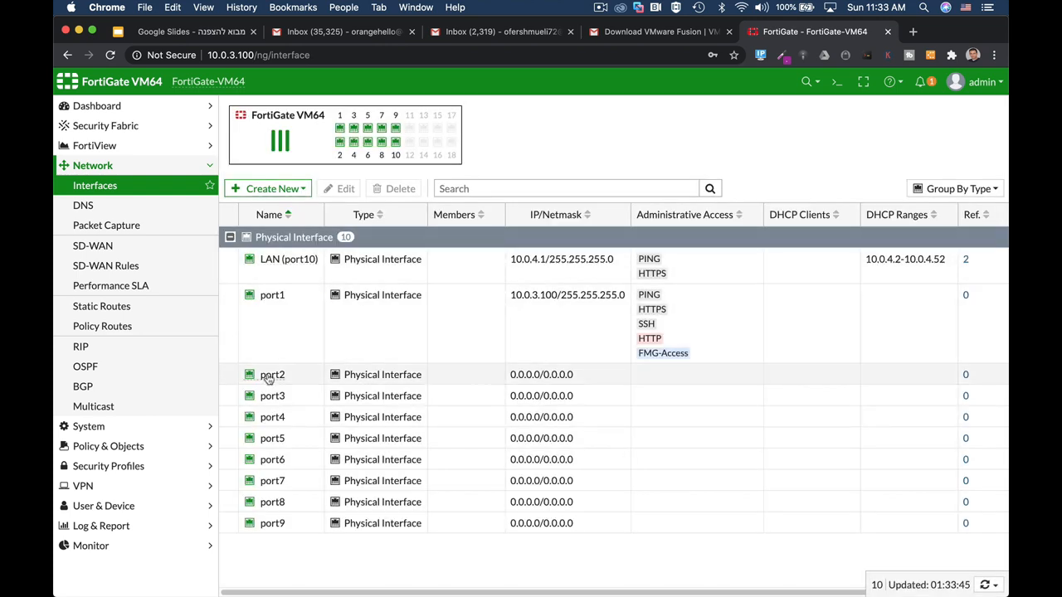
{"action": "left_click", "coordinate": [273, 375]}
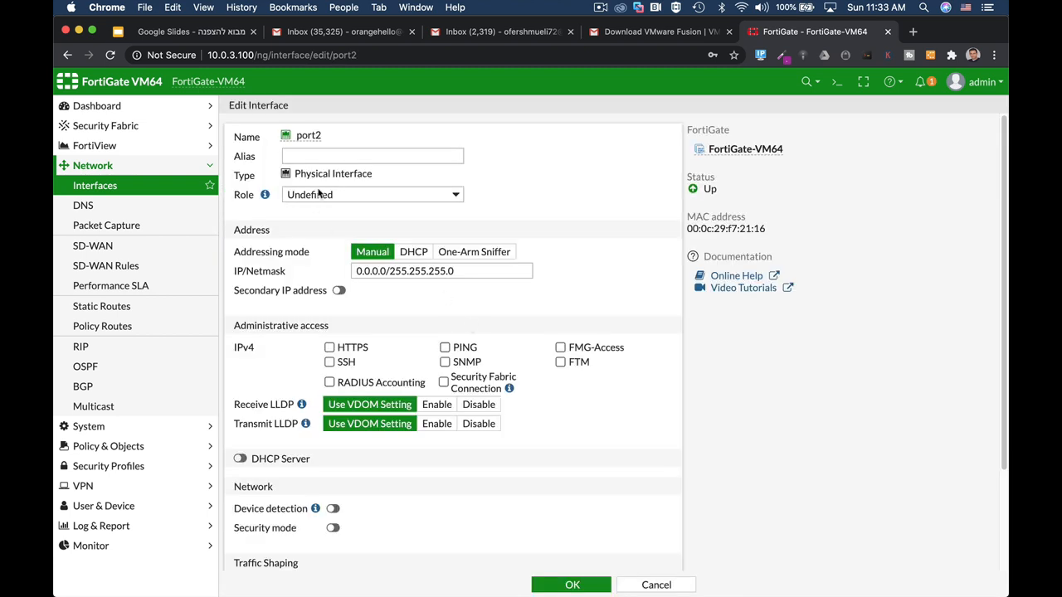
Save port2 as DMZ with role DMZ, address 10.0.5.1/24 and HTTPS management access
{"action": "type", "text": "DM"}
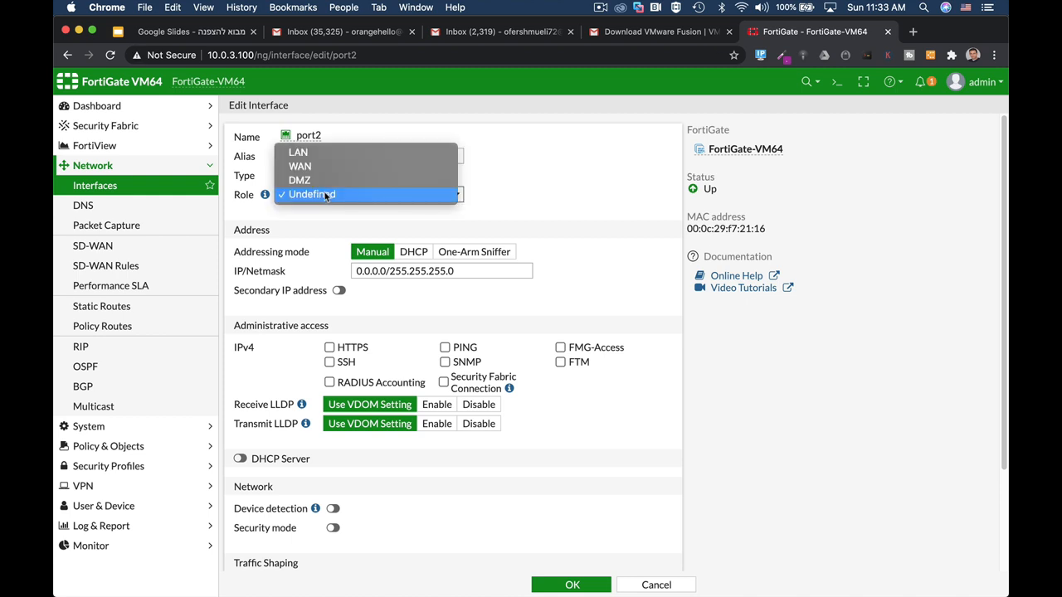
{"action": "left_click", "coordinate": [299, 179]}
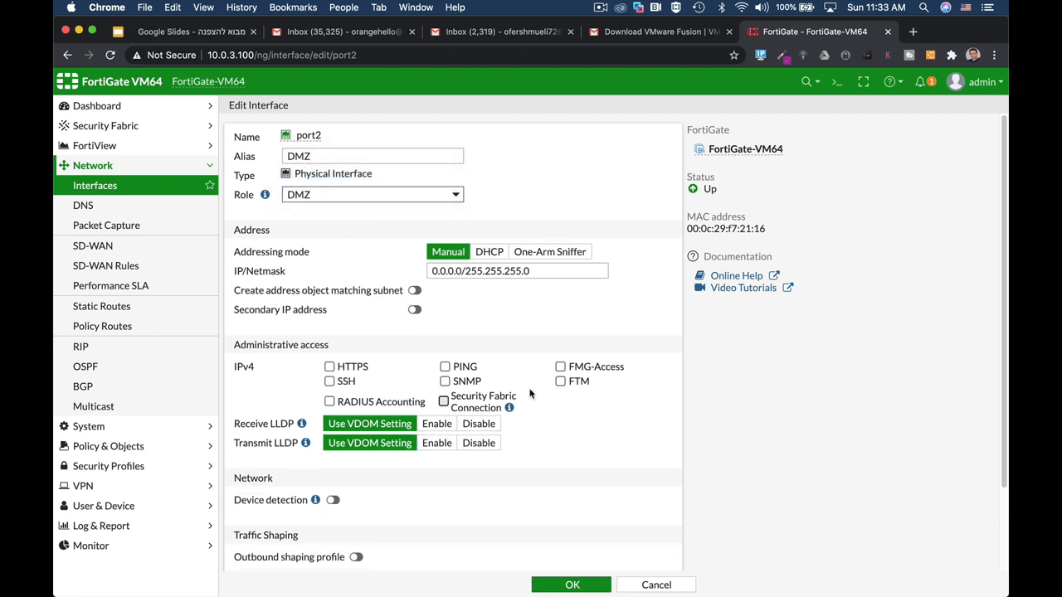
{"action": "scroll", "scroll_direction": "down", "scroll_amount": 3}
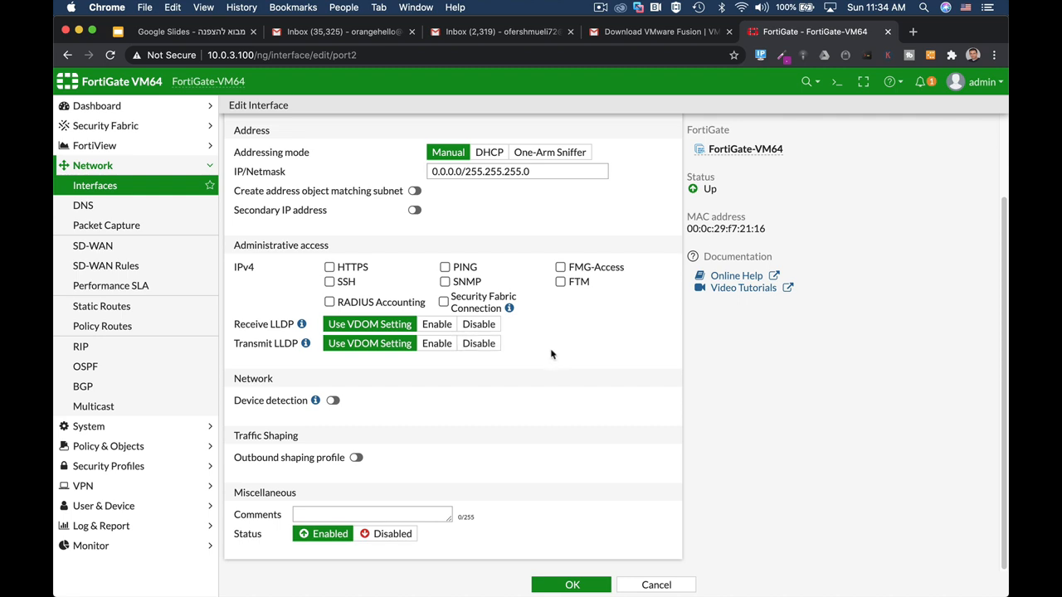
{"action": "mouse_move", "coordinate": [471, 195]}
{"action": "type", "text": "10.0.5.1/24"}
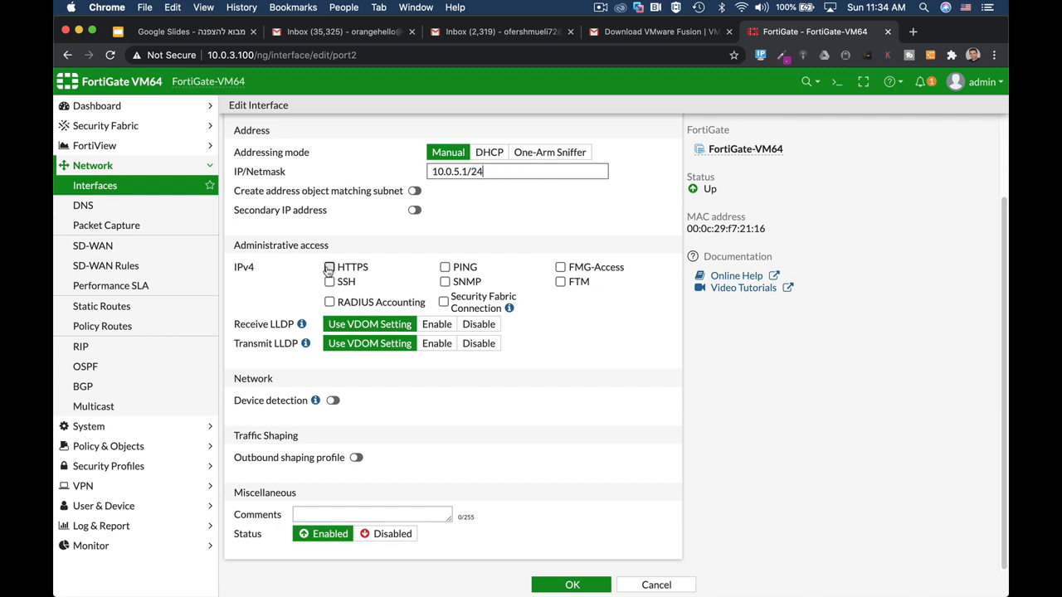
{"action": "left_click", "coordinate": [329, 266]}
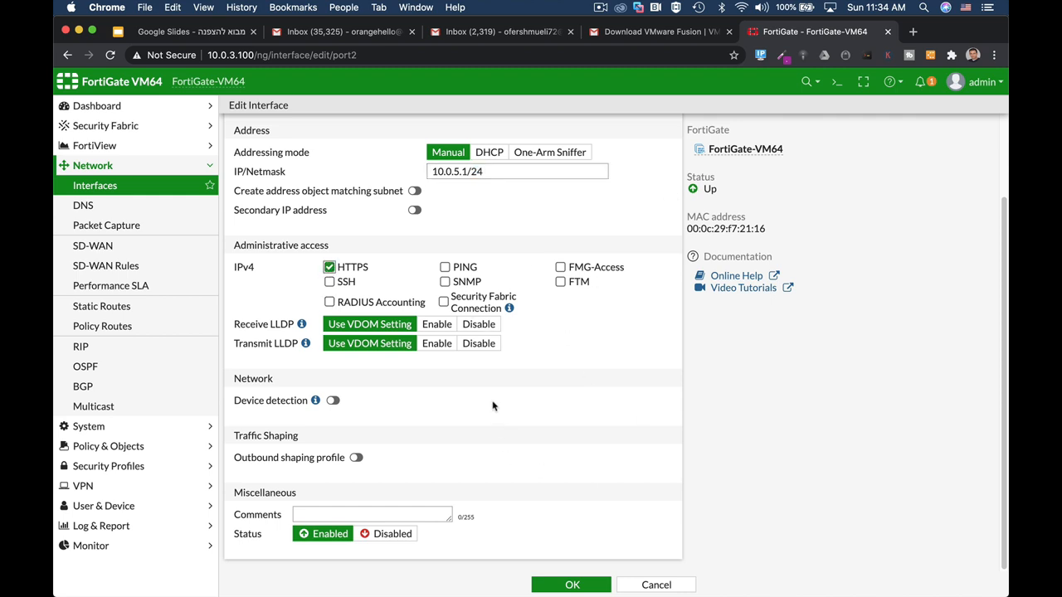
{"action": "left_click", "coordinate": [571, 584]}
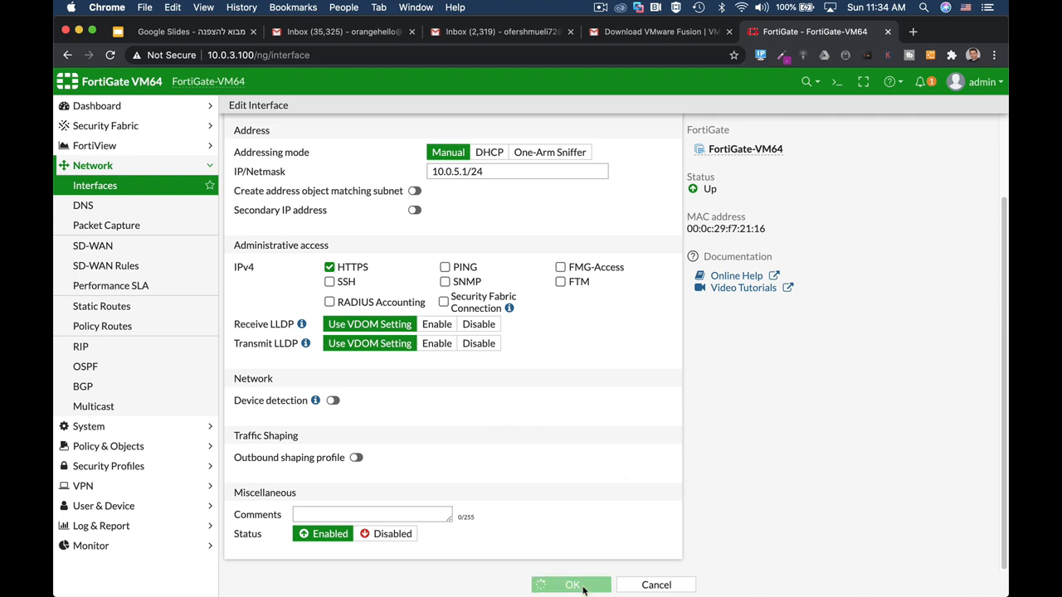
{"action": "left_click", "coordinate": [571, 584]}
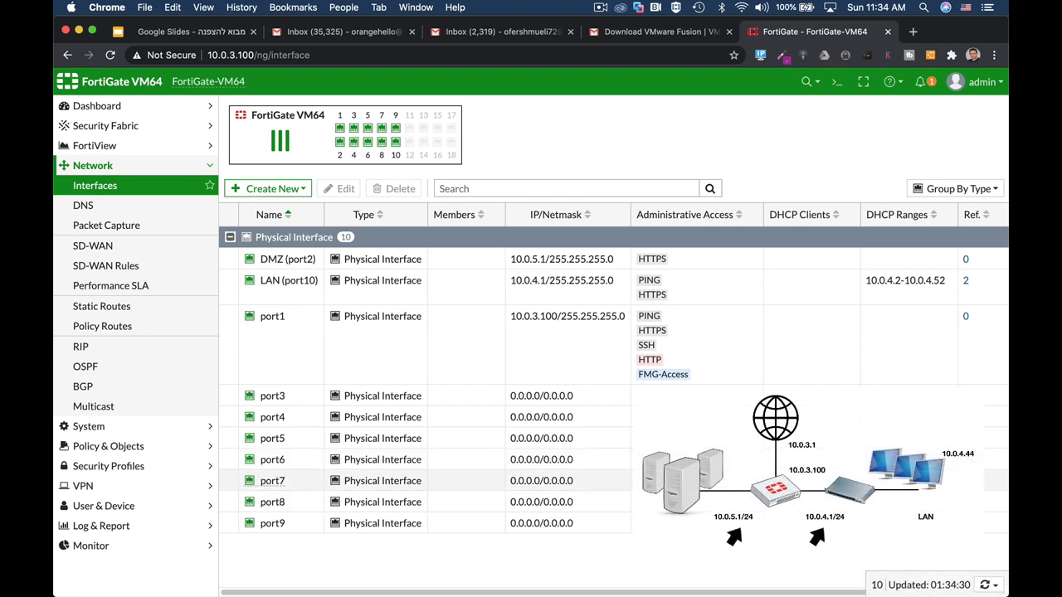
Give port1 the alias WAN and save it as WAN (port1)
{"action": "left_click", "coordinate": [273, 316]}
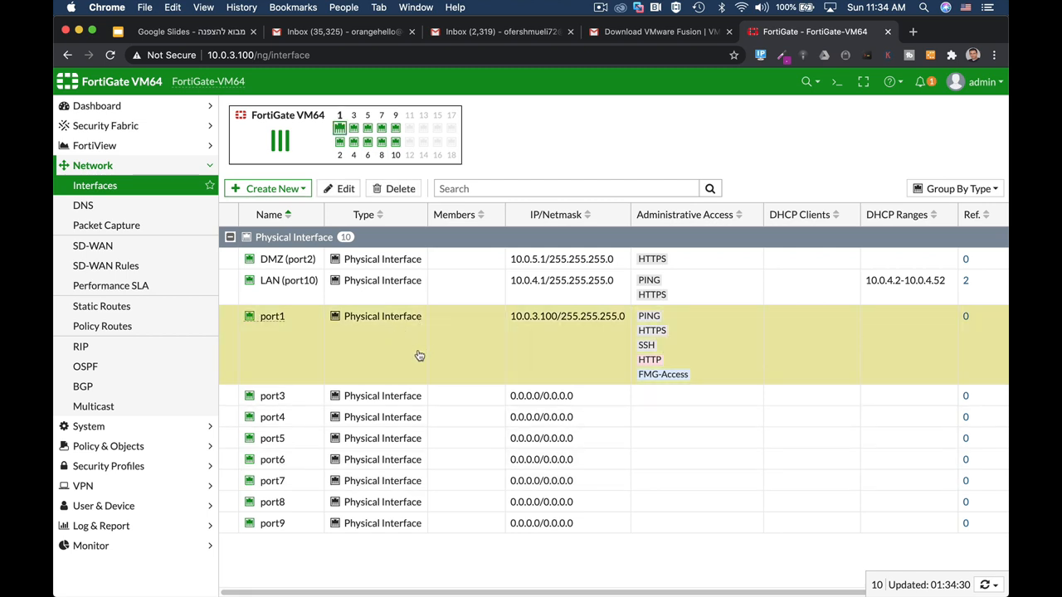
{"action": "double_click", "coordinate": [272, 315]}
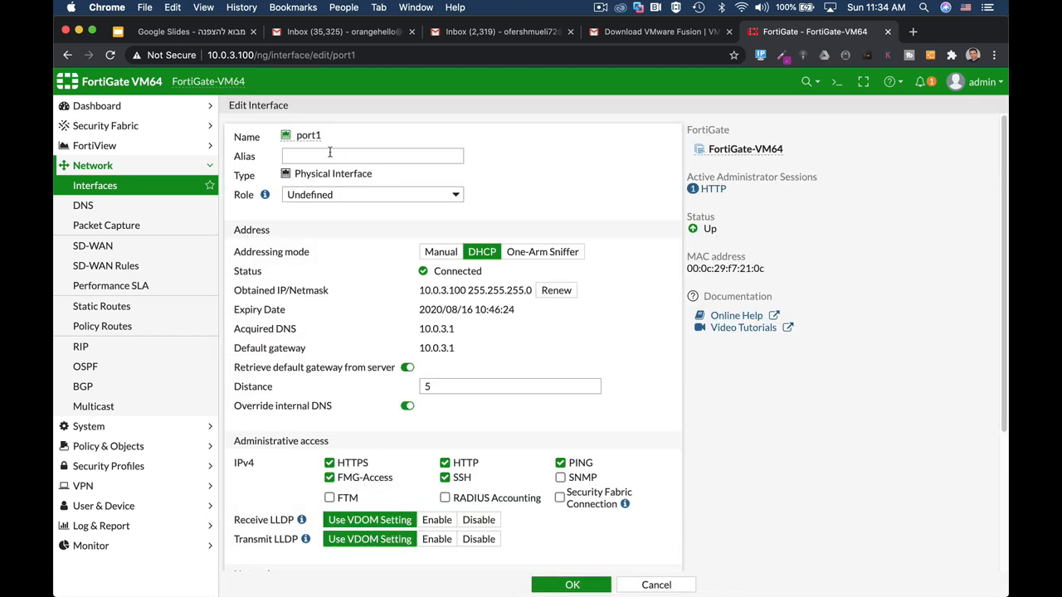
{"action": "type", "text": "WAN"}
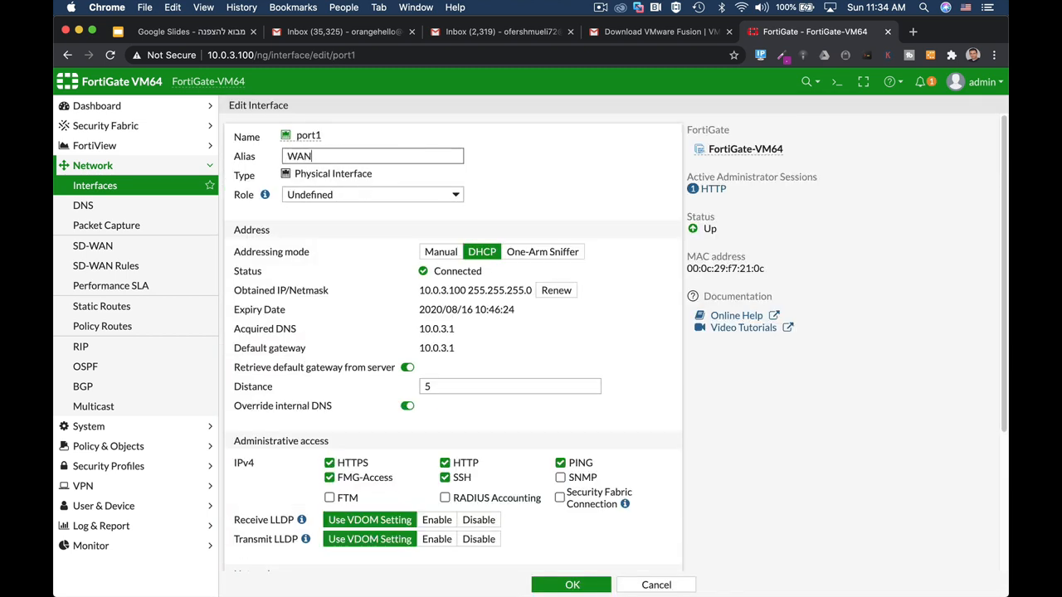
{"action": "left_click", "coordinate": [571, 585]}
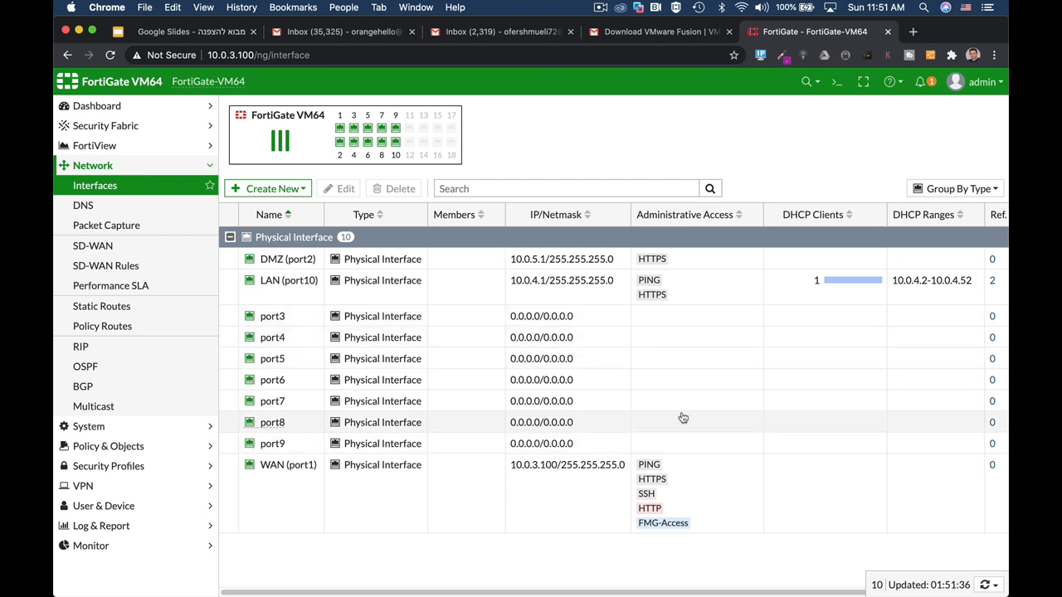
{"action": "mouse_move", "coordinate": [415, 299]}
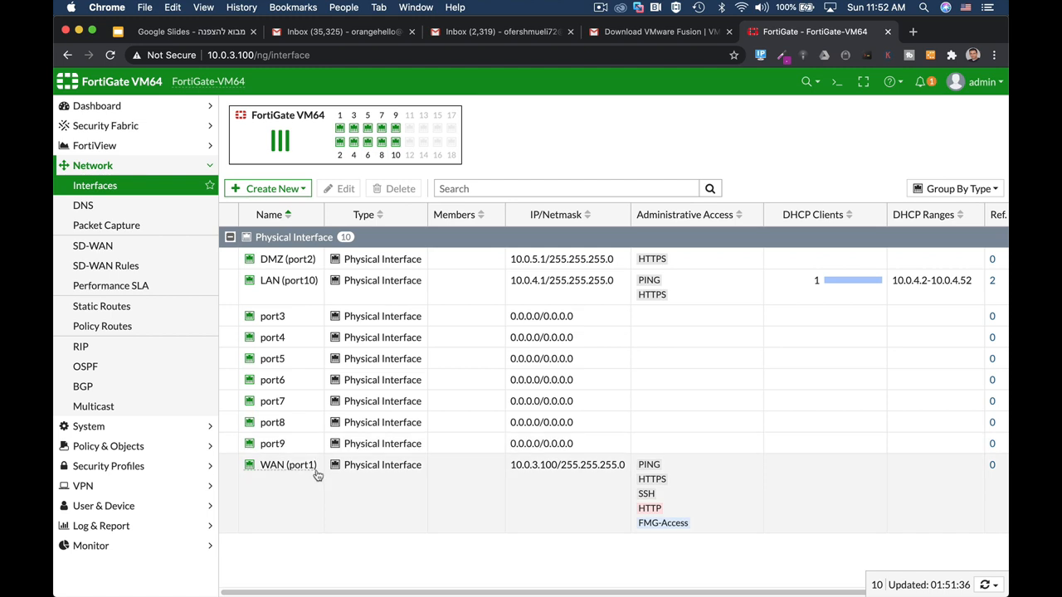
{"action": "mouse_move", "coordinate": [289, 464]}
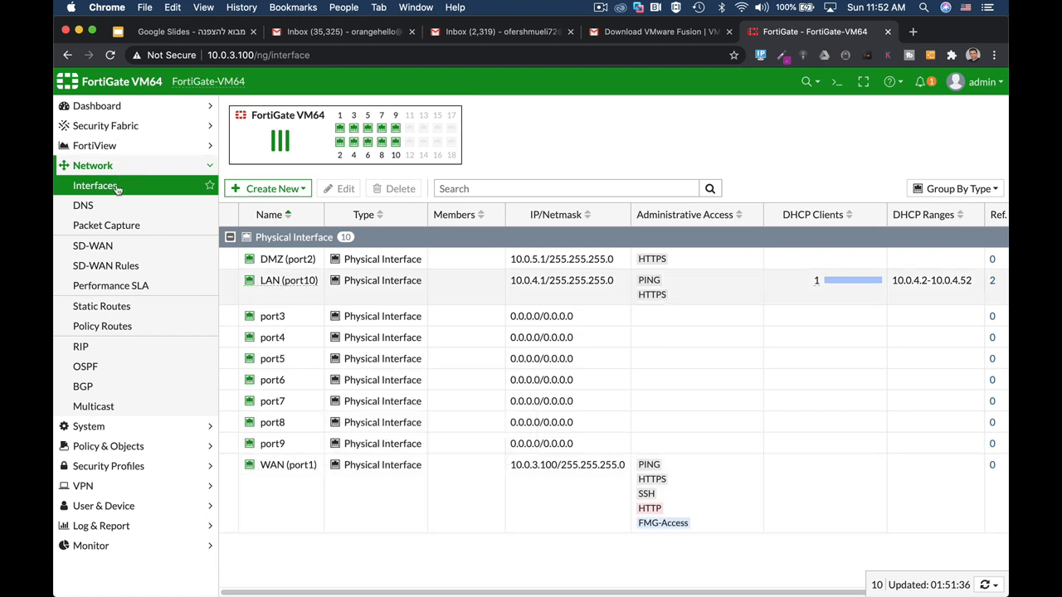
Start a default static route 0.0.0.0/0 via WAN (port1) with gateway 10.0.3.1, advanced options shown
{"action": "left_click", "coordinate": [102, 305]}
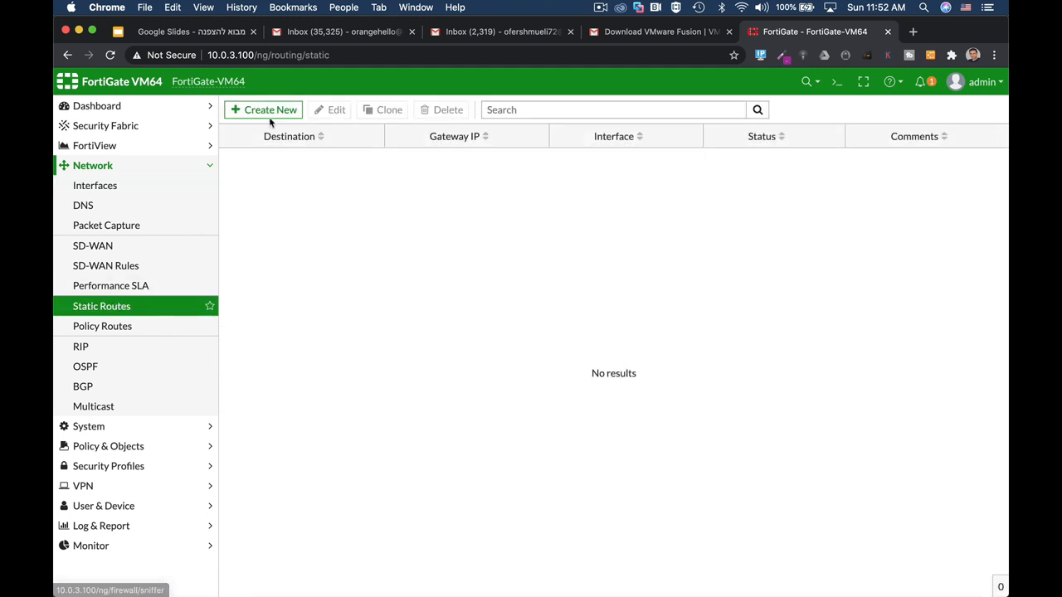
{"action": "left_click", "coordinate": [262, 110]}
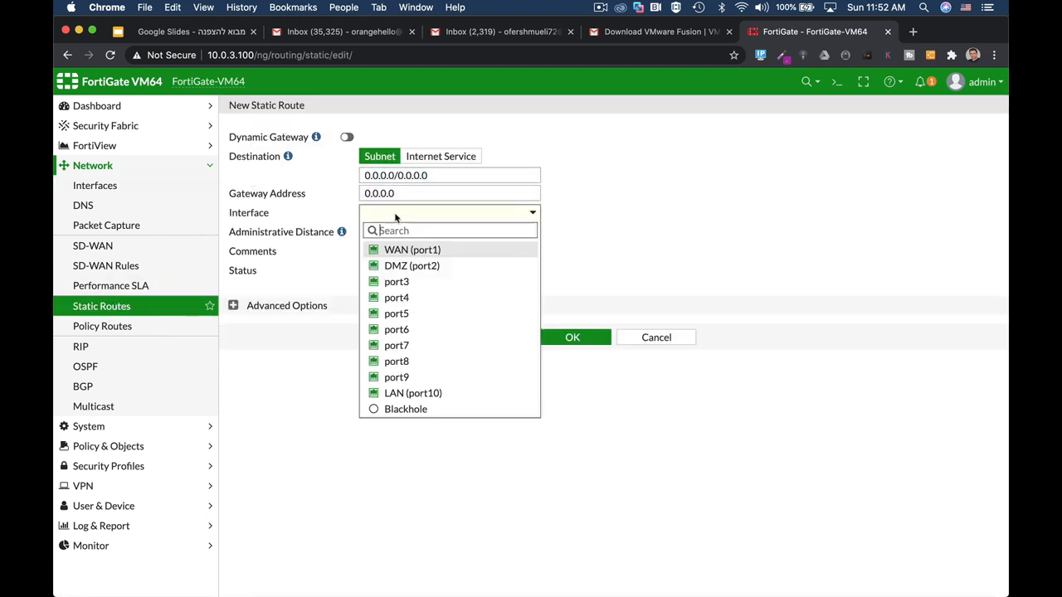
{"action": "mouse_move", "coordinate": [412, 249]}
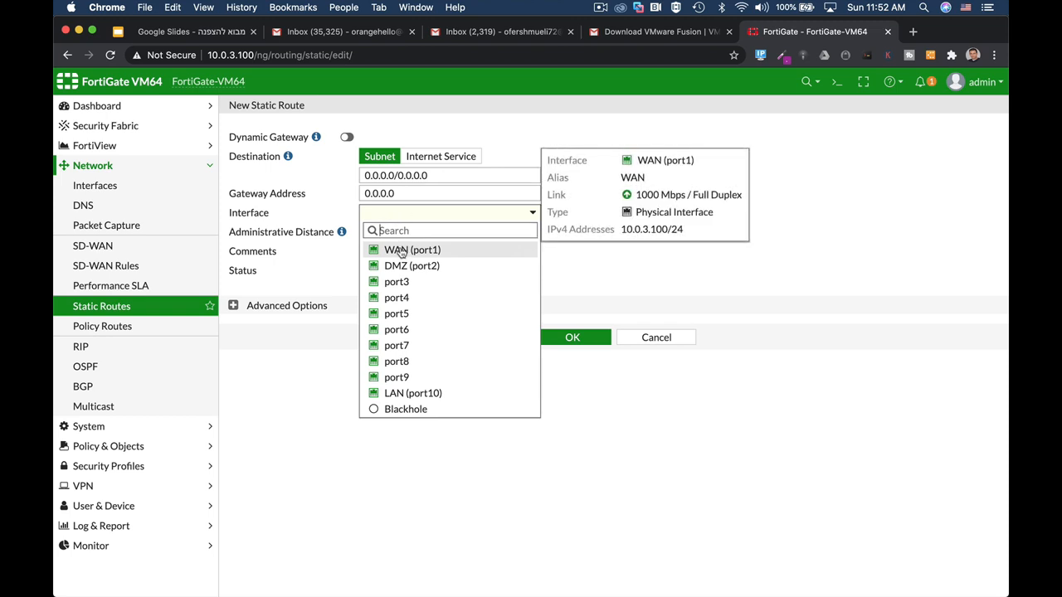
{"action": "left_click", "coordinate": [412, 249]}
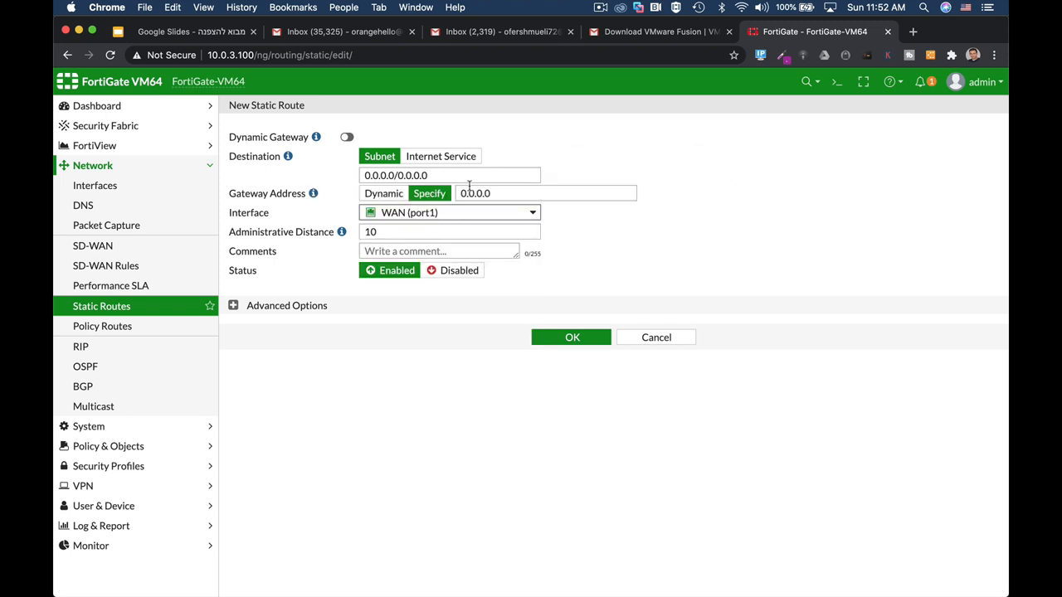
{"action": "type", "text": "10."}
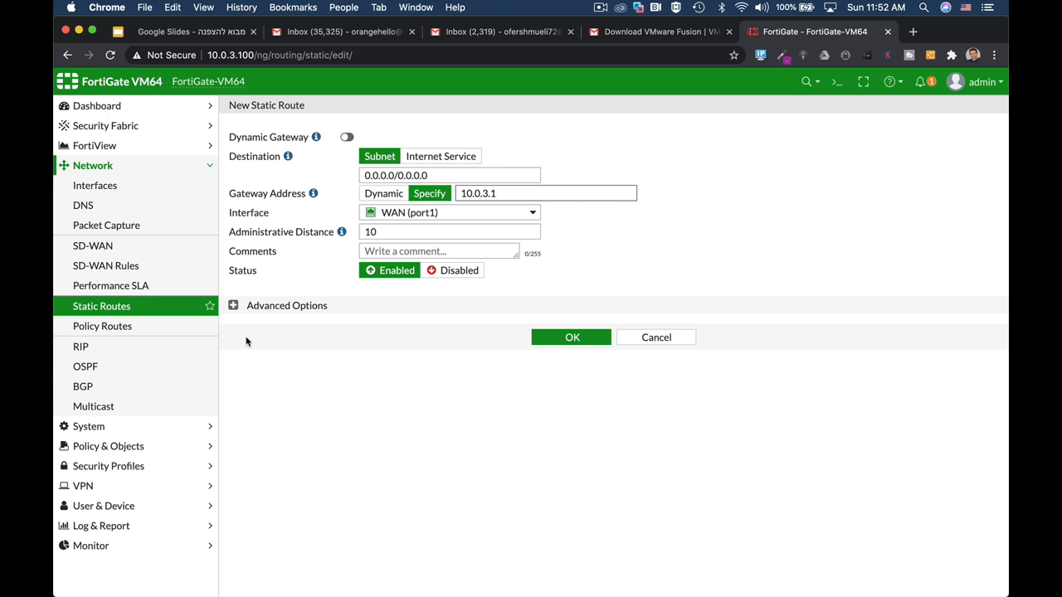
{"action": "left_click", "coordinate": [233, 305]}
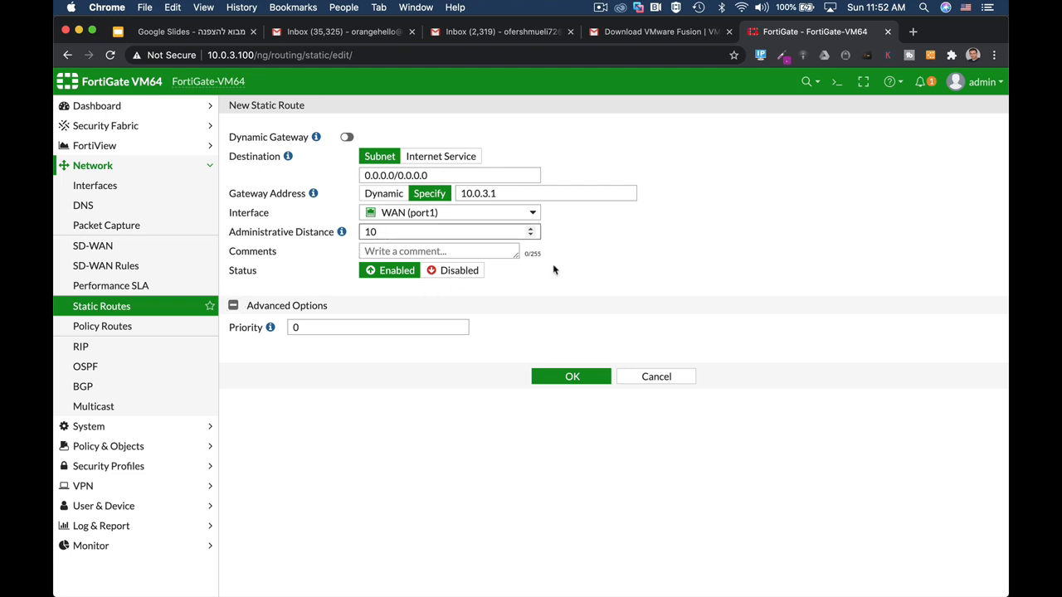
{"action": "mouse_move", "coordinate": [257, 363]}
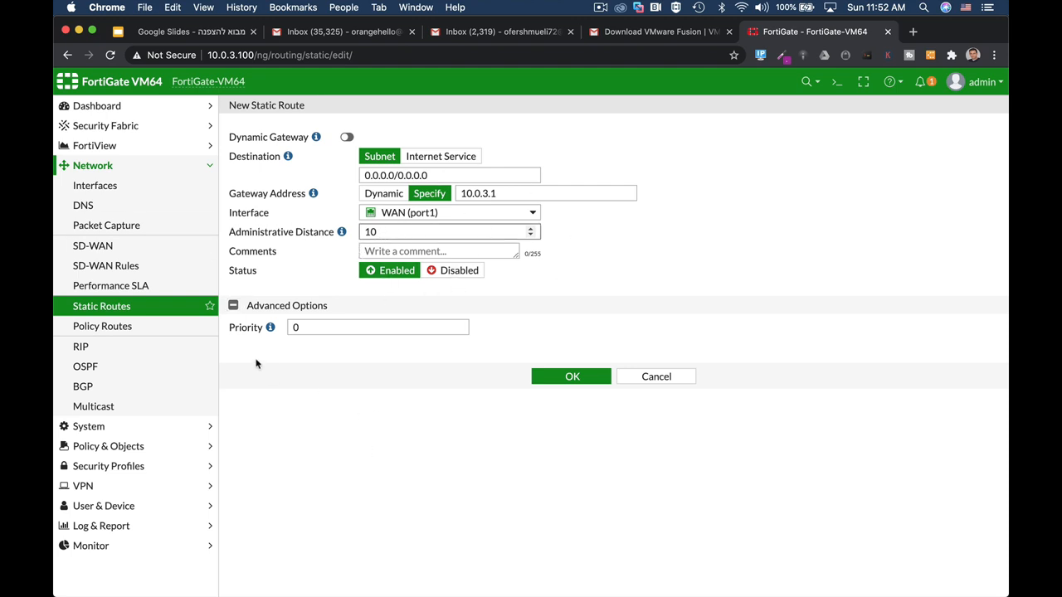
{"action": "mouse_move", "coordinate": [451, 302]}
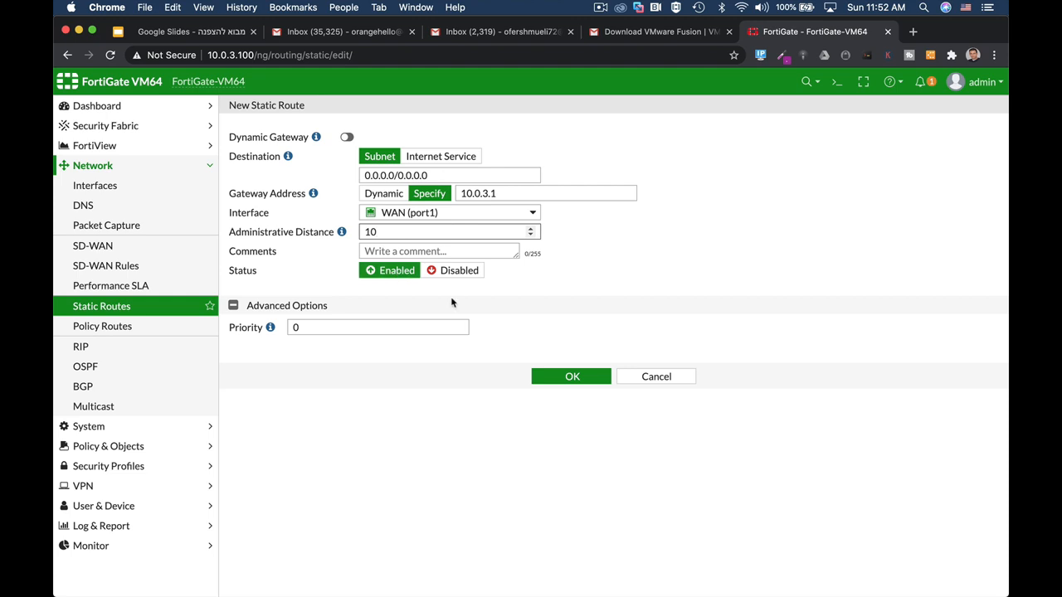
{"action": "mouse_move", "coordinate": [444, 349]}
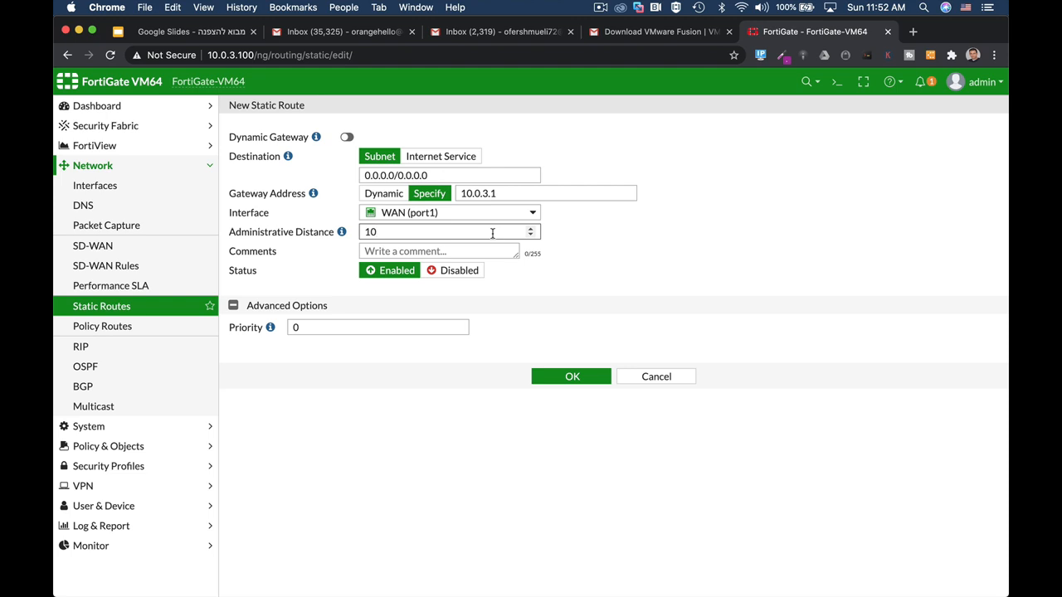
{"action": "mouse_move", "coordinate": [584, 252]}
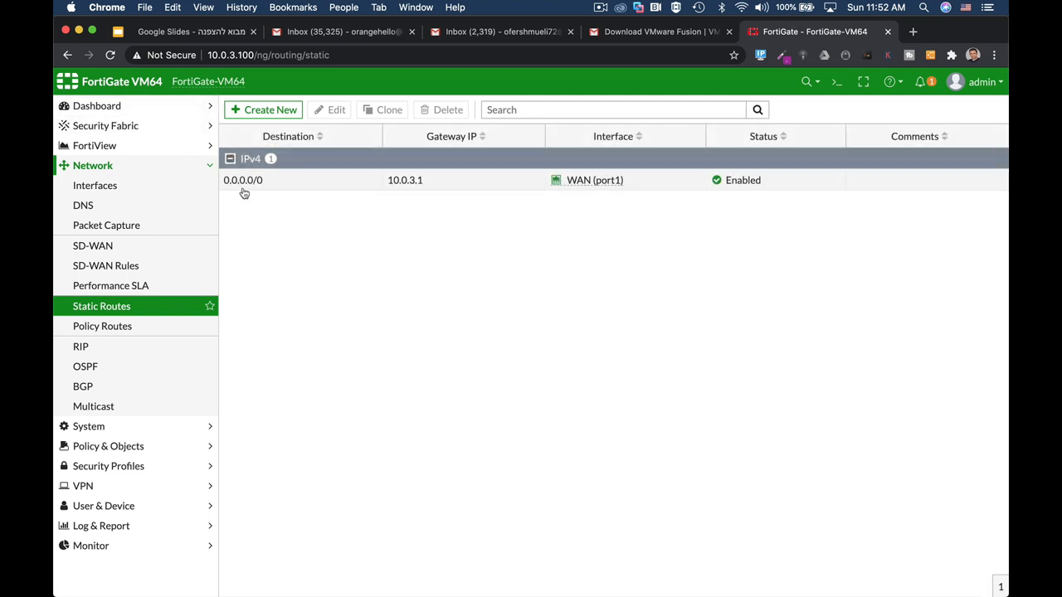
{"action": "mouse_move", "coordinate": [242, 209]}
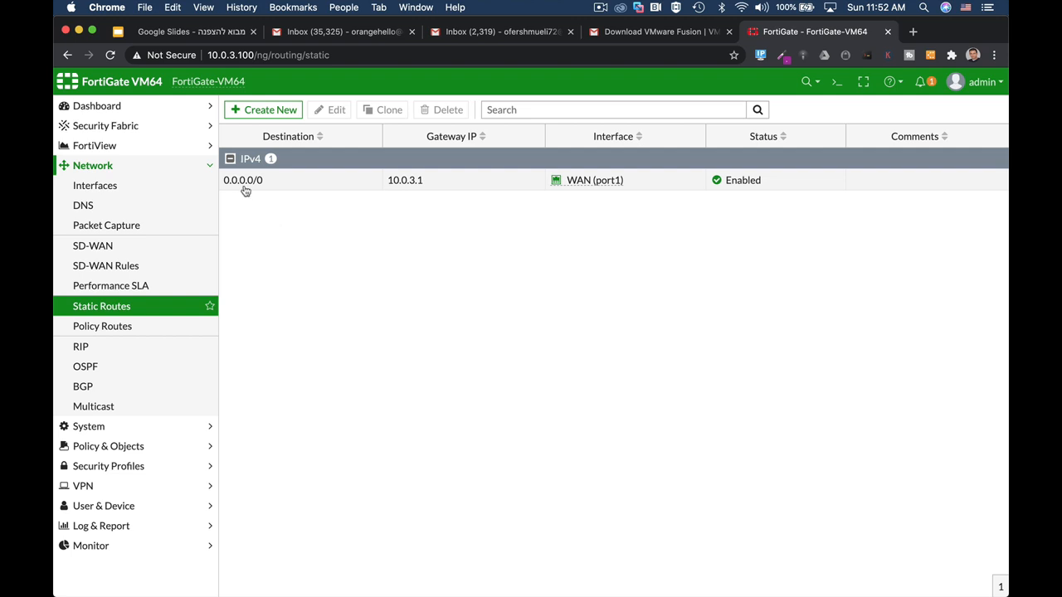
{"action": "mouse_move", "coordinate": [259, 269]}
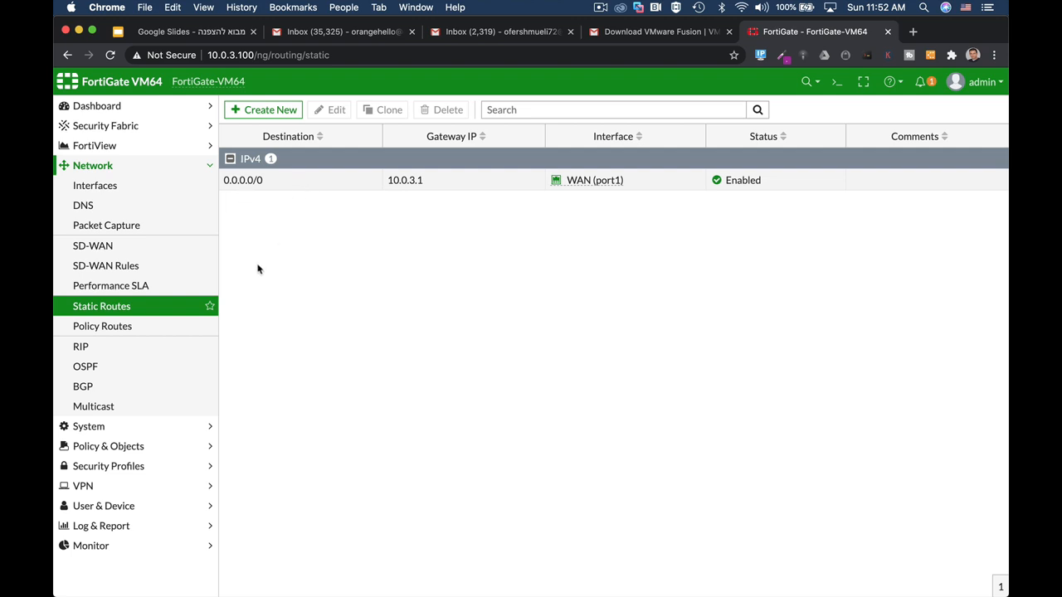
{"action": "mouse_move", "coordinate": [312, 219]}
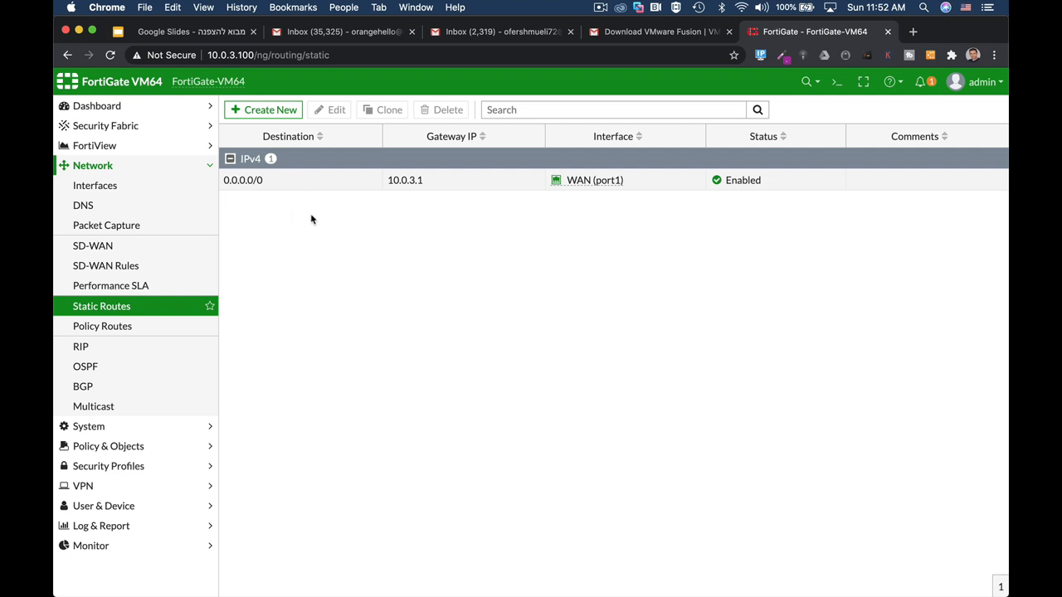
{"action": "mouse_move", "coordinate": [441, 206]}
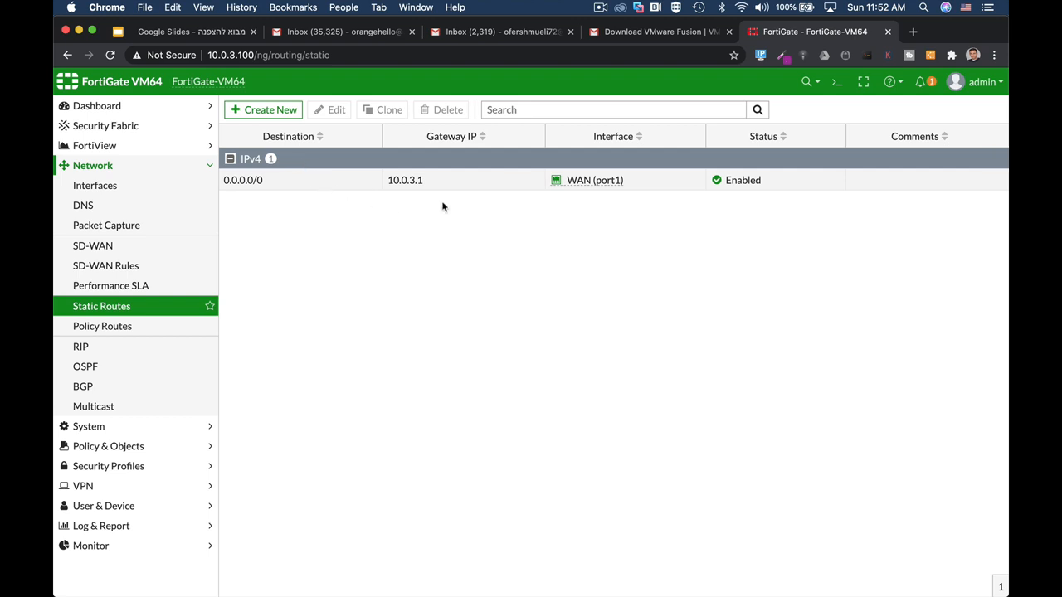
{"action": "mouse_move", "coordinate": [433, 254]}
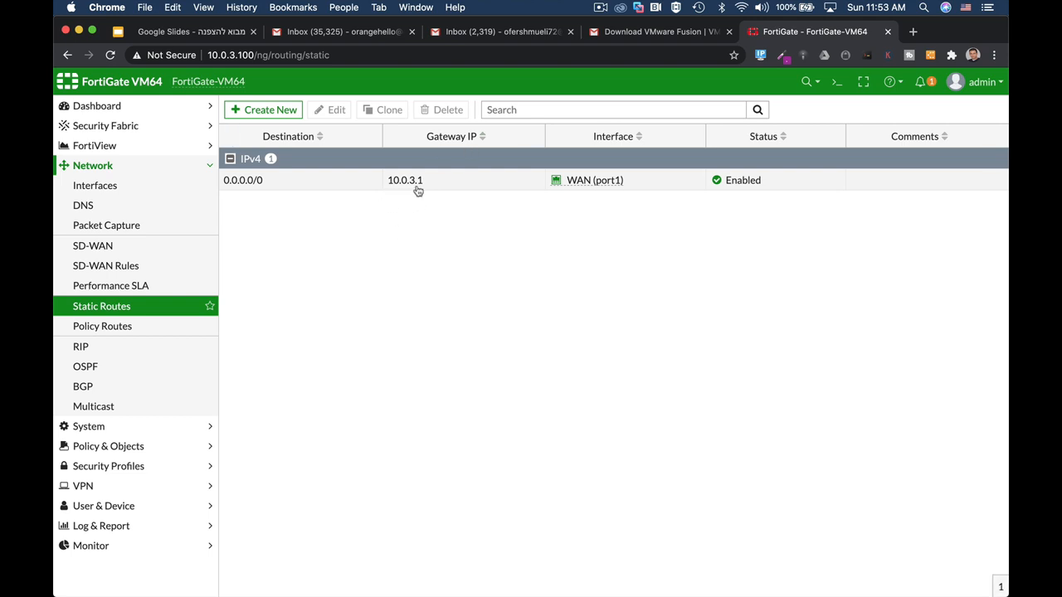
{"action": "mouse_move", "coordinate": [591, 199]}
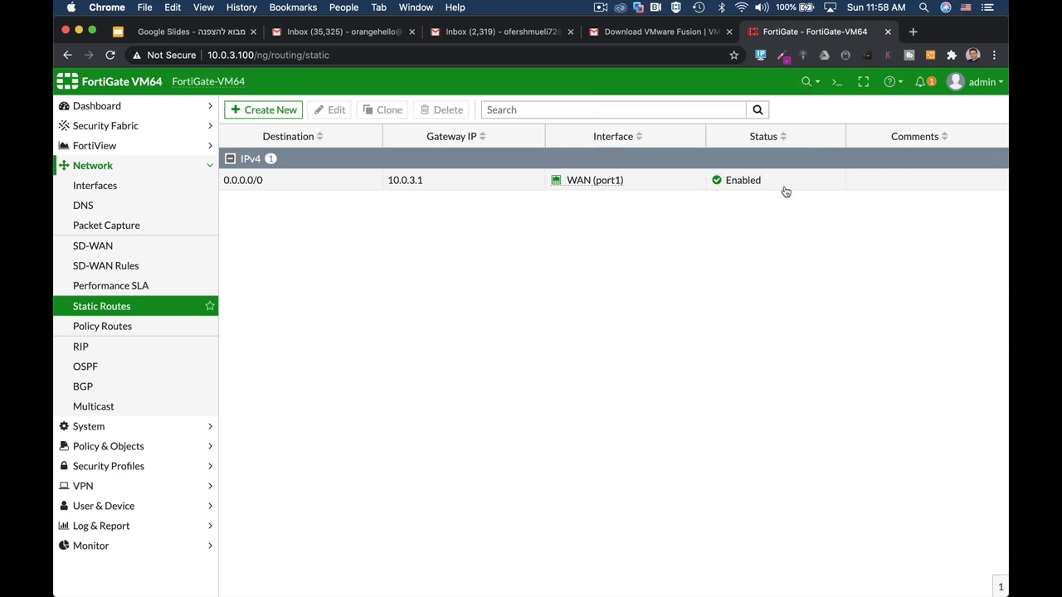
{"action": "mouse_move", "coordinate": [837, 82]}
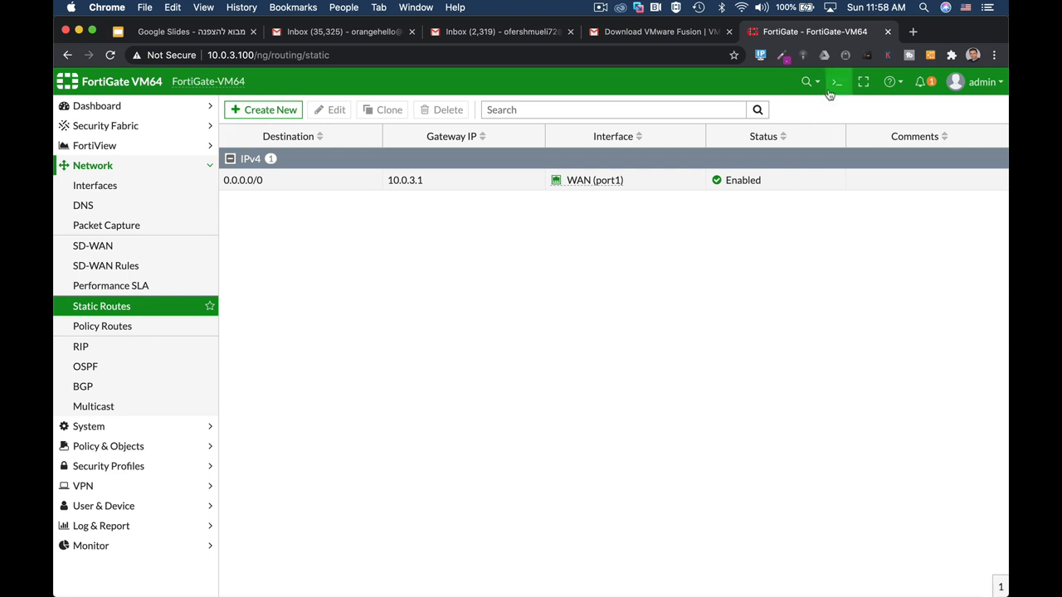
{"action": "left_click", "coordinate": [837, 81]}
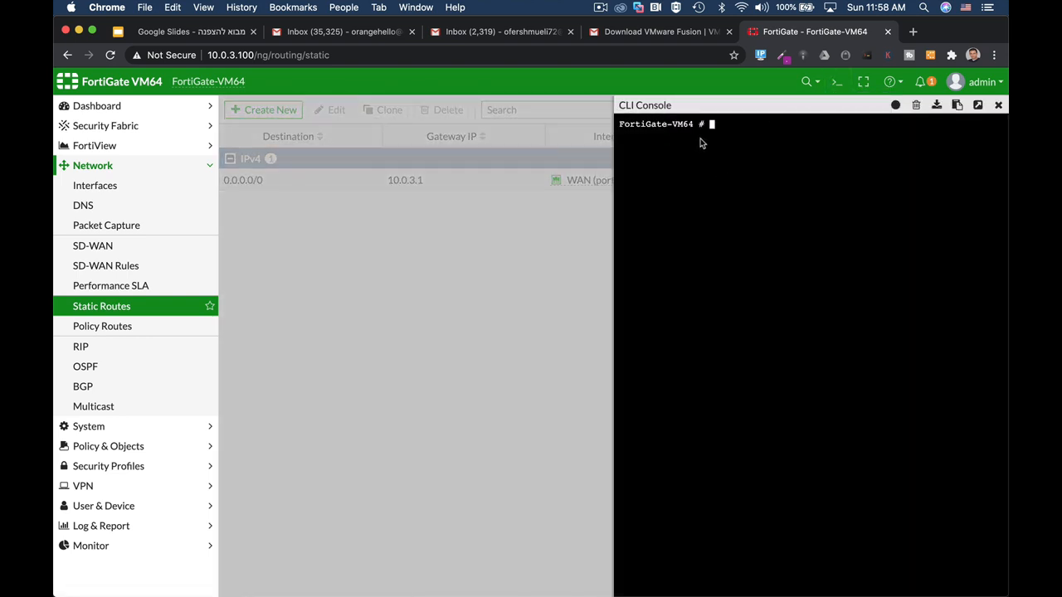
{"action": "mouse_move", "coordinate": [86, 367]}
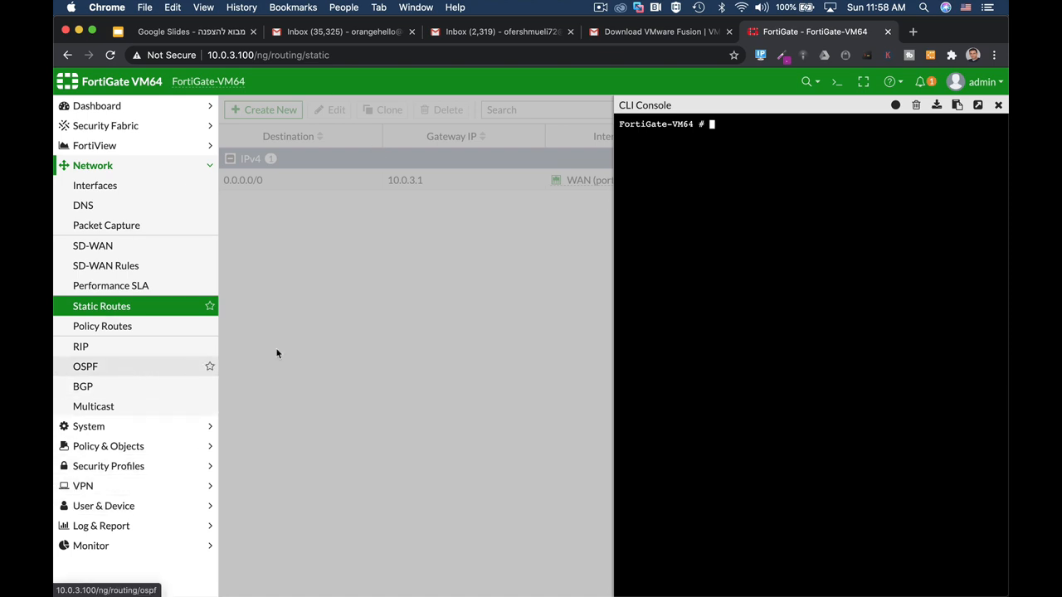
{"action": "type", "text": "get"}
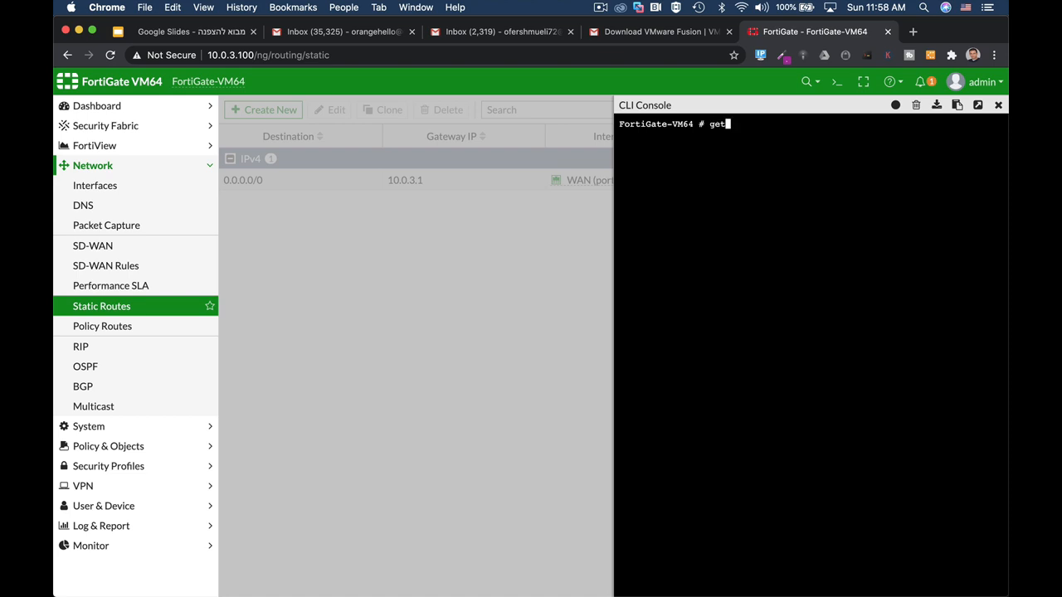
{"action": "type", "text": "router"}
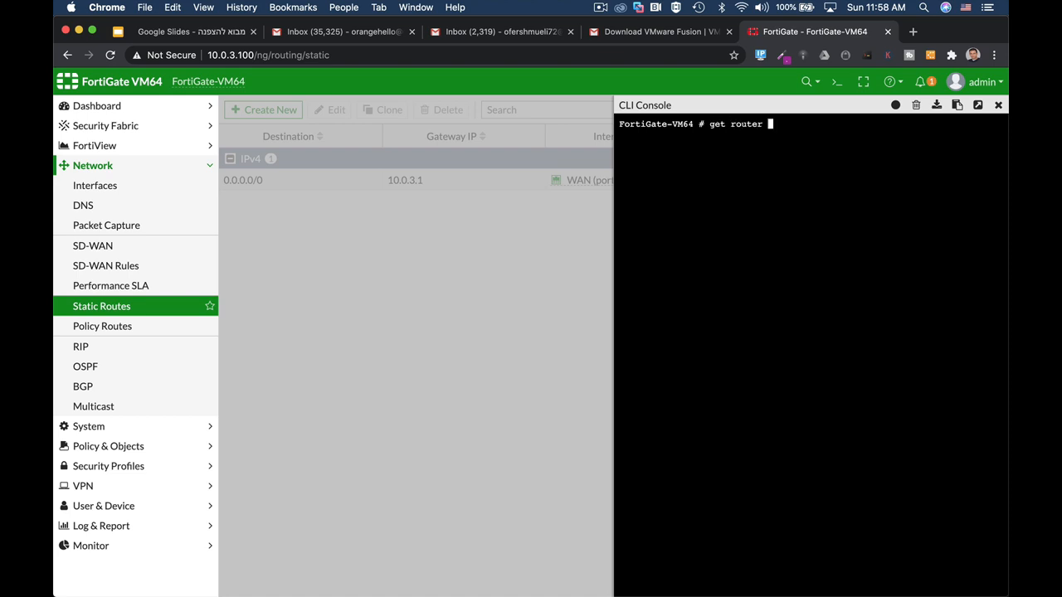
{"action": "type", "text": "info routing-table all"}
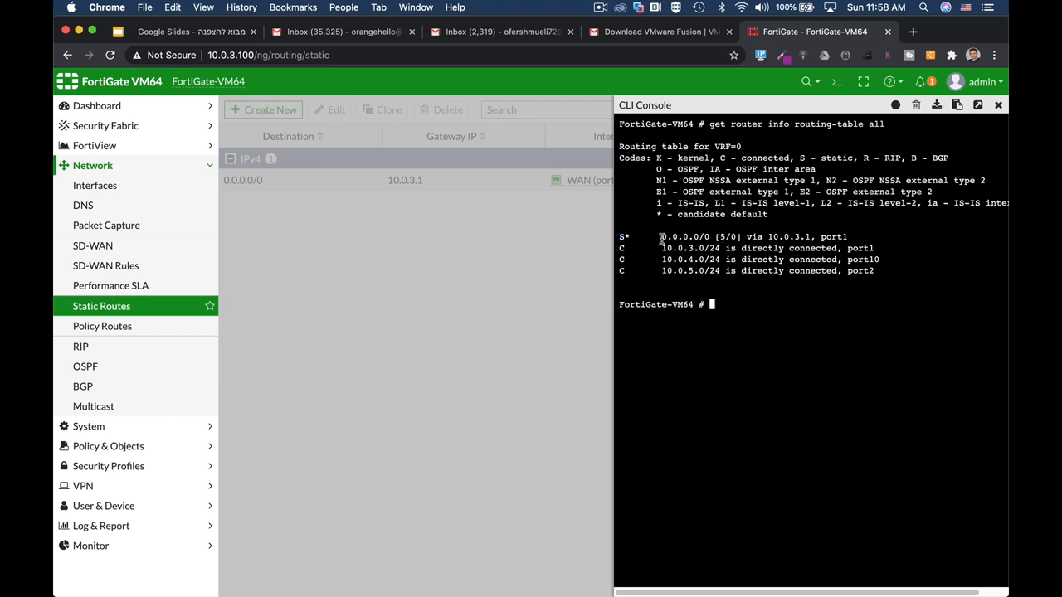
{"action": "double_click", "coordinate": [684, 235]}
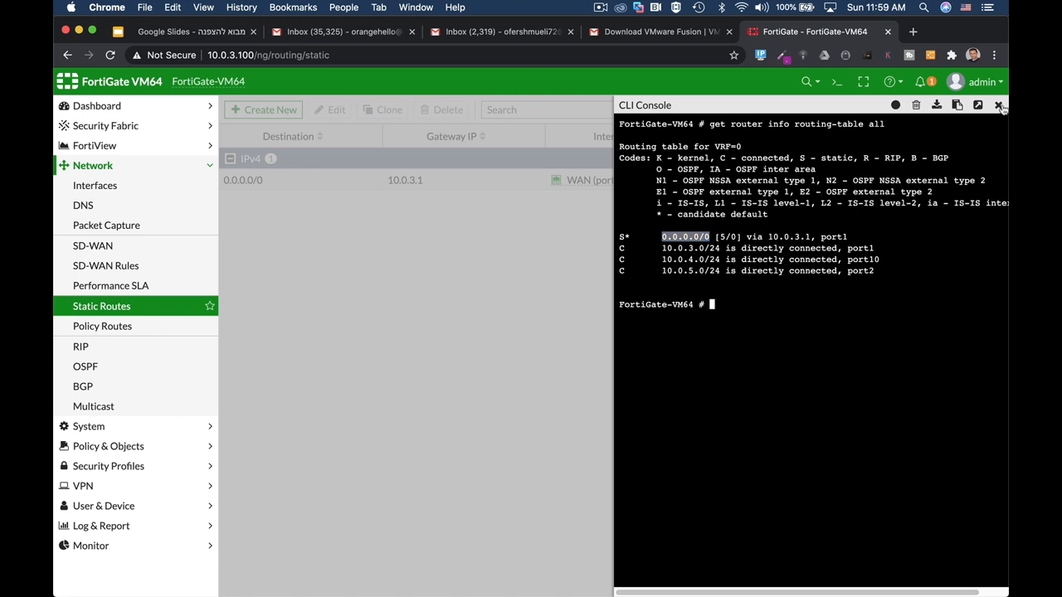
{"action": "left_click", "coordinate": [999, 107]}
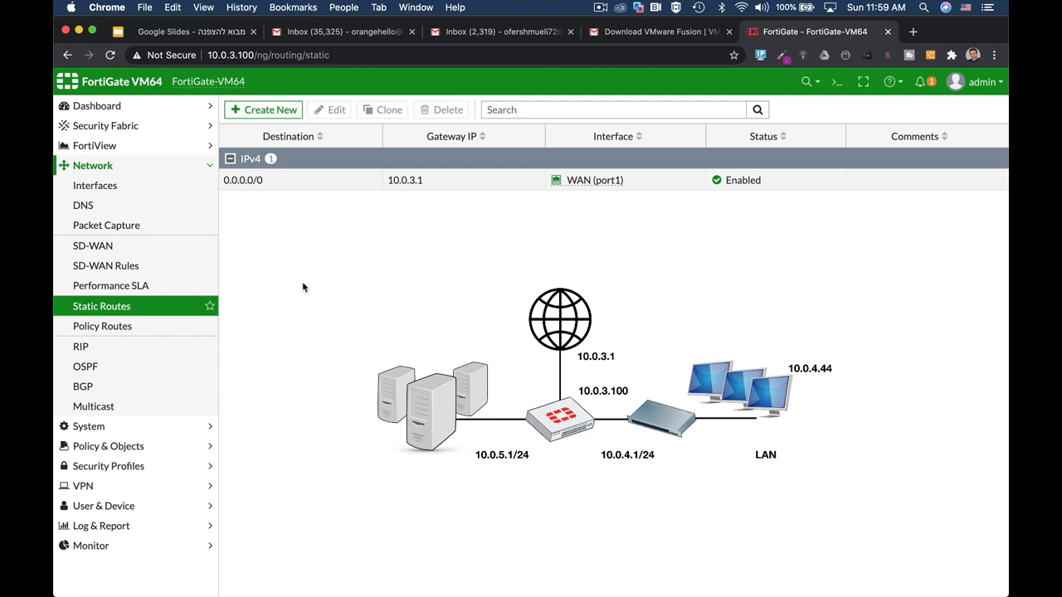
{"action": "mouse_move", "coordinate": [219, 240]}
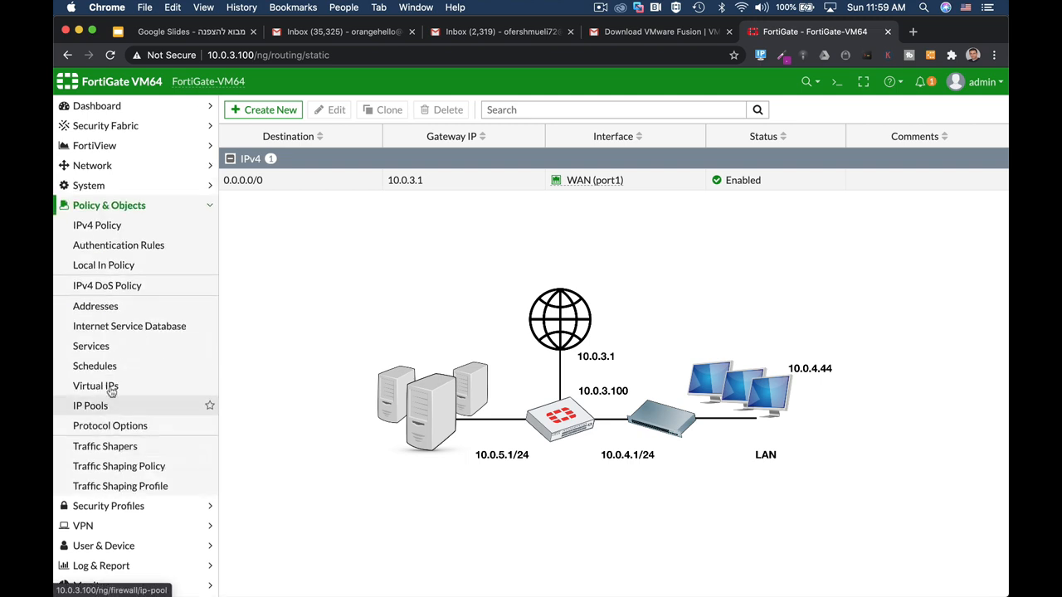
Go to the IPv4 Policy list under Policy & Objects
{"action": "left_click", "coordinate": [97, 226]}
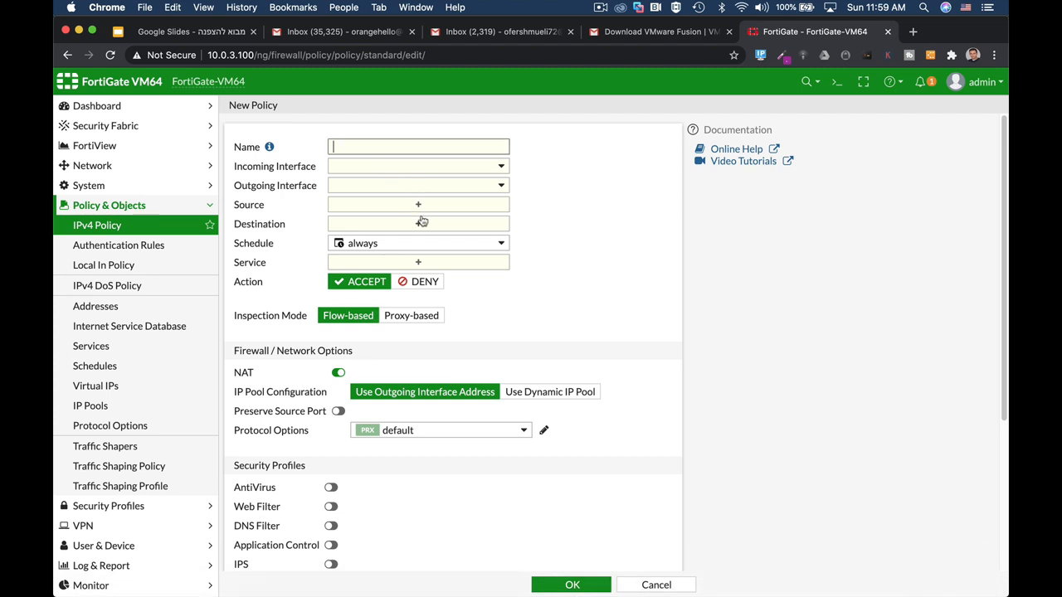
{"action": "mouse_move", "coordinate": [415, 219]}
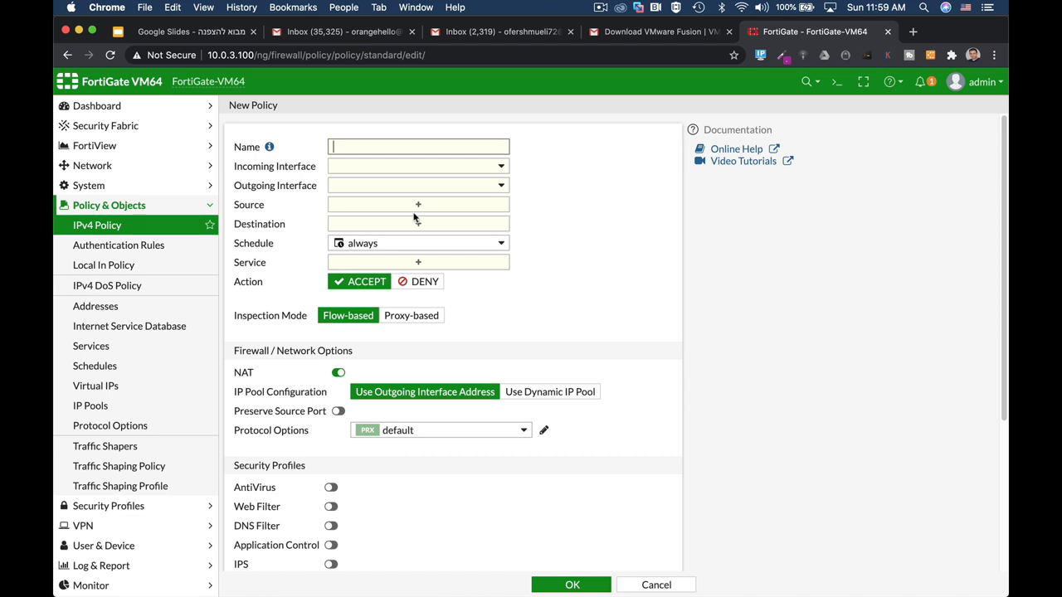
Name the new policy full_access with incoming LAN (port10) and outgoing WAN (port1)
{"action": "type", "text": "f"}
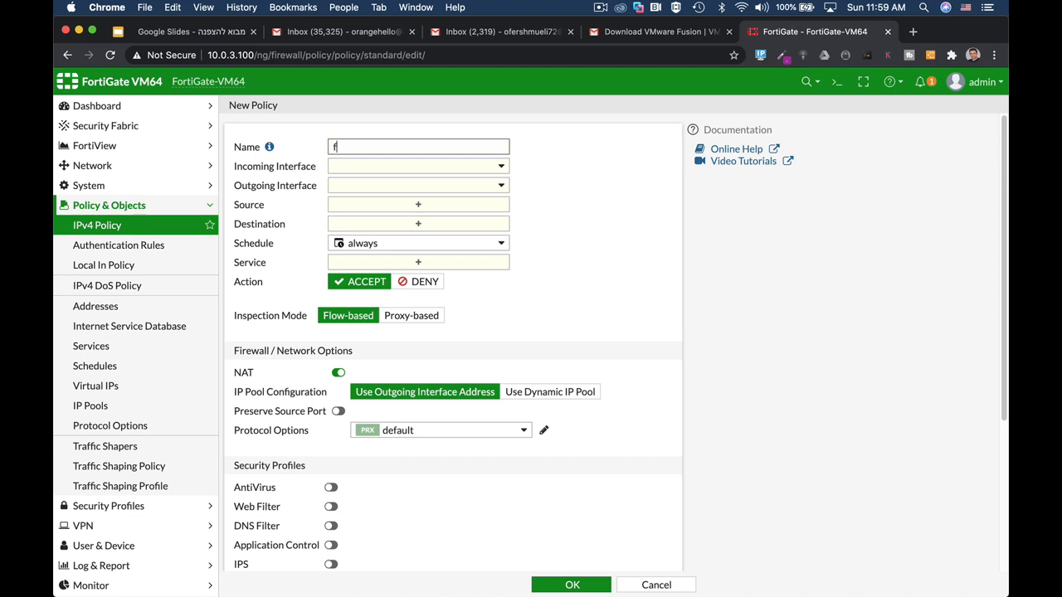
{"action": "type", "text": "ull_acc"}
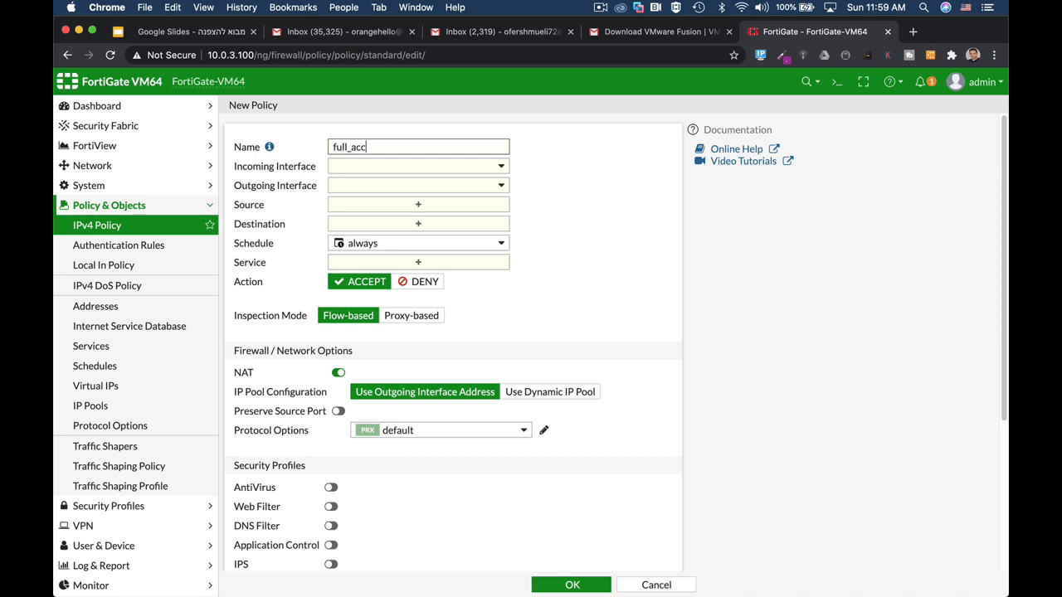
{"action": "left_click", "coordinate": [418, 166]}
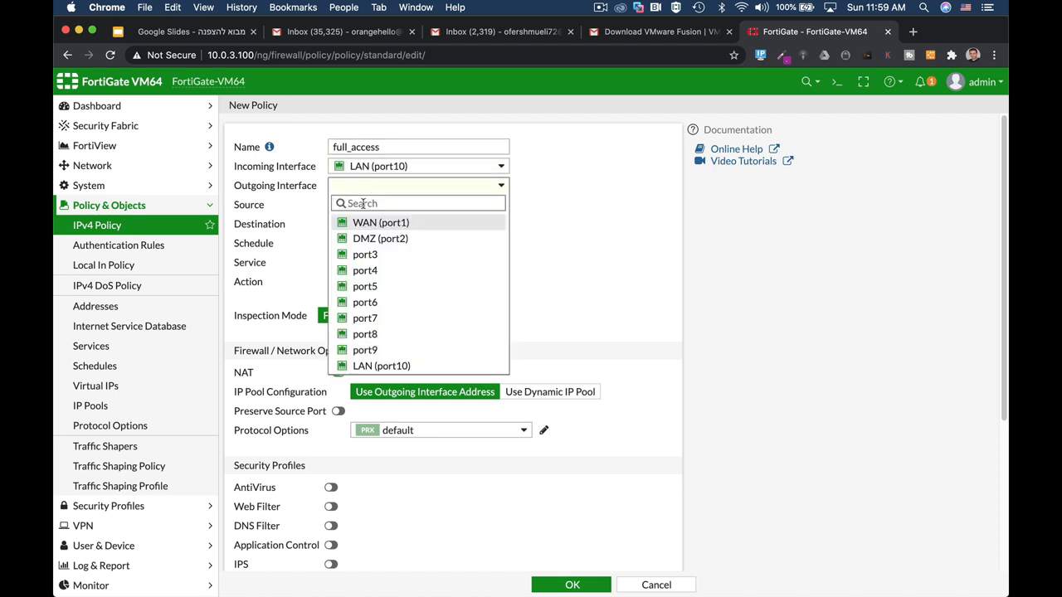
{"action": "left_click", "coordinate": [382, 223]}
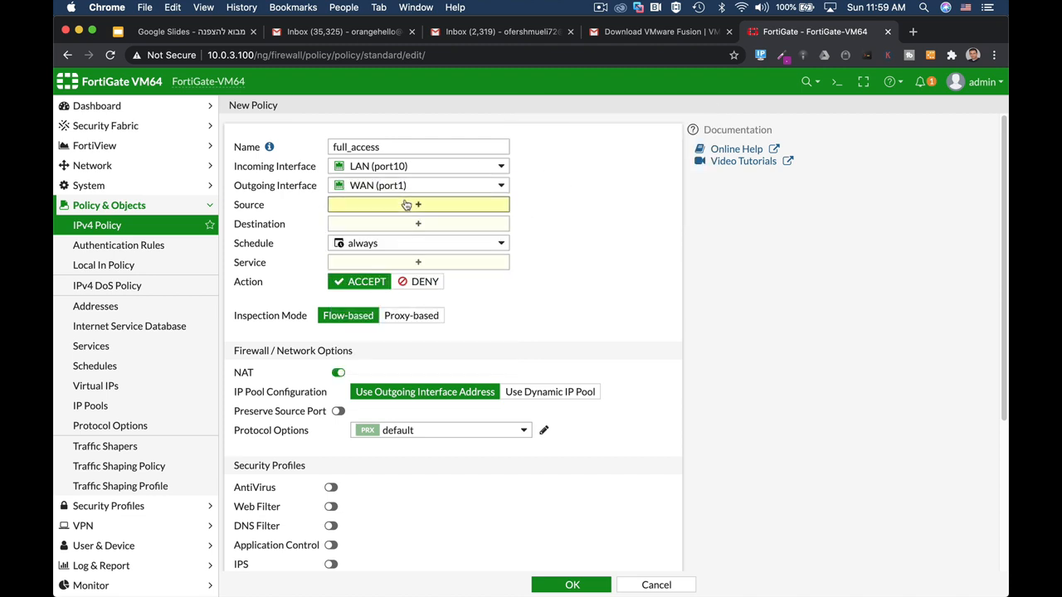
Set source all, destination all and service ALL on the full_access policy
{"action": "left_click", "coordinate": [418, 205]}
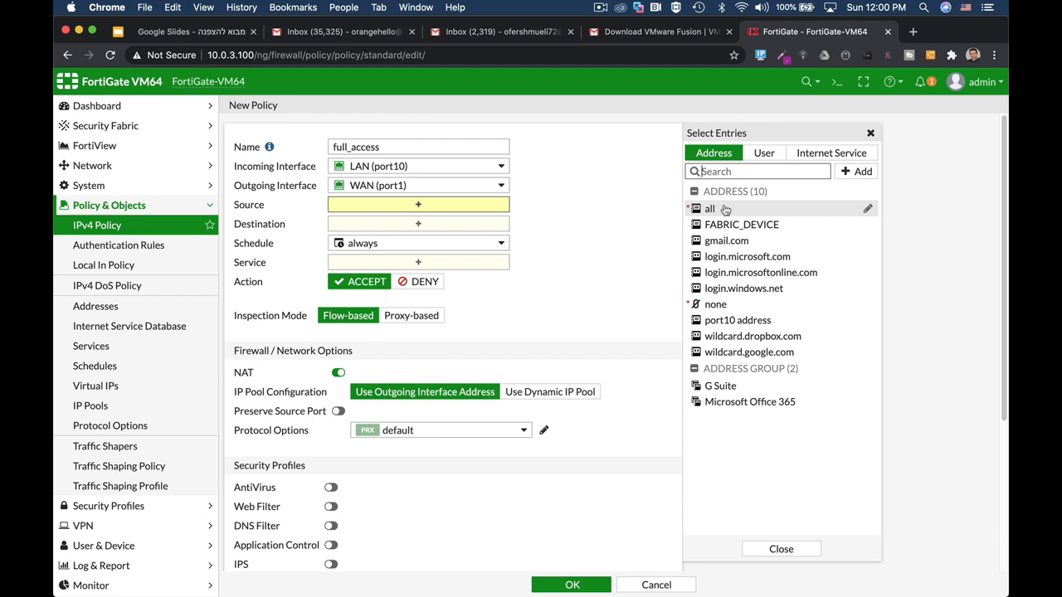
{"action": "mouse_move", "coordinate": [710, 209]}
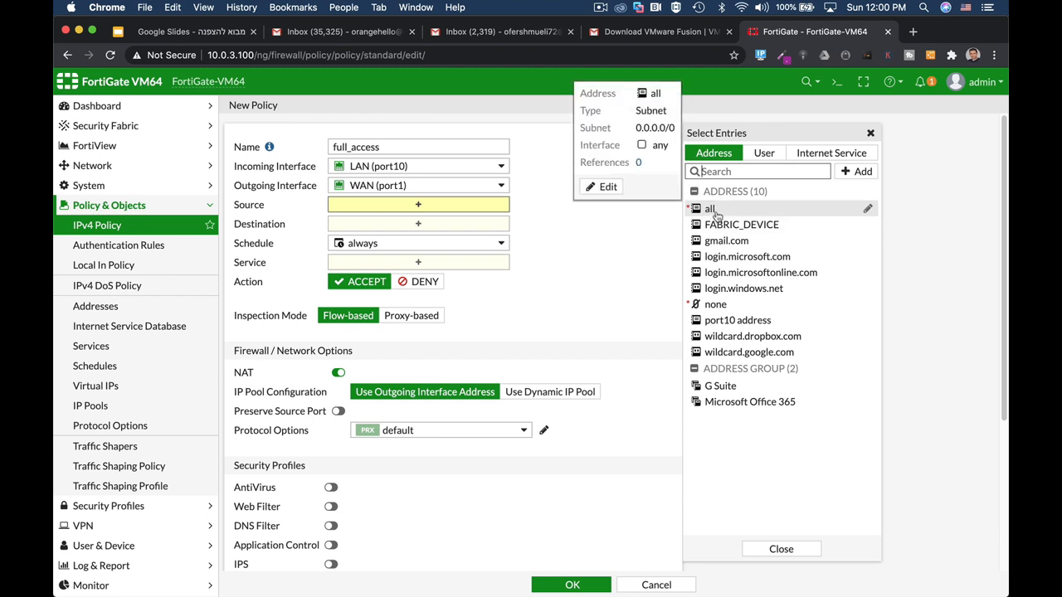
{"action": "left_click", "coordinate": [710, 209]}
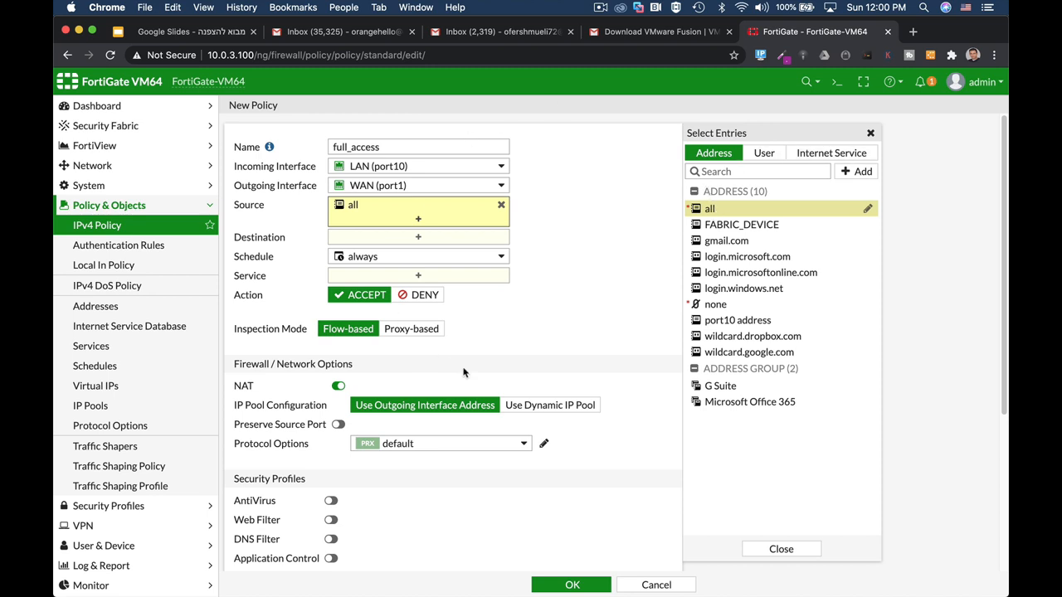
{"action": "mouse_move", "coordinate": [484, 256]}
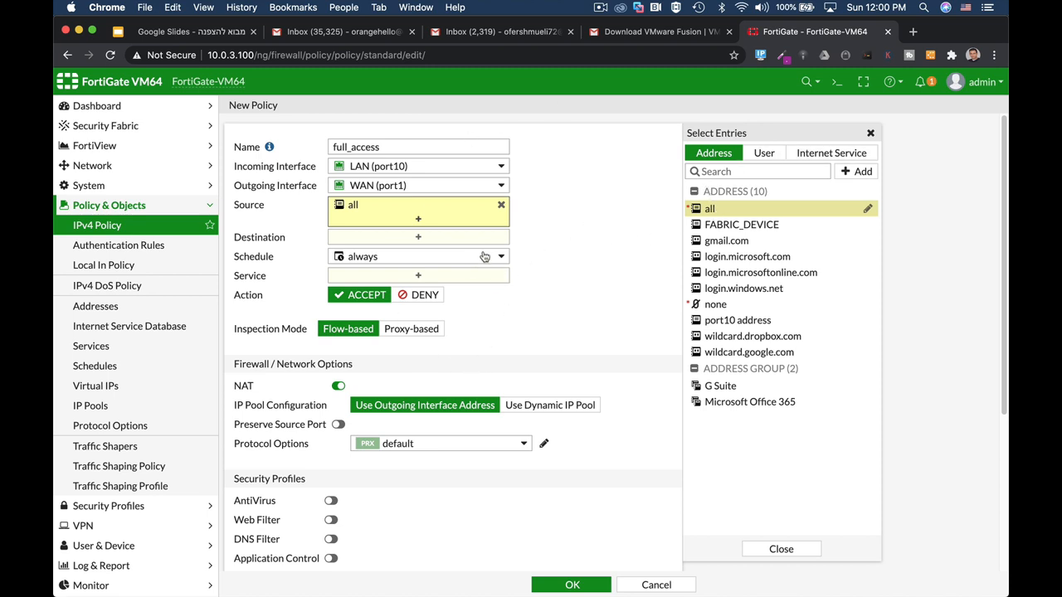
{"action": "mouse_move", "coordinate": [654, 252]}
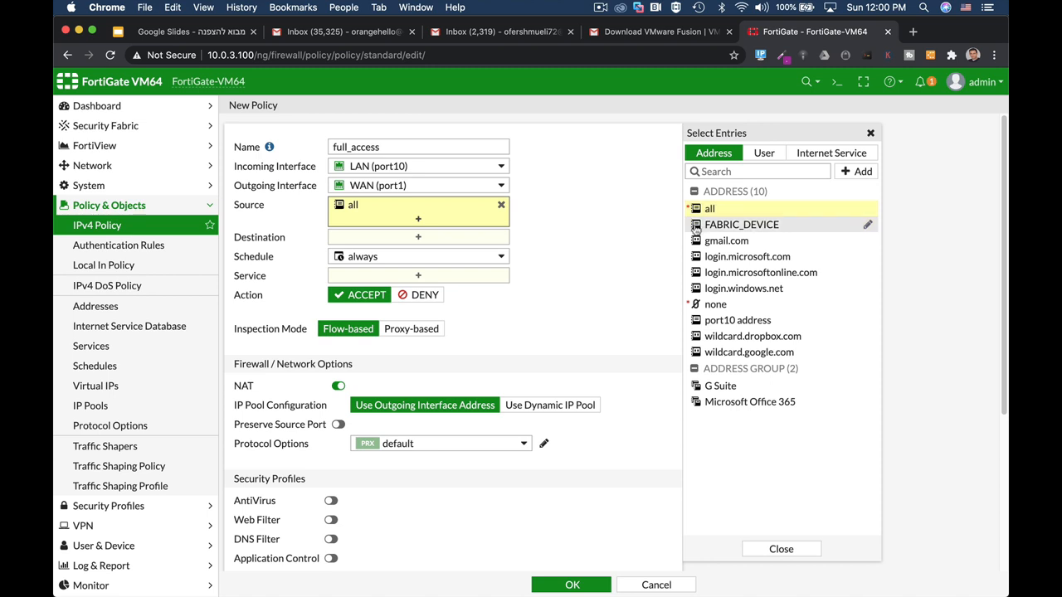
{"action": "mouse_move", "coordinate": [571, 232]}
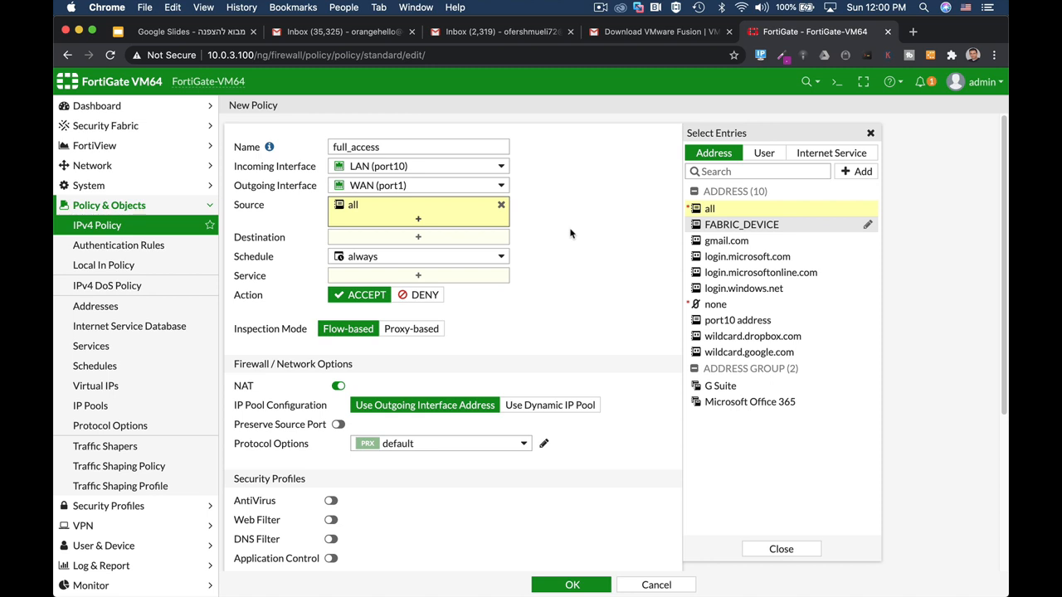
{"action": "left_click", "coordinate": [764, 153]}
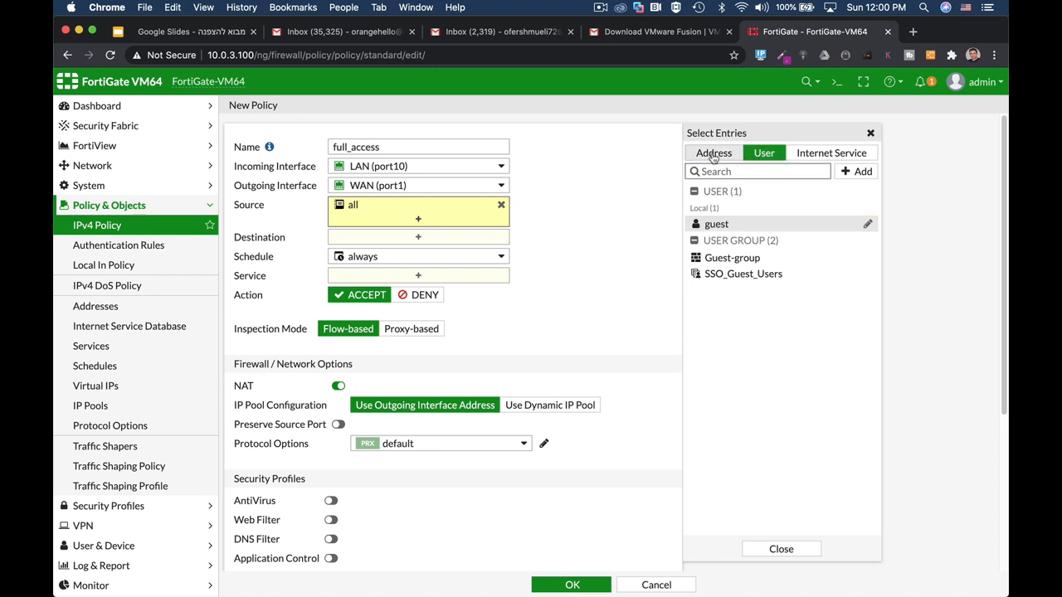
{"action": "left_click", "coordinate": [713, 152]}
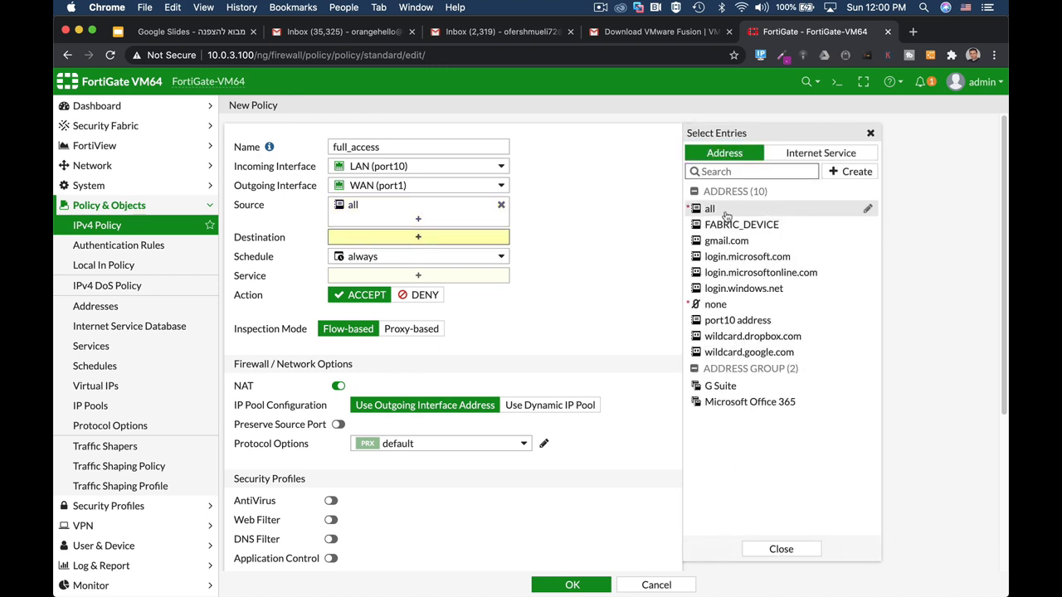
{"action": "left_click", "coordinate": [710, 210]}
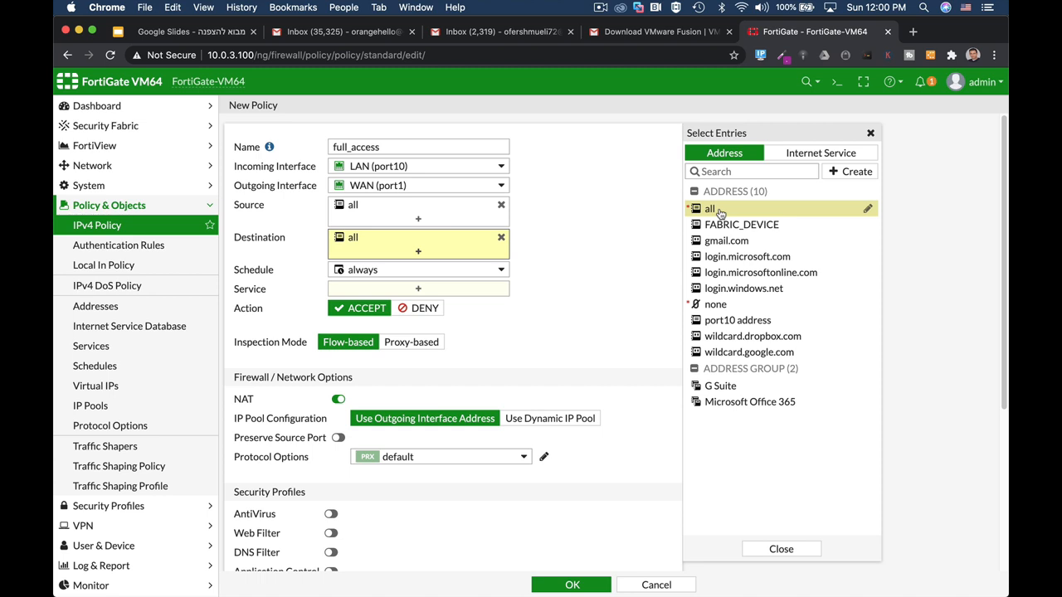
{"action": "mouse_move", "coordinate": [586, 239]}
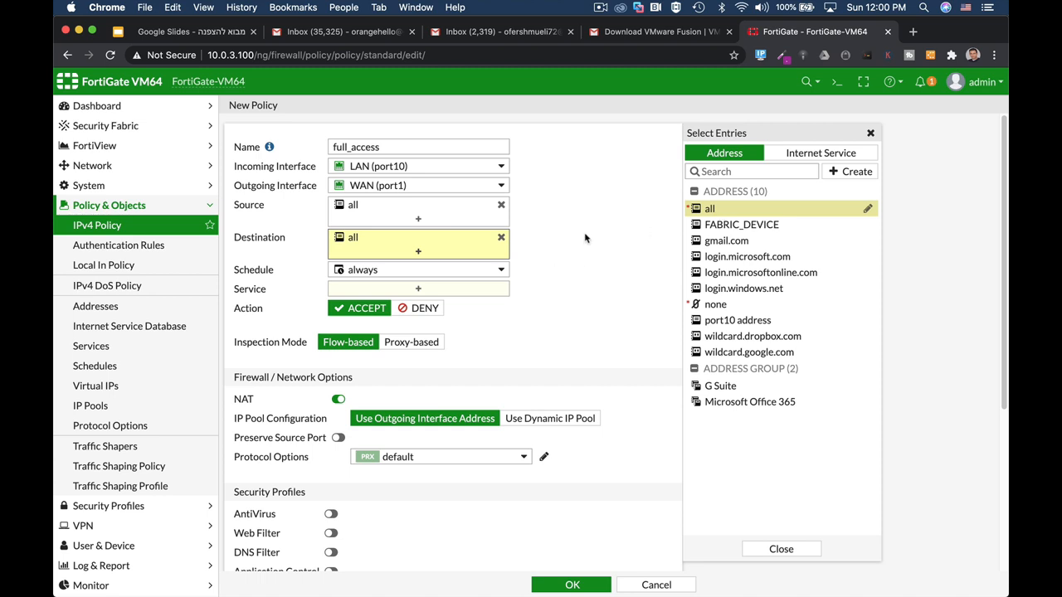
{"action": "mouse_move", "coordinate": [569, 269]}
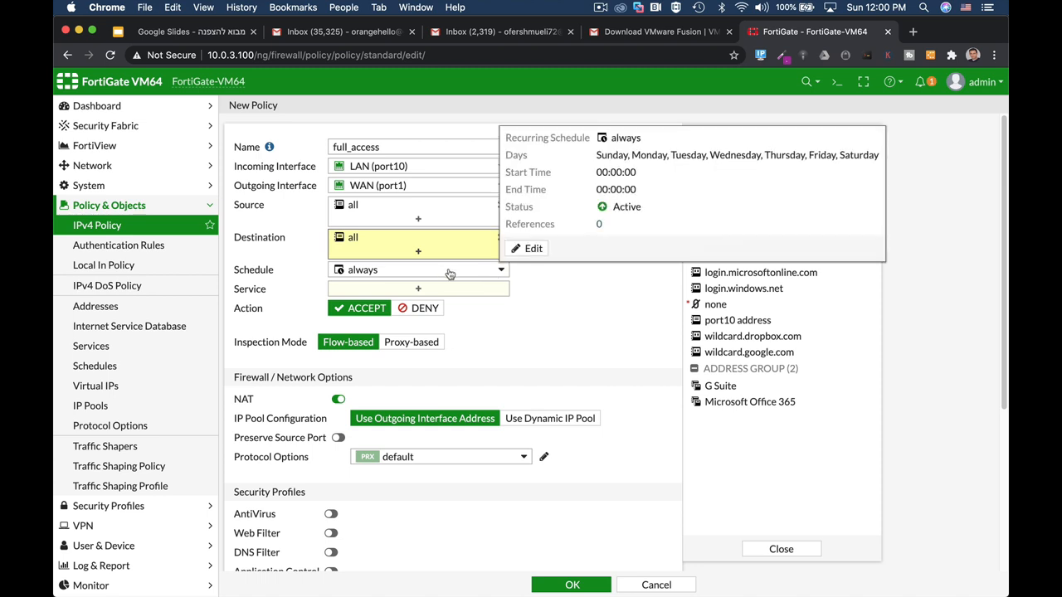
{"action": "left_click", "coordinate": [418, 289]}
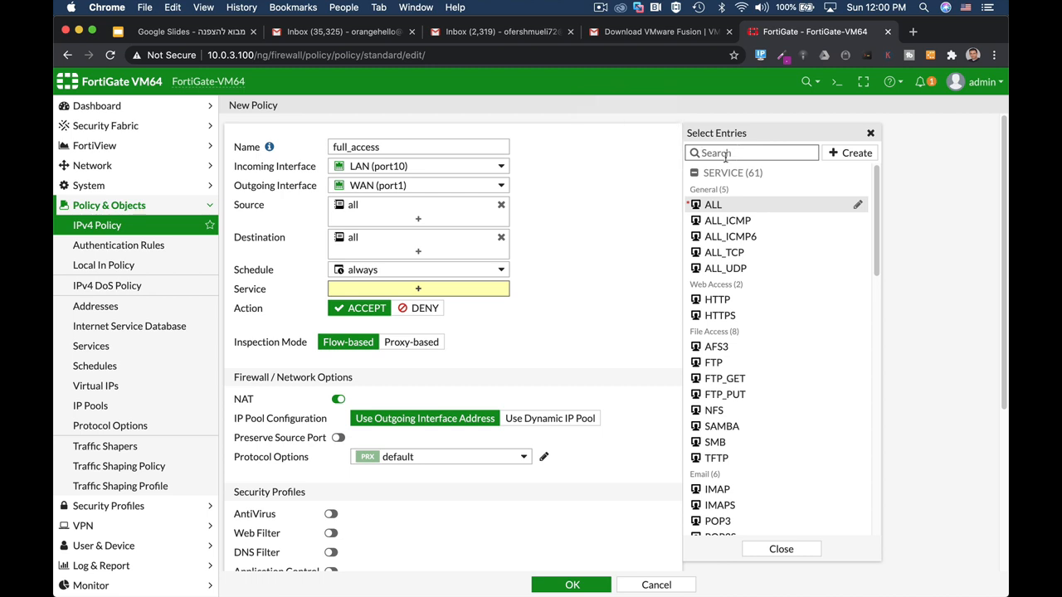
{"action": "left_click", "coordinate": [714, 204]}
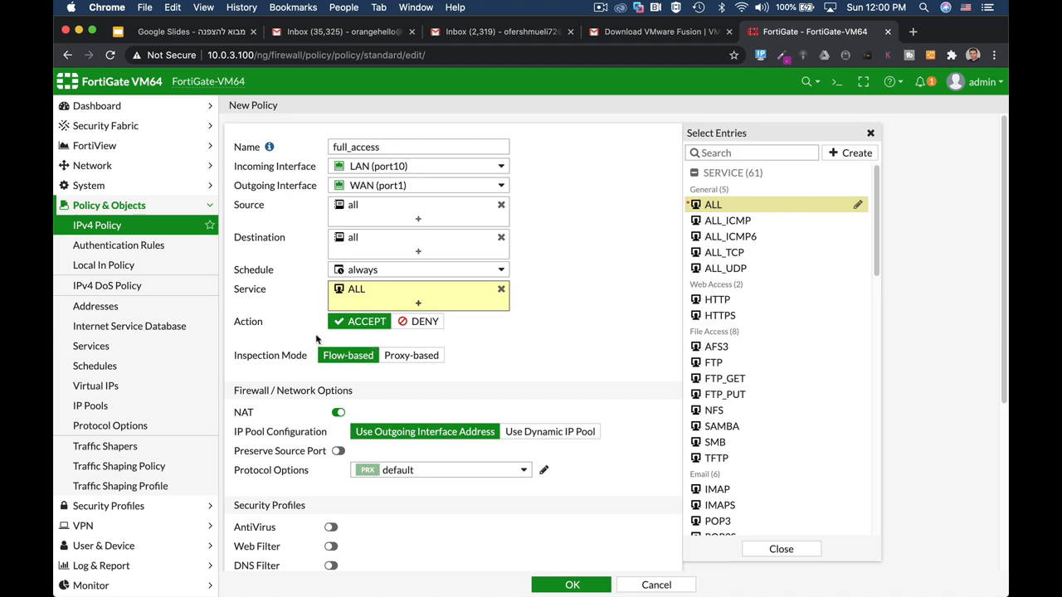
{"action": "mouse_move", "coordinate": [628, 324]}
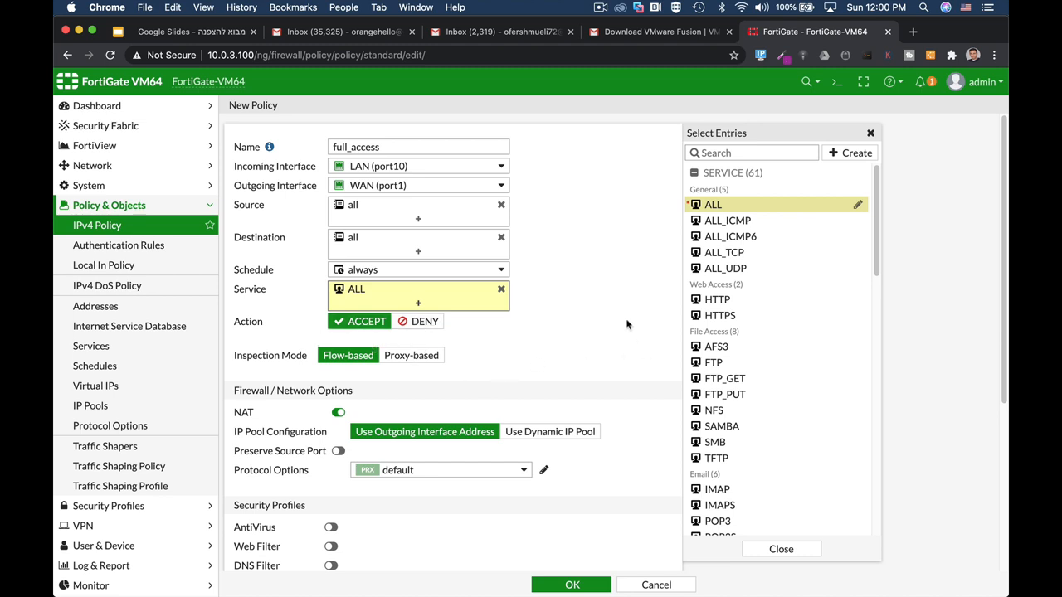
Turn Web Filter off, log All Sessions, and save the full_access policy
{"action": "scroll", "scroll_direction": "down", "scroll_amount": 3}
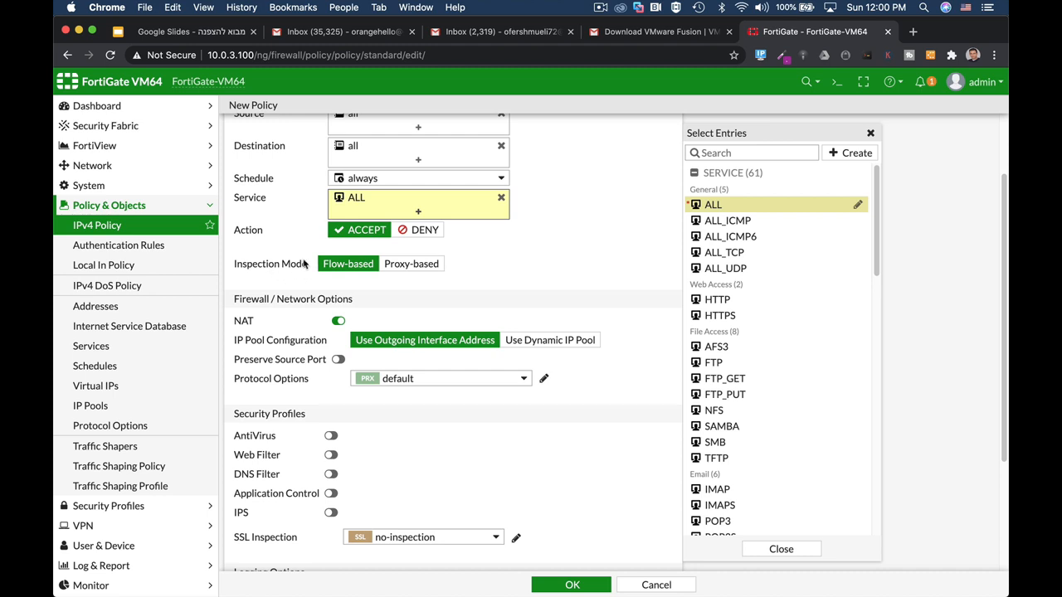
{"action": "mouse_move", "coordinate": [289, 277]}
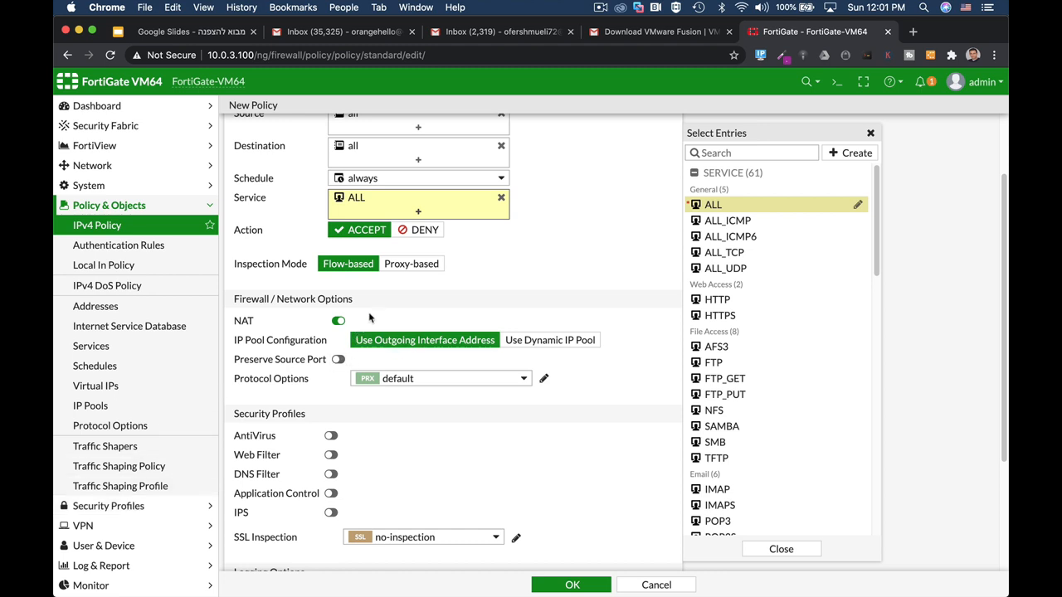
{"action": "mouse_move", "coordinate": [342, 314]}
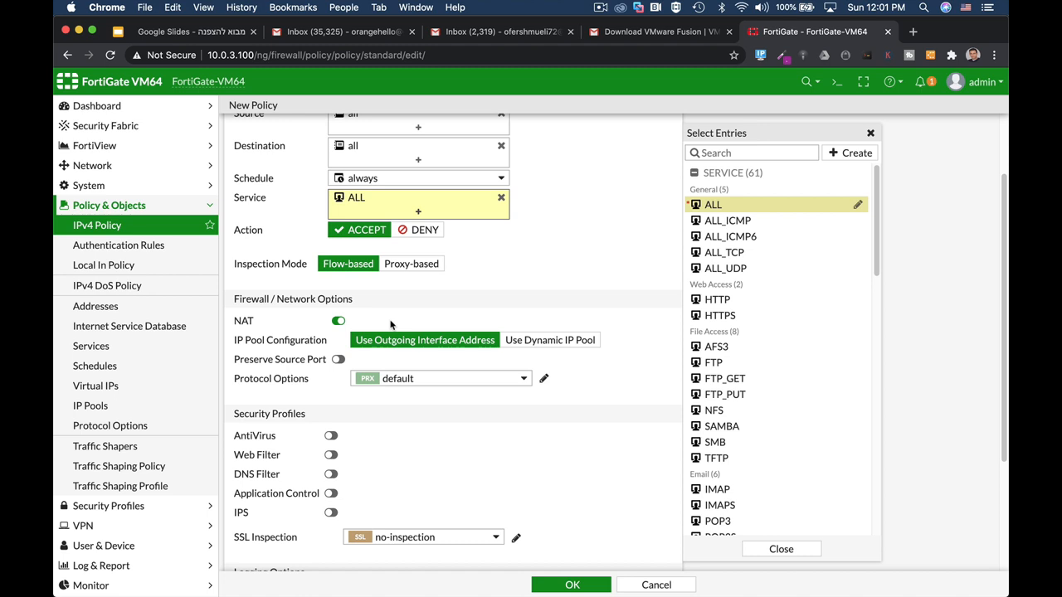
{"action": "mouse_move", "coordinate": [465, 350]}
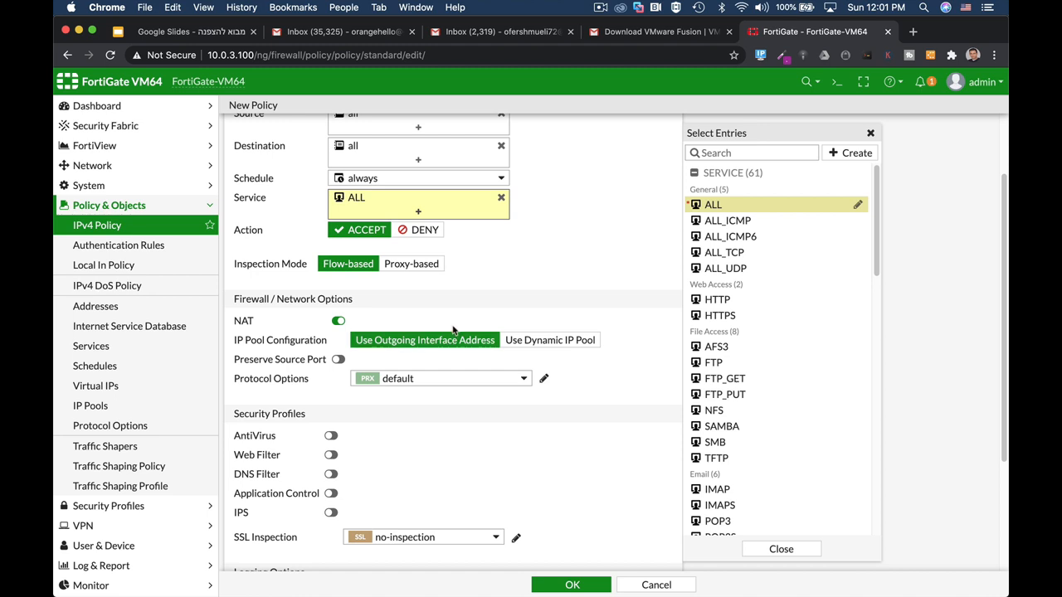
{"action": "mouse_move", "coordinate": [440, 359]}
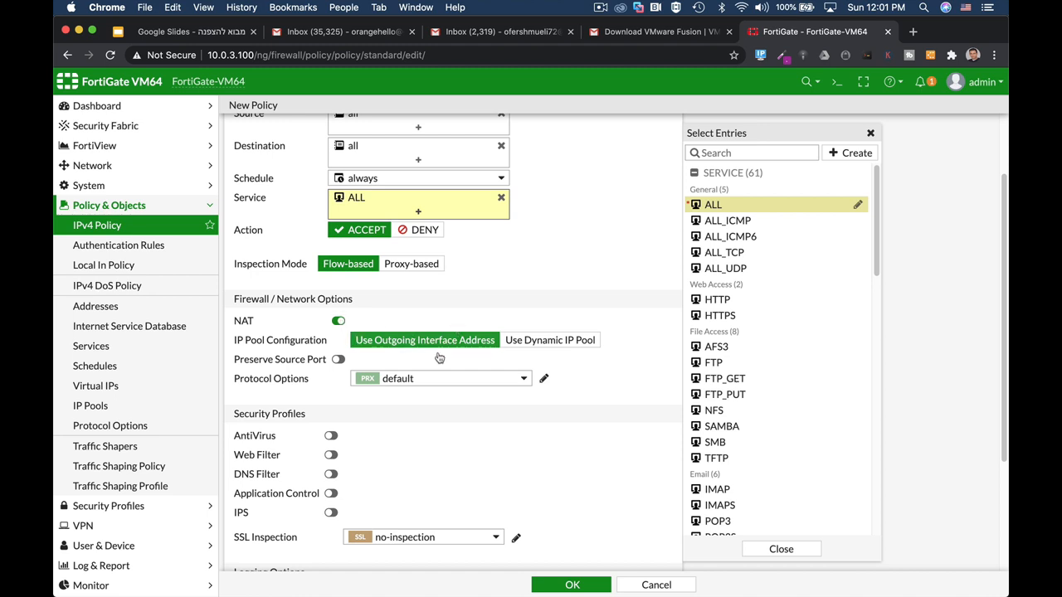
{"action": "scroll", "scroll_direction": "down", "scroll_amount": 3}
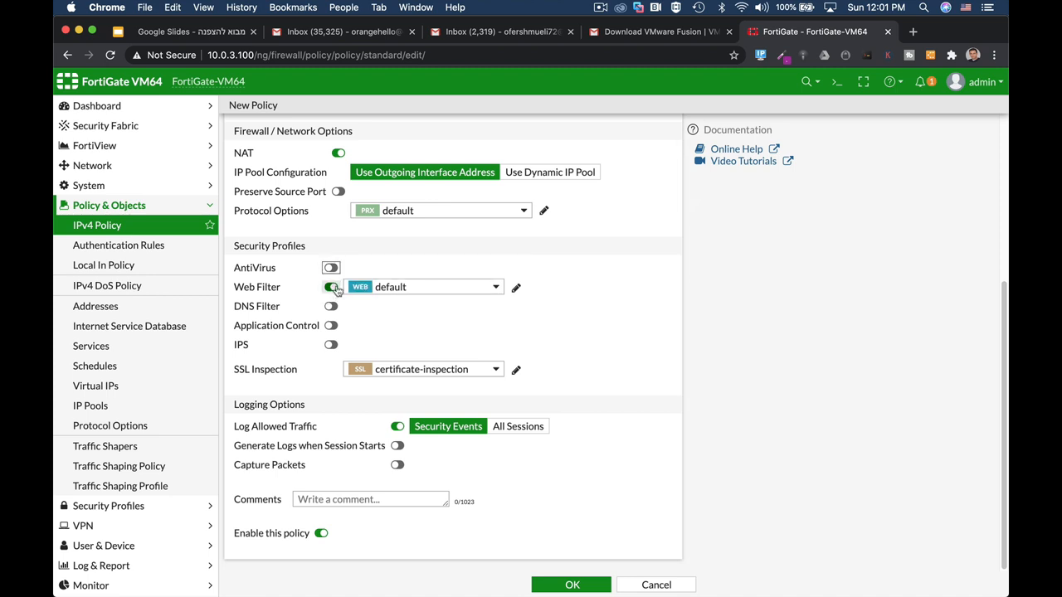
{"action": "left_click", "coordinate": [332, 287]}
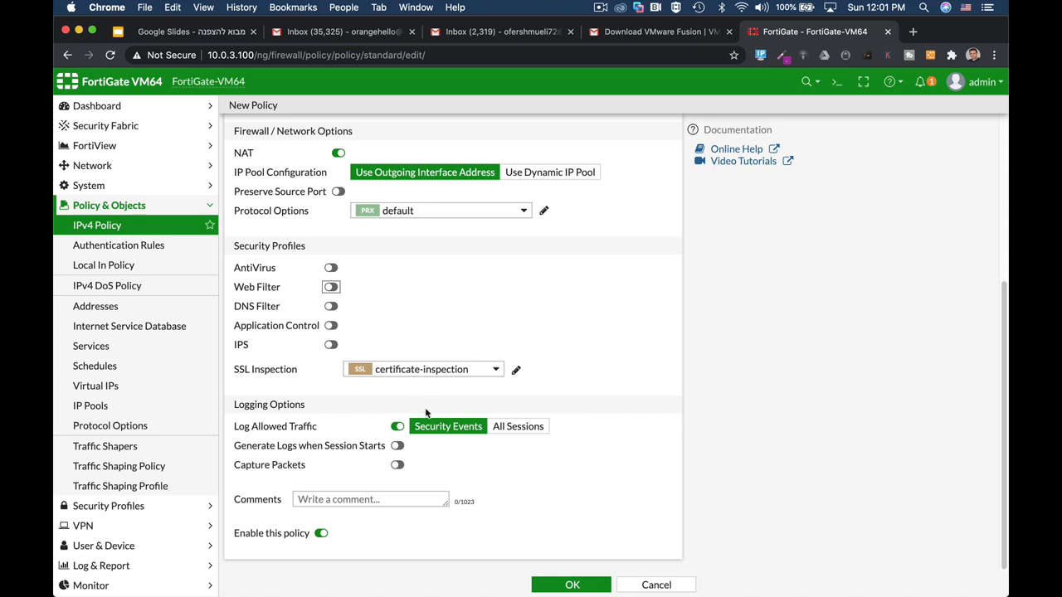
{"action": "mouse_move", "coordinate": [468, 419]}
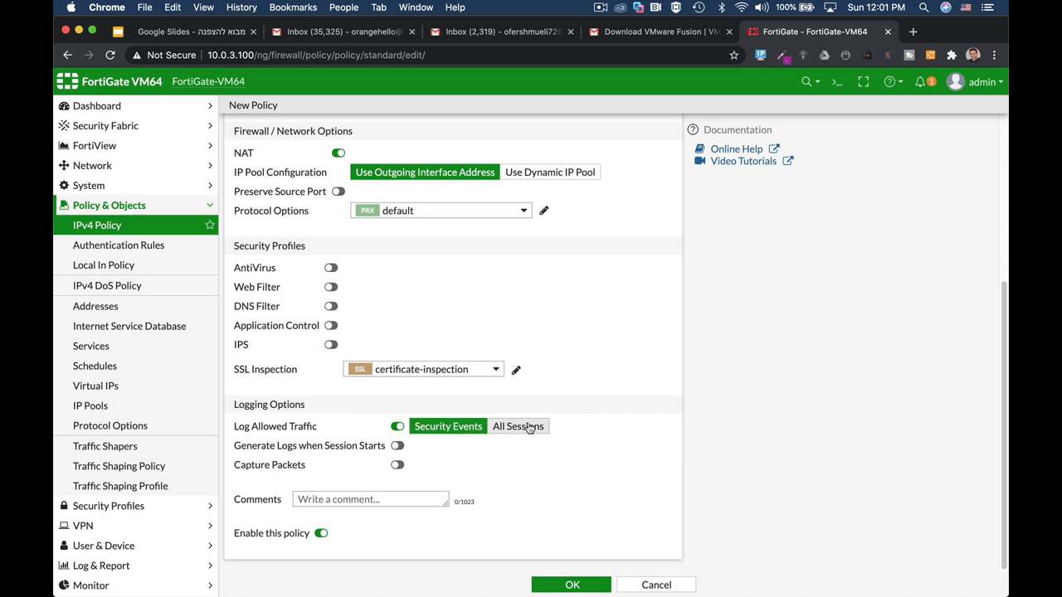
{"action": "left_click", "coordinate": [517, 425]}
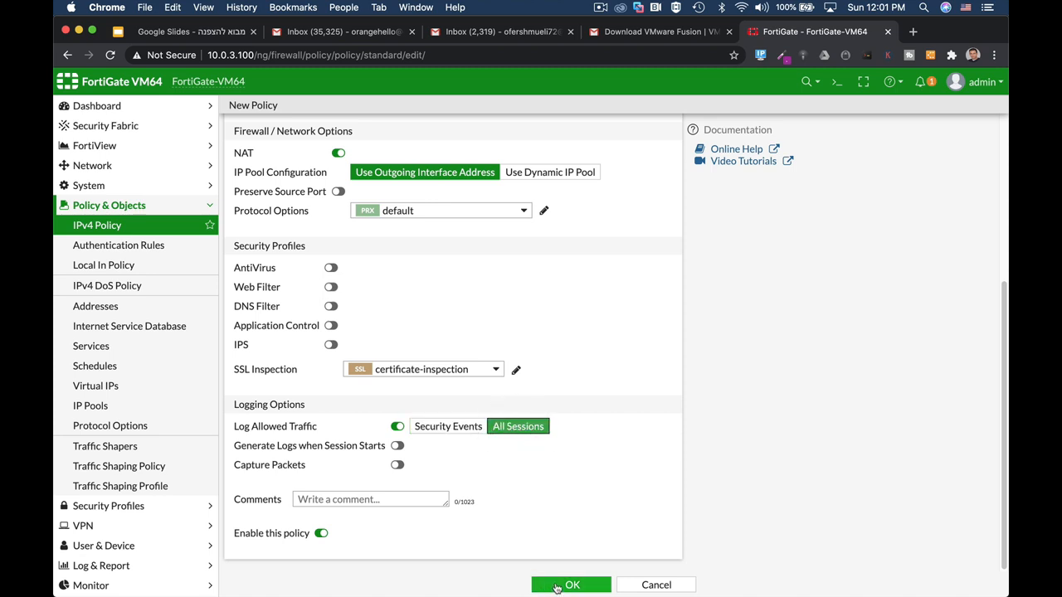
{"action": "left_click", "coordinate": [571, 584]}
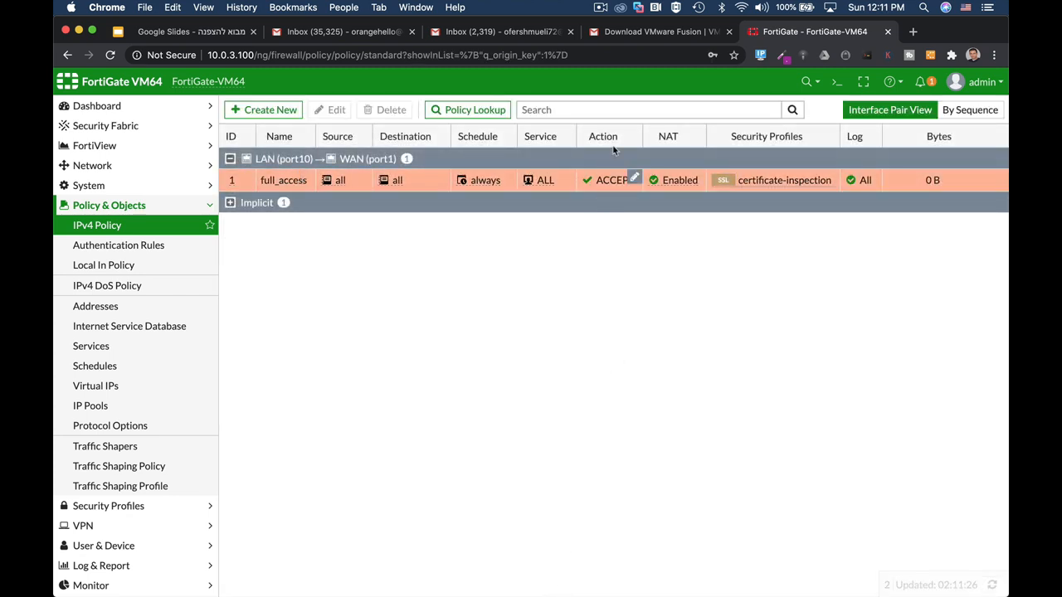
Start a new policy with incoming WAN (port1) and outgoing DMZ (port2)
{"action": "double_click", "coordinate": [284, 180]}
{"action": "type", "text": "DMZ"}
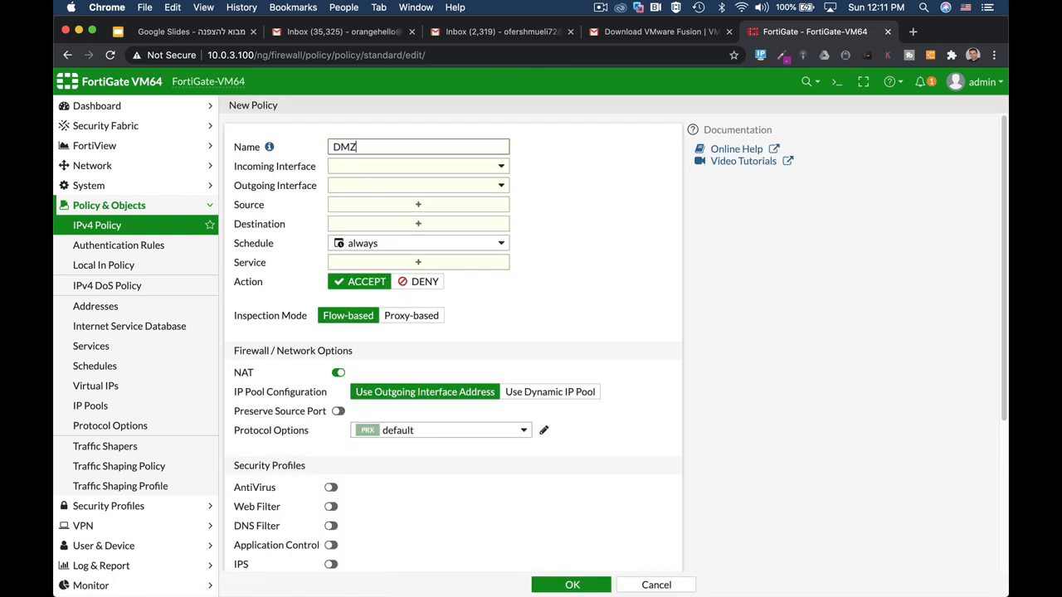
{"action": "left_click", "coordinate": [418, 165]}
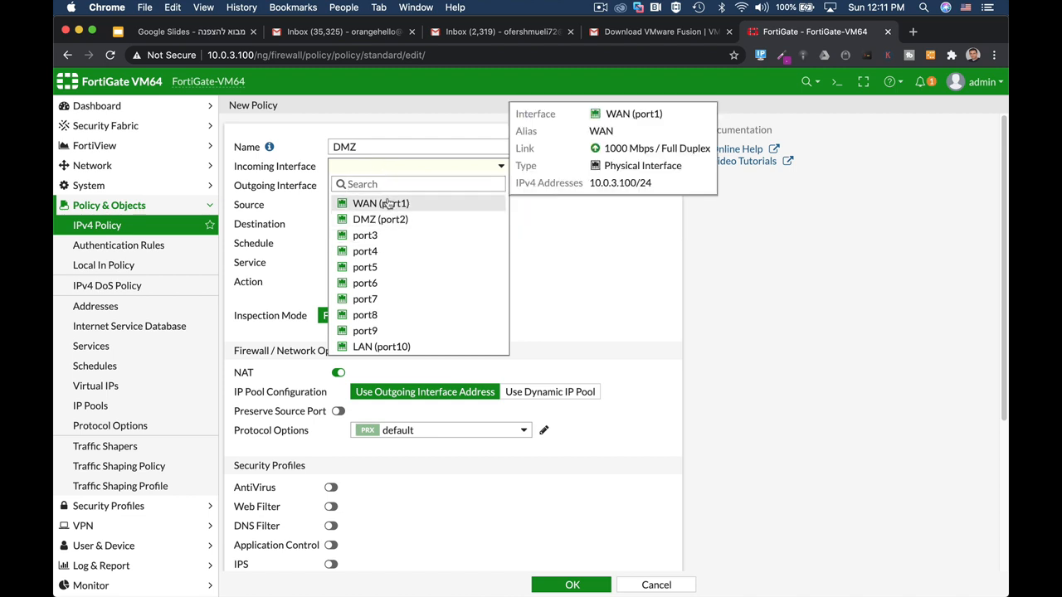
{"action": "left_click", "coordinate": [381, 202]}
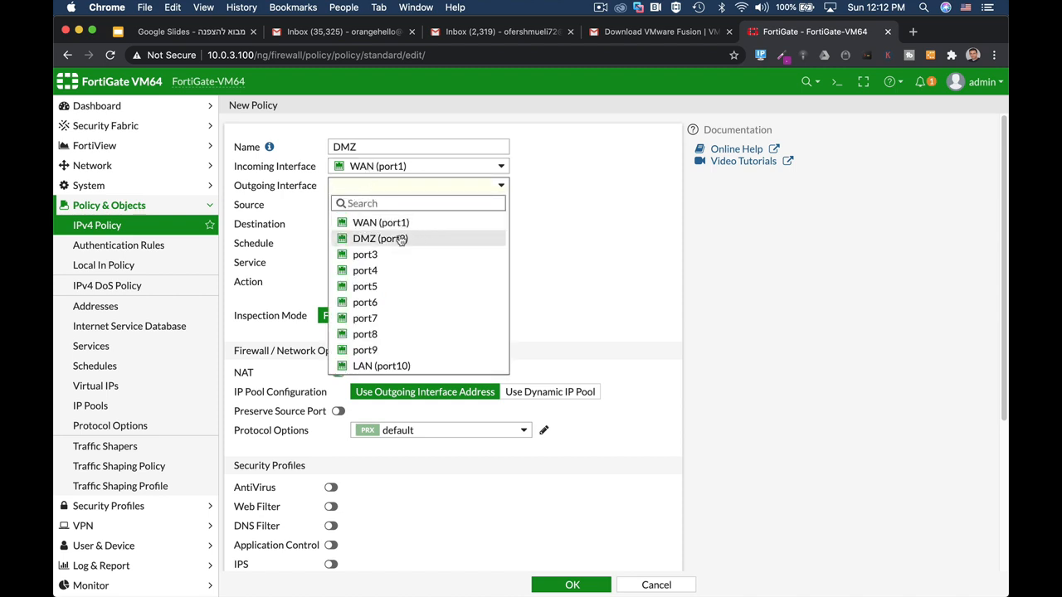
{"action": "left_click", "coordinate": [380, 239]}
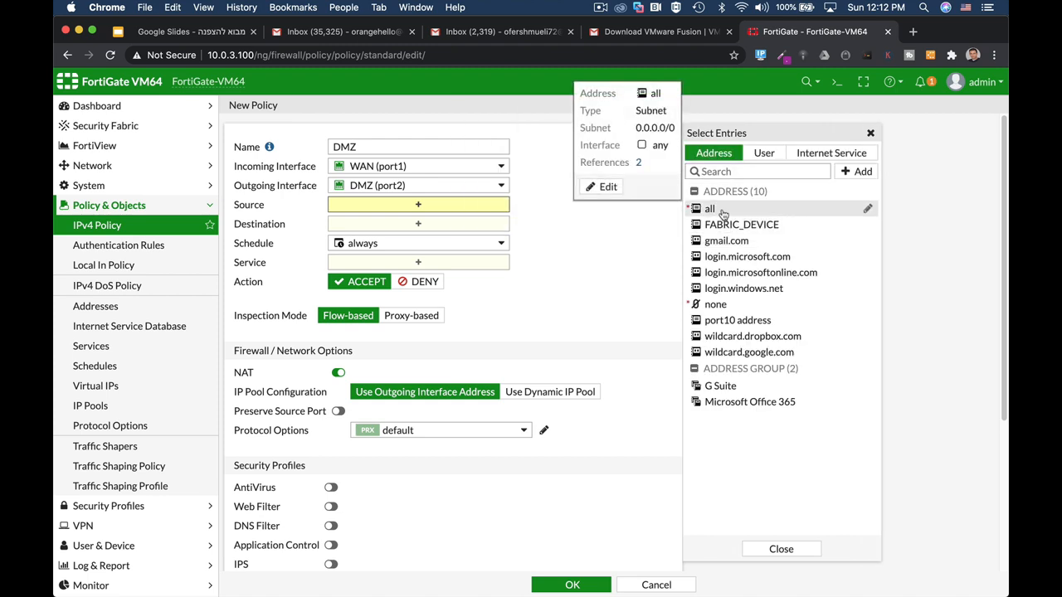
Set the DMZ policy's source and destination to all and begin a new entry
{"action": "left_click", "coordinate": [711, 210]}
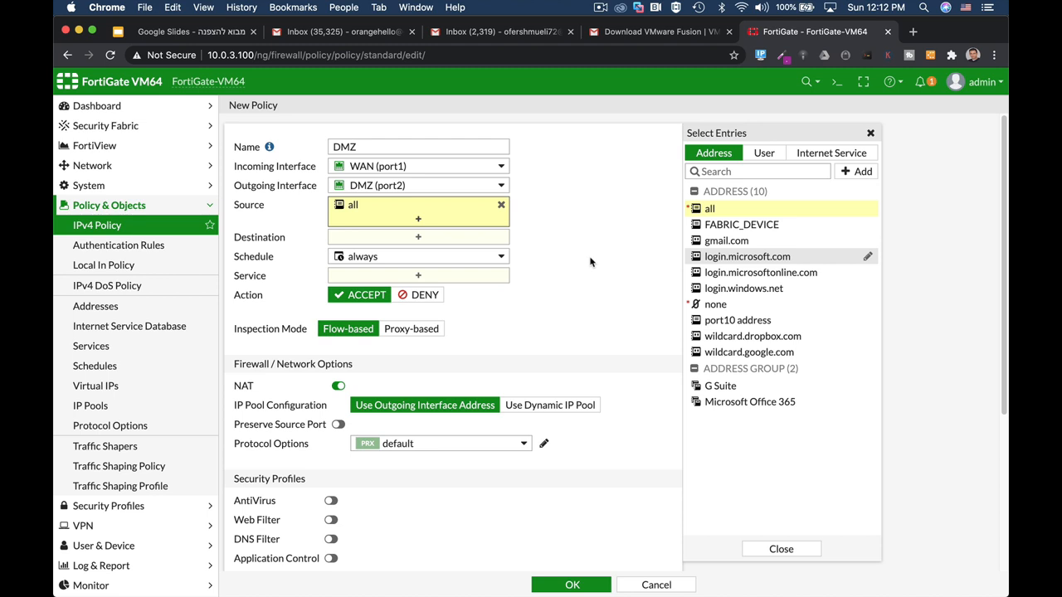
{"action": "mouse_move", "coordinate": [490, 255]}
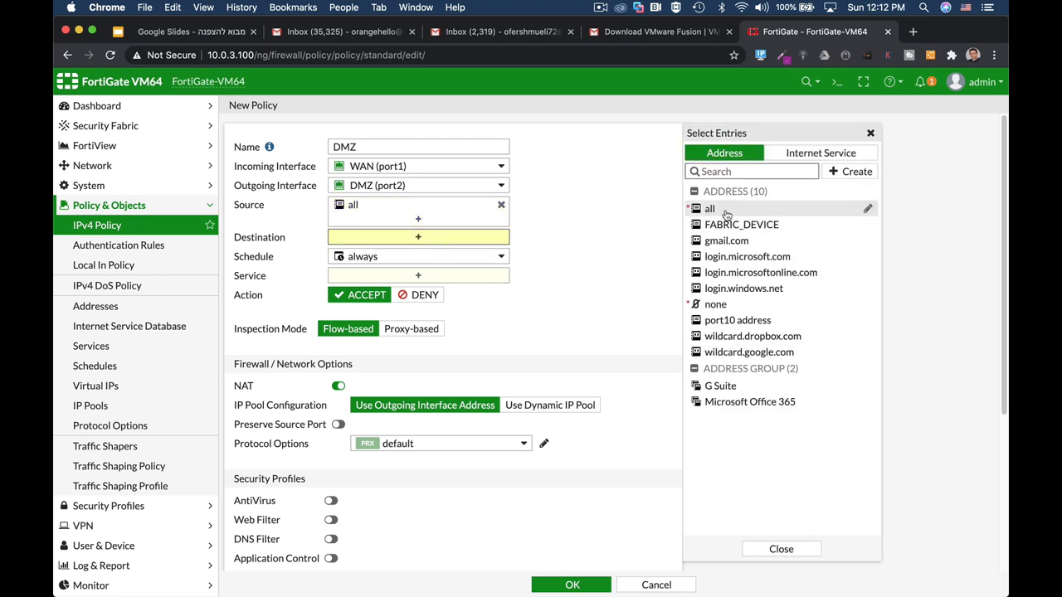
{"action": "left_click", "coordinate": [710, 209]}
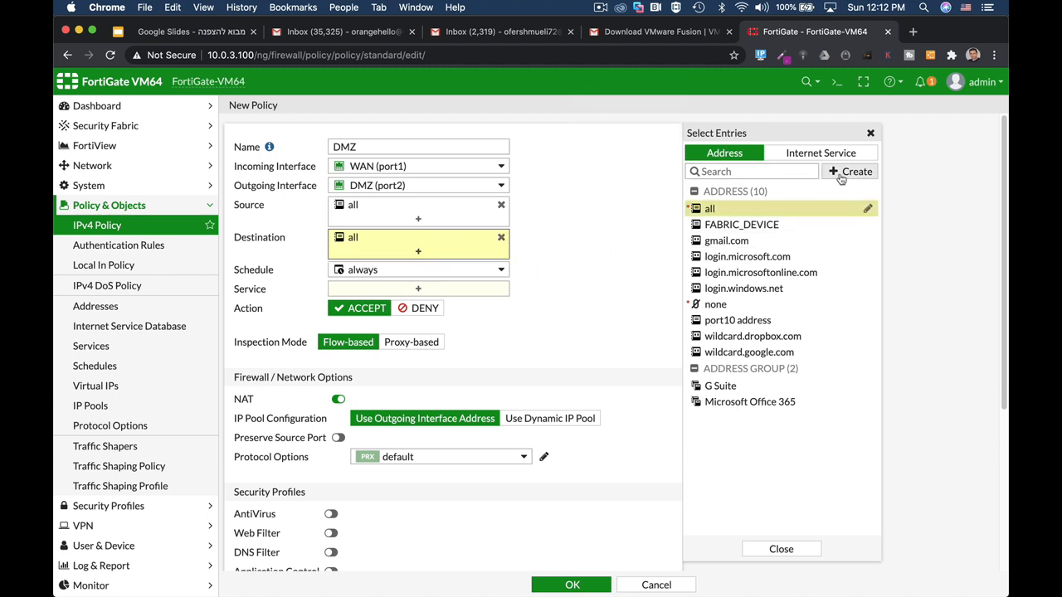
{"action": "left_click", "coordinate": [850, 171]}
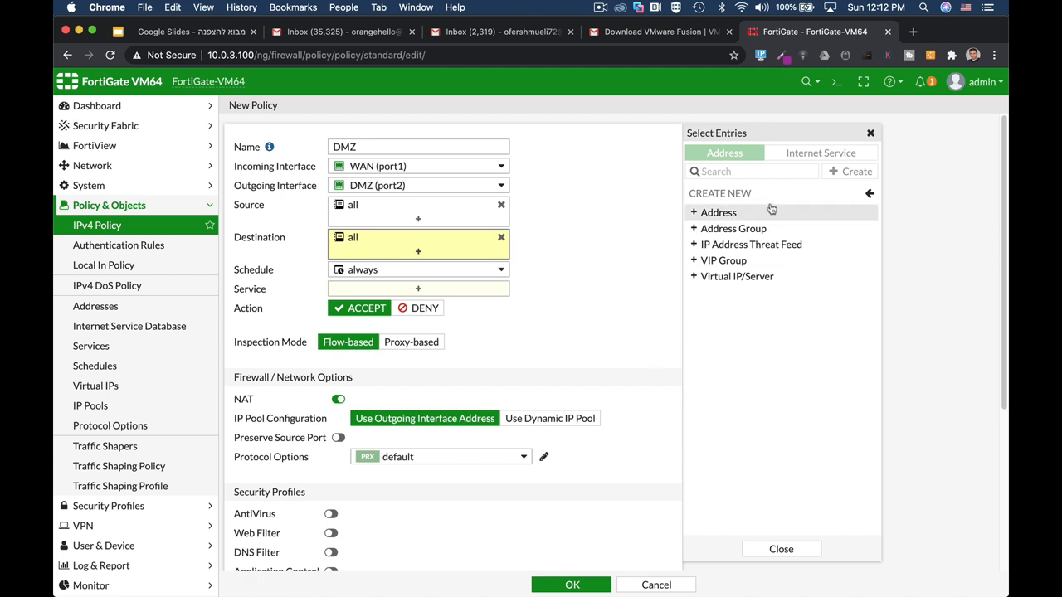
Create an address object named web-server with the server's IP starting 10.0.5
{"action": "left_click", "coordinate": [717, 212]}
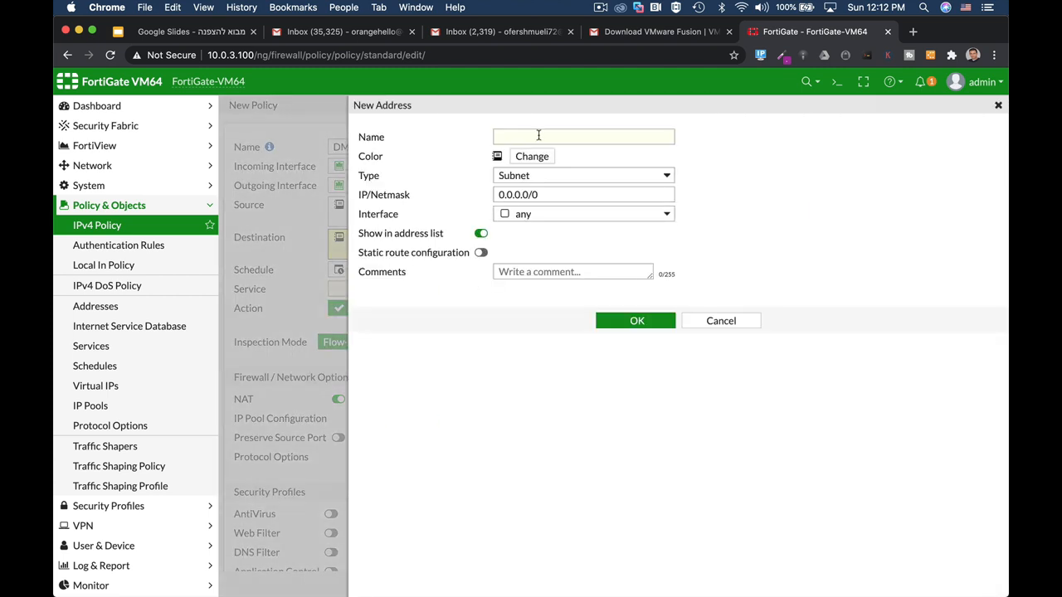
{"action": "left_click", "coordinate": [581, 136]}
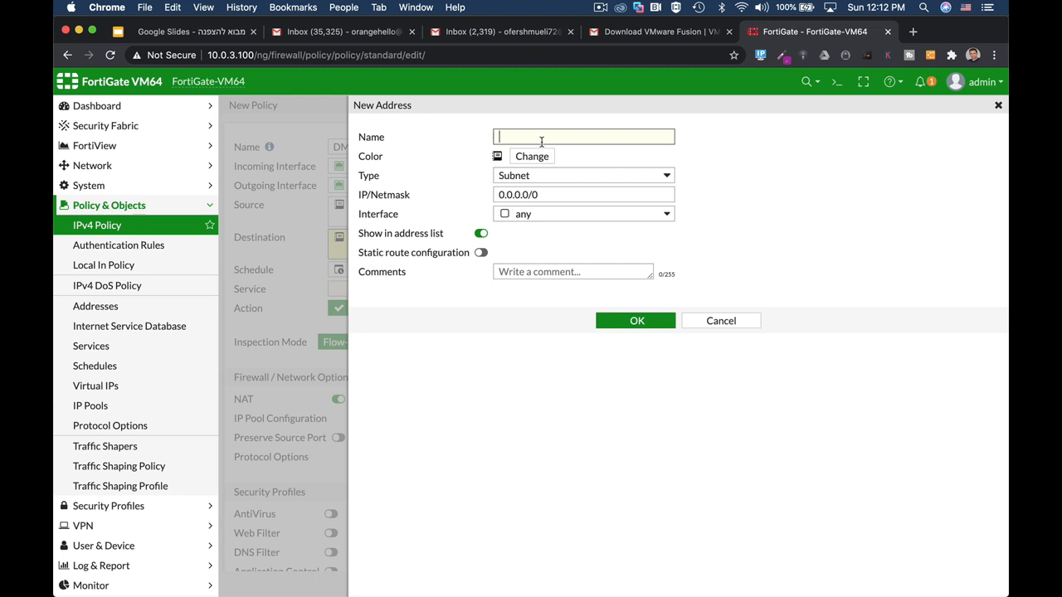
{"action": "type", "text": "w"}
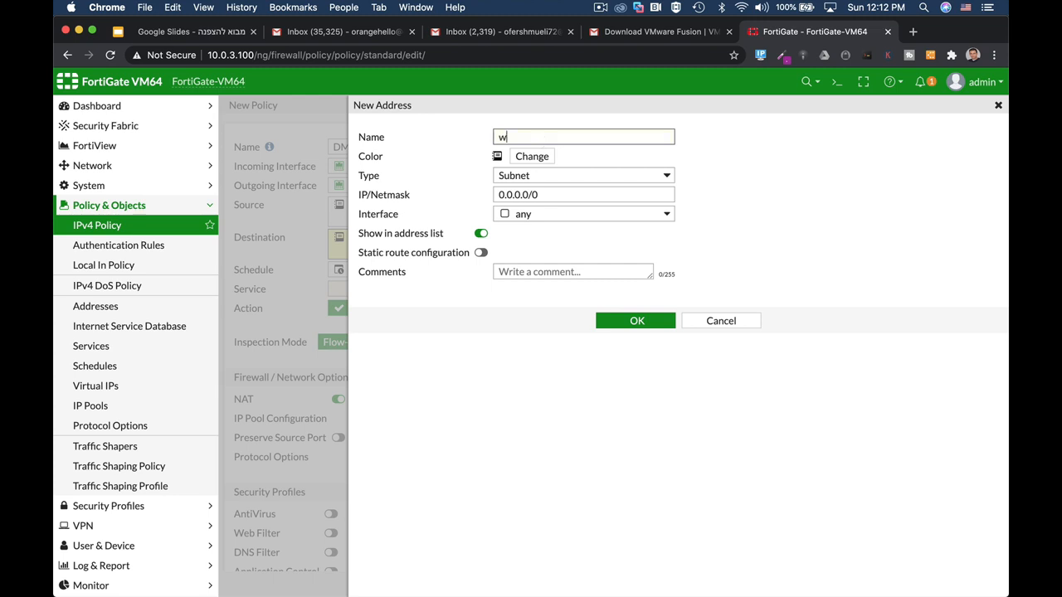
{"action": "type", "text": "eb-server"}
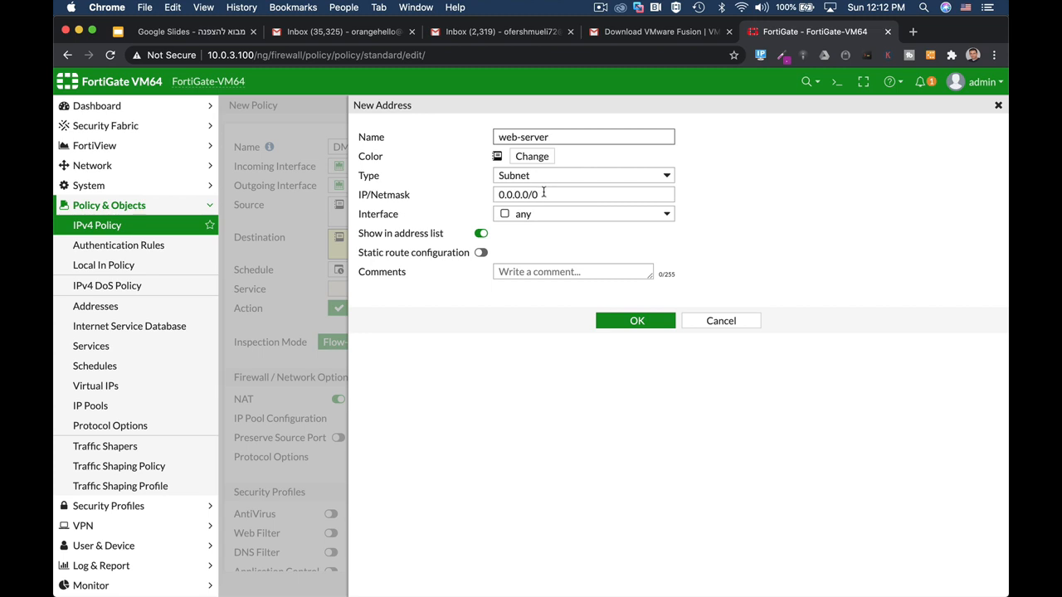
{"action": "type", "text": "1"}
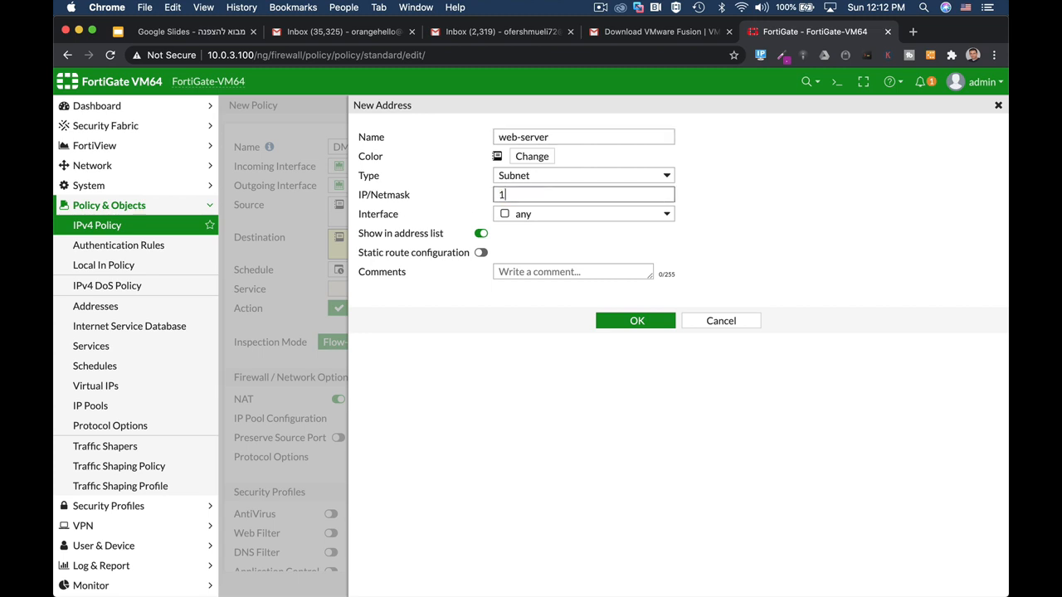
{"action": "type", "text": "0.0.5"}
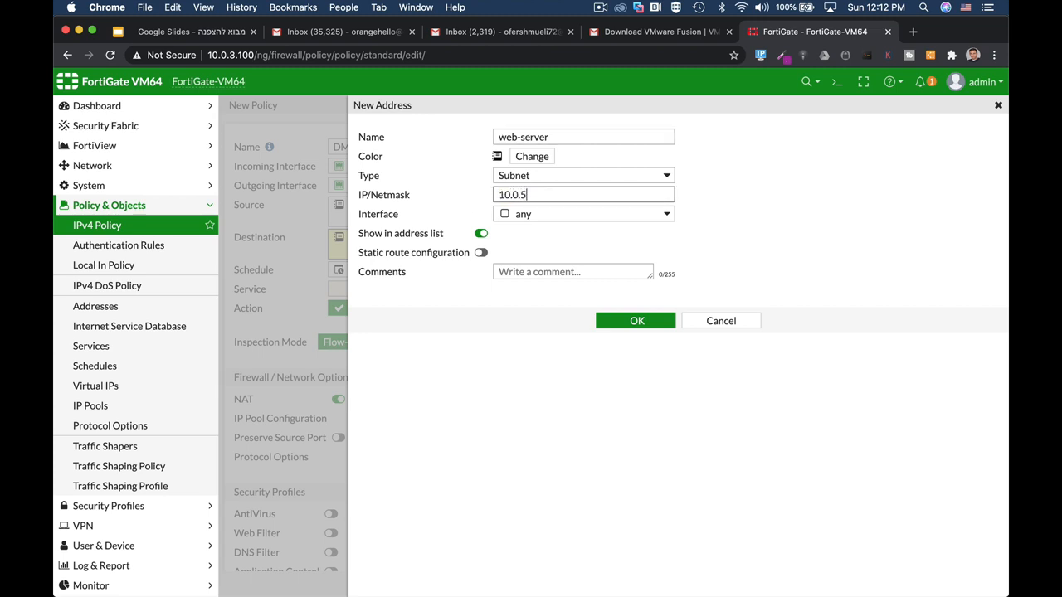
{"action": "type", "text": "."}
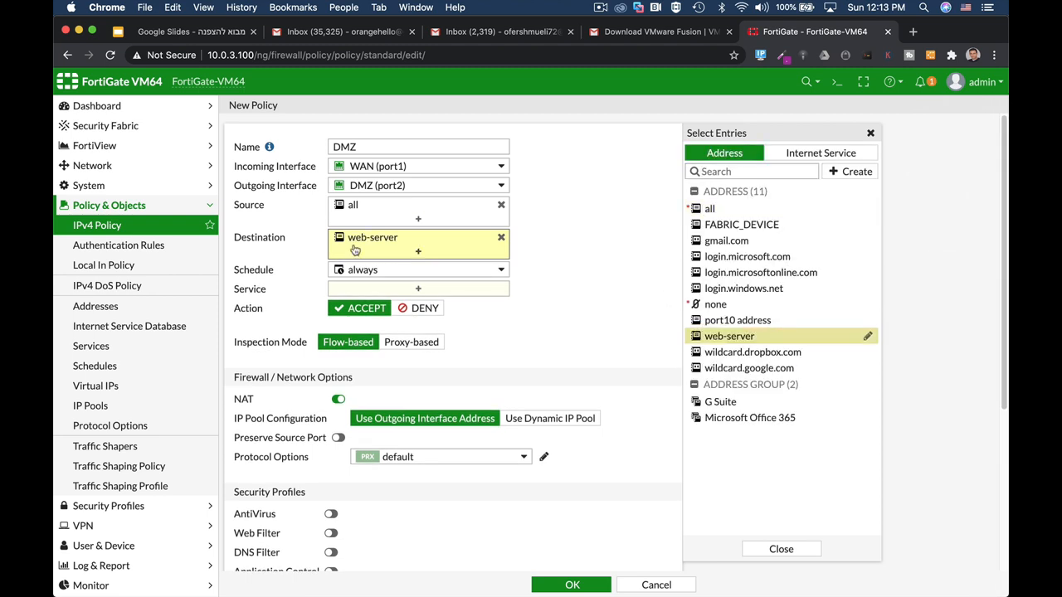
{"action": "mouse_move", "coordinate": [365, 249]}
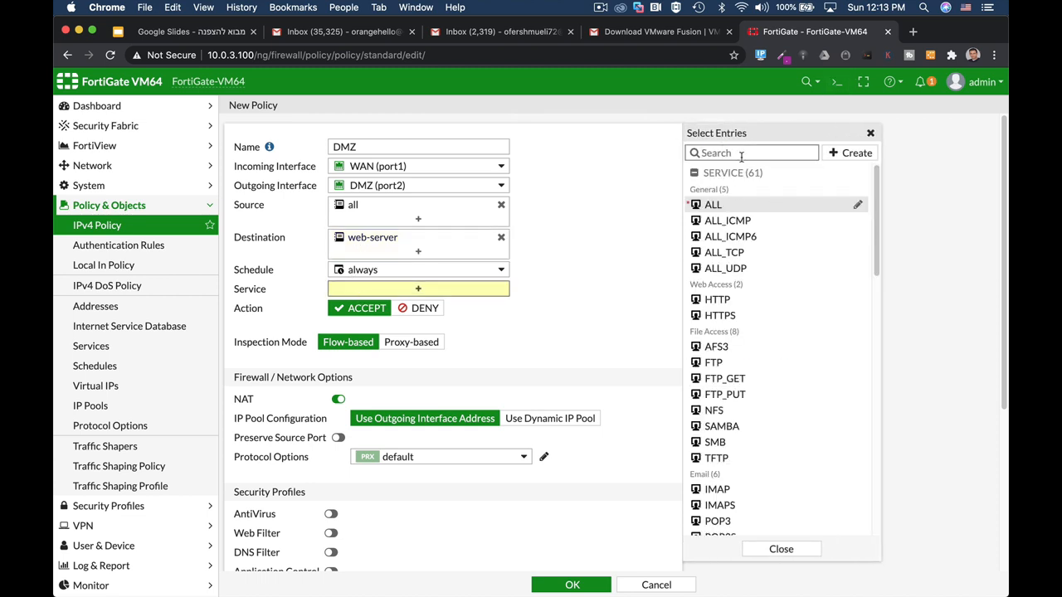
Allow HTTP and HTTPS services, log All Sessions, and save the DMZ policy
{"action": "type", "text": "http"}
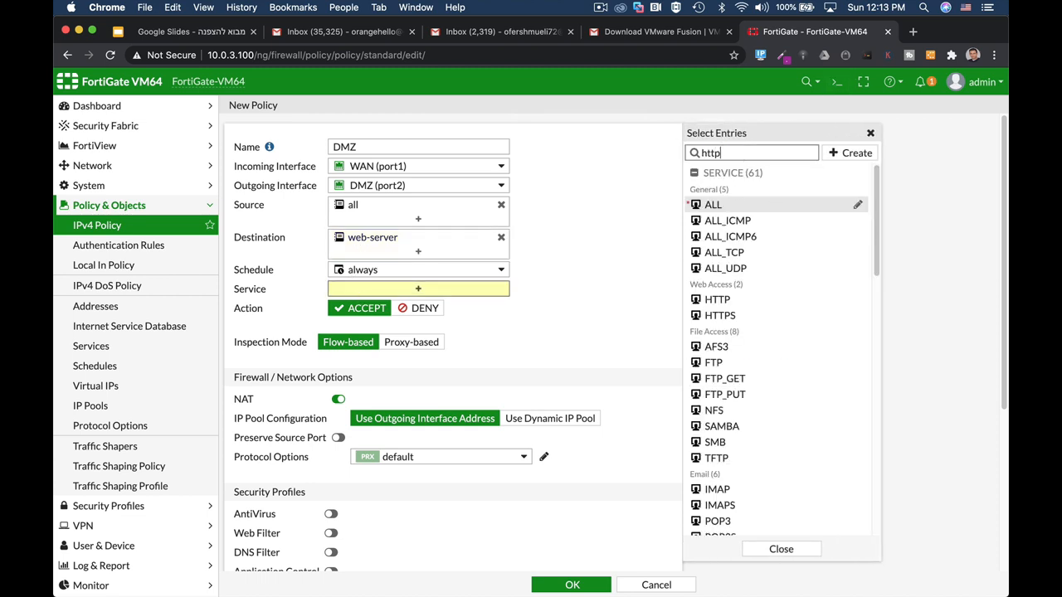
{"action": "left_click", "coordinate": [717, 204]}
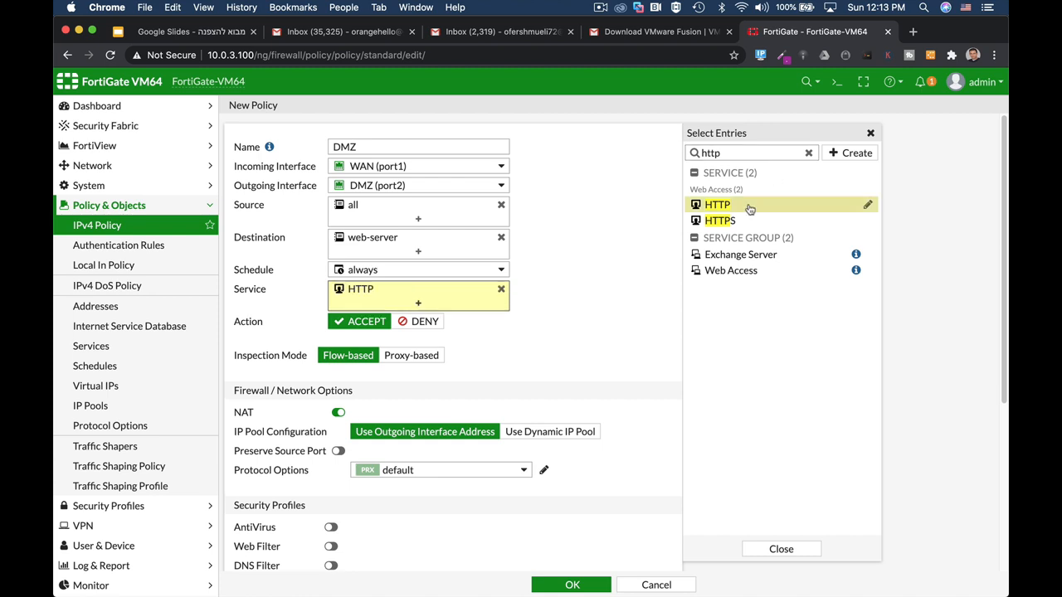
{"action": "left_click", "coordinate": [720, 219]}
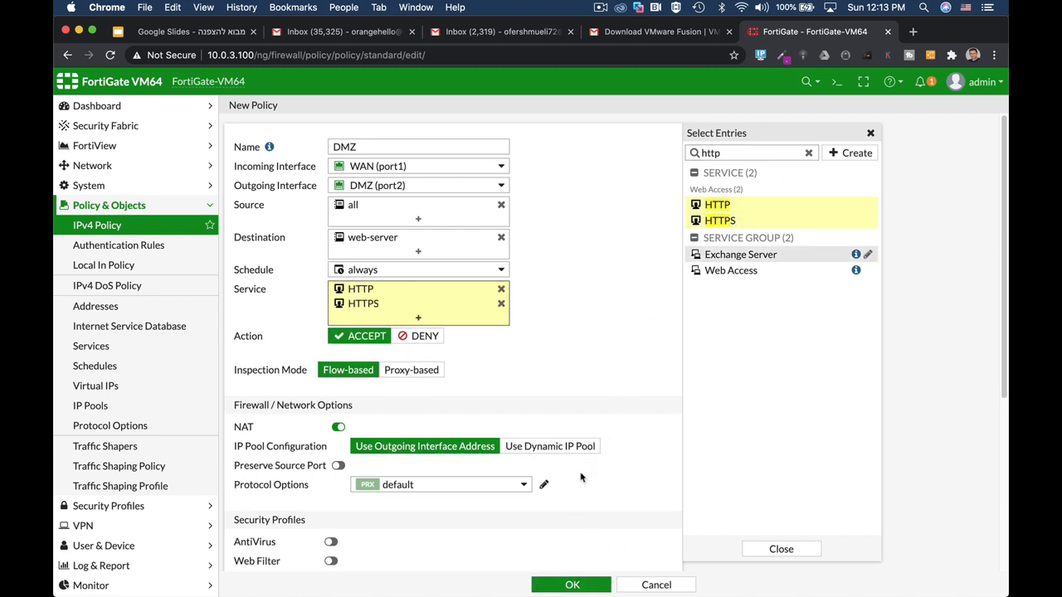
{"action": "scroll", "scroll_direction": "down", "scroll_amount": 3}
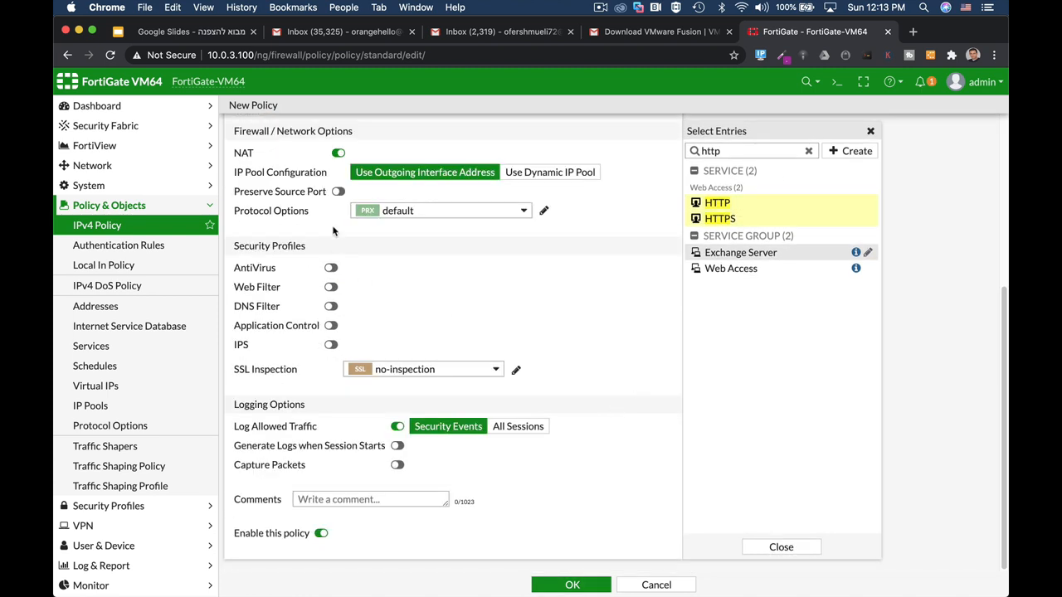
{"action": "mouse_move", "coordinate": [471, 445]}
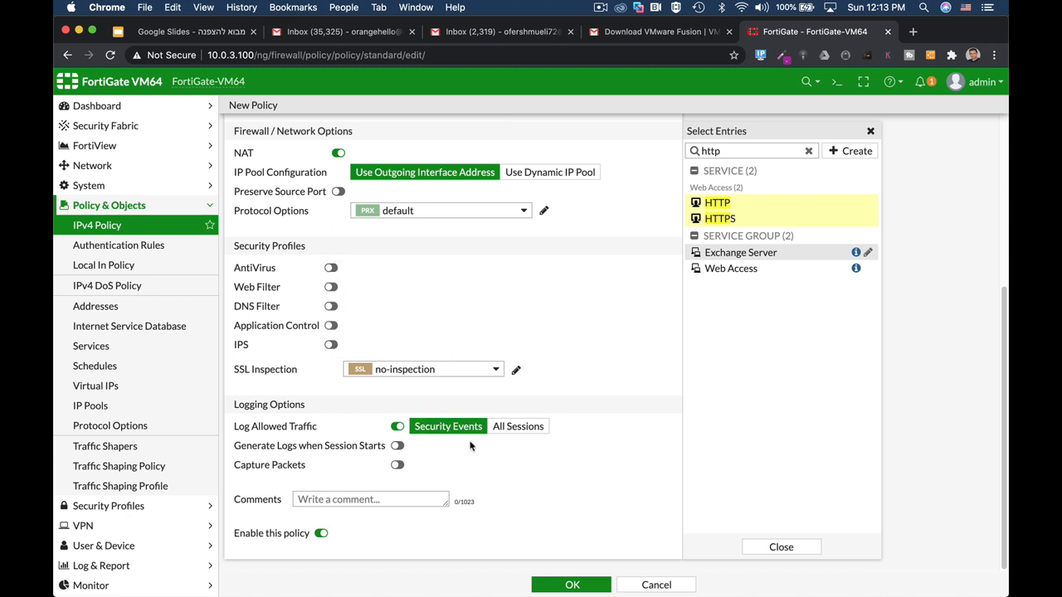
{"action": "left_click", "coordinate": [517, 425]}
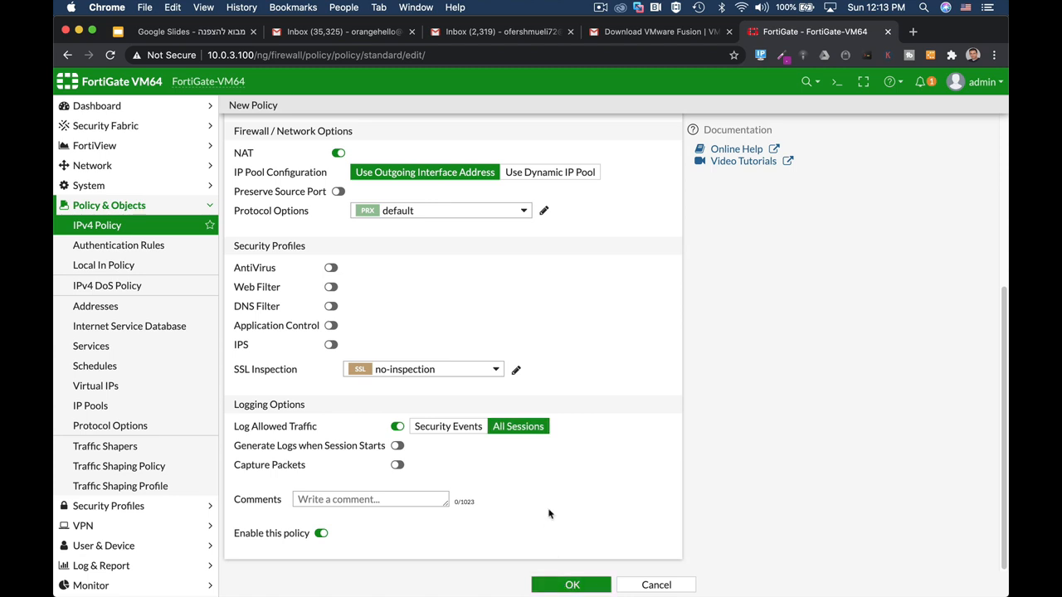
{"action": "left_click", "coordinate": [571, 584]}
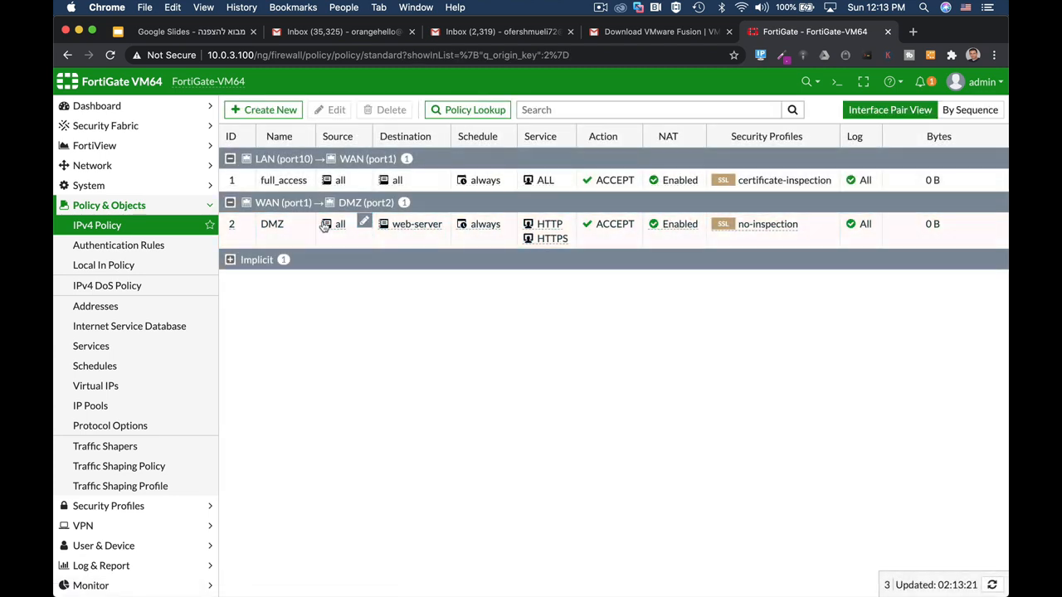
Select the DMZ policy in the IPv4 policy list
{"action": "left_click", "coordinate": [273, 224]}
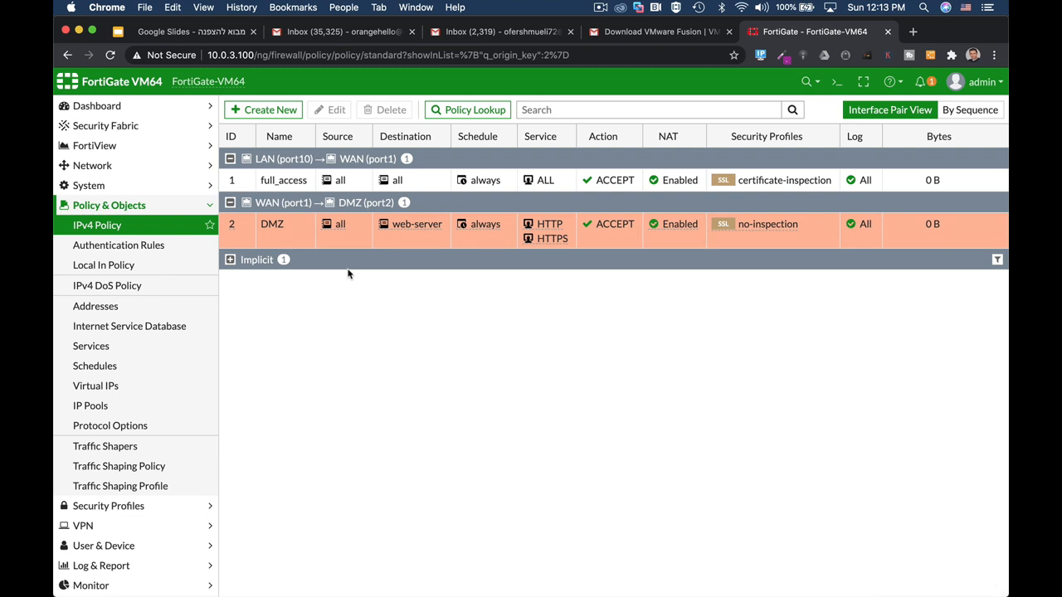
{"action": "mouse_move", "coordinate": [430, 364]}
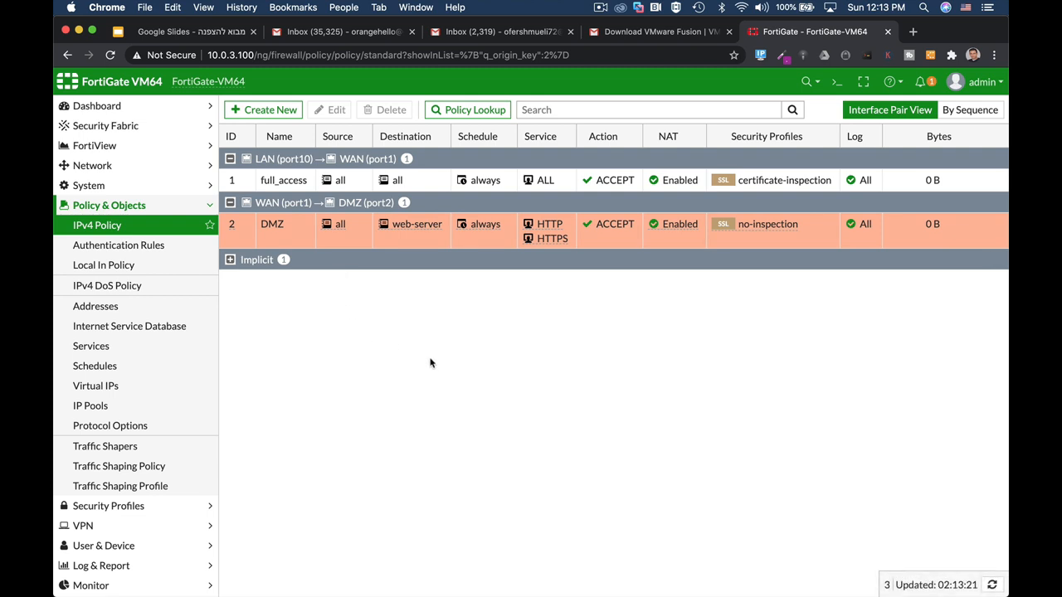
{"action": "mouse_move", "coordinate": [458, 311]}
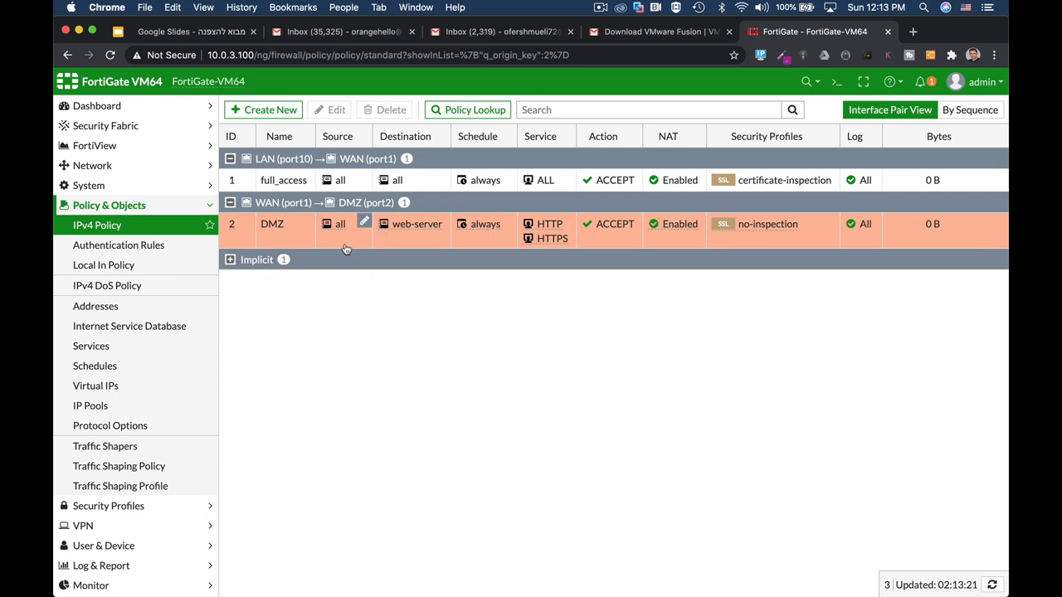
{"action": "mouse_move", "coordinate": [312, 285]}
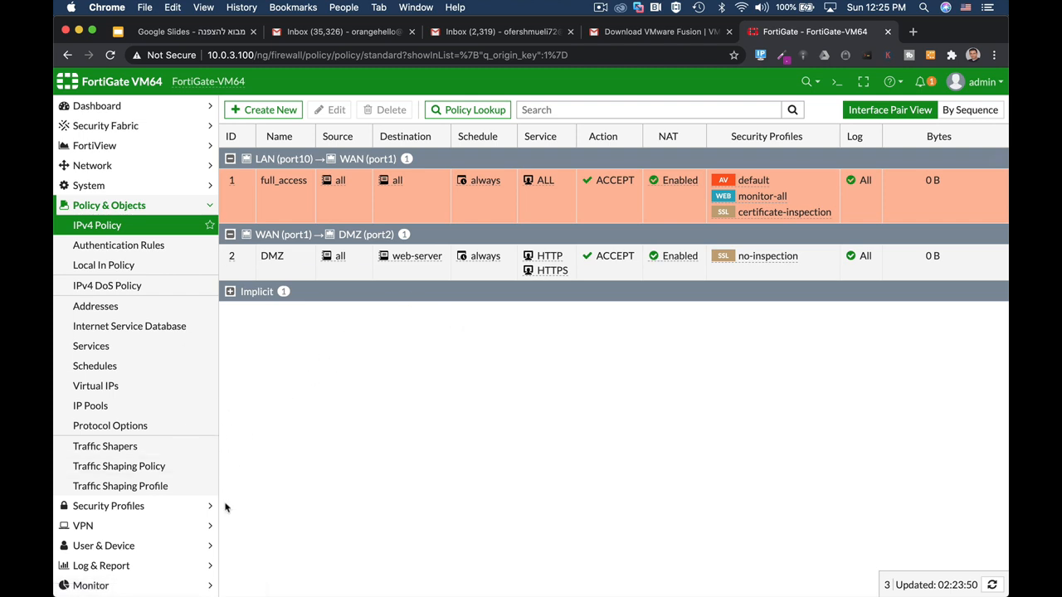
{"action": "mouse_move", "coordinate": [285, 374]}
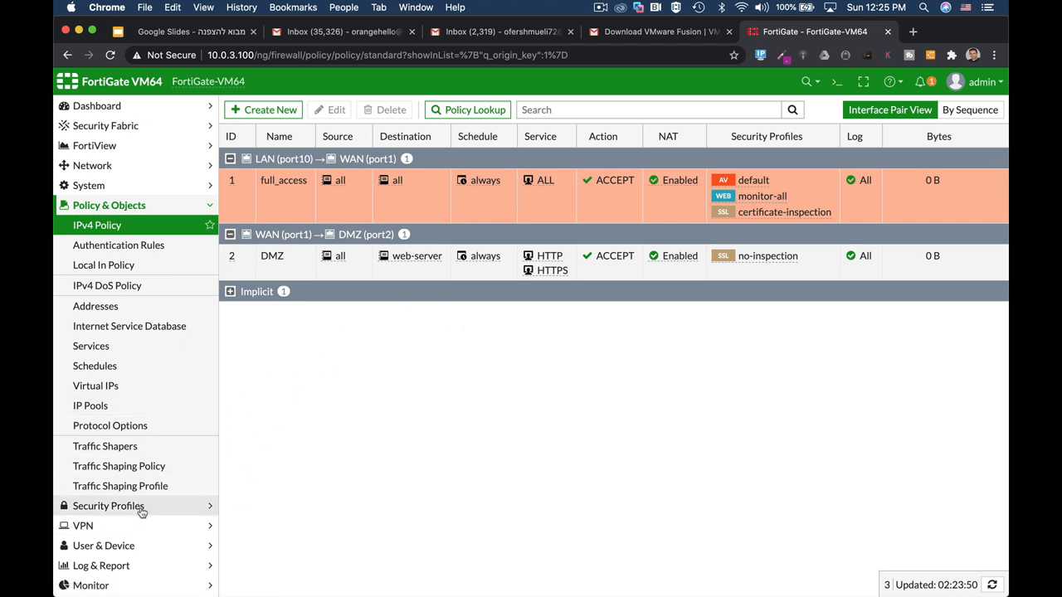
Review the AntiVirus, DNS Filter and Application Control profile lists, then return to IPv4 policies
{"action": "left_click", "coordinate": [110, 506]}
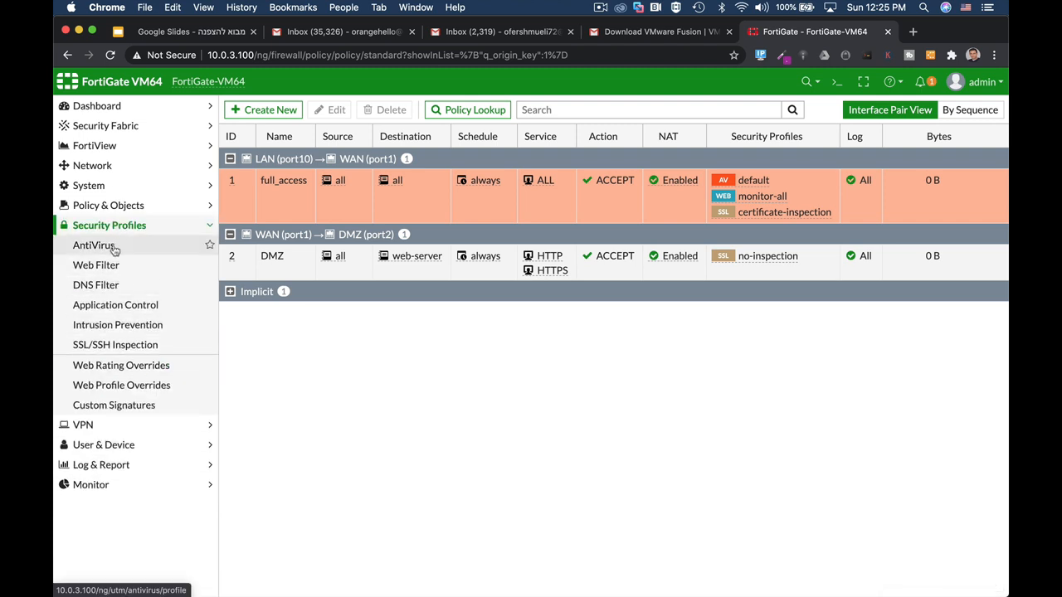
{"action": "left_click", "coordinate": [93, 246]}
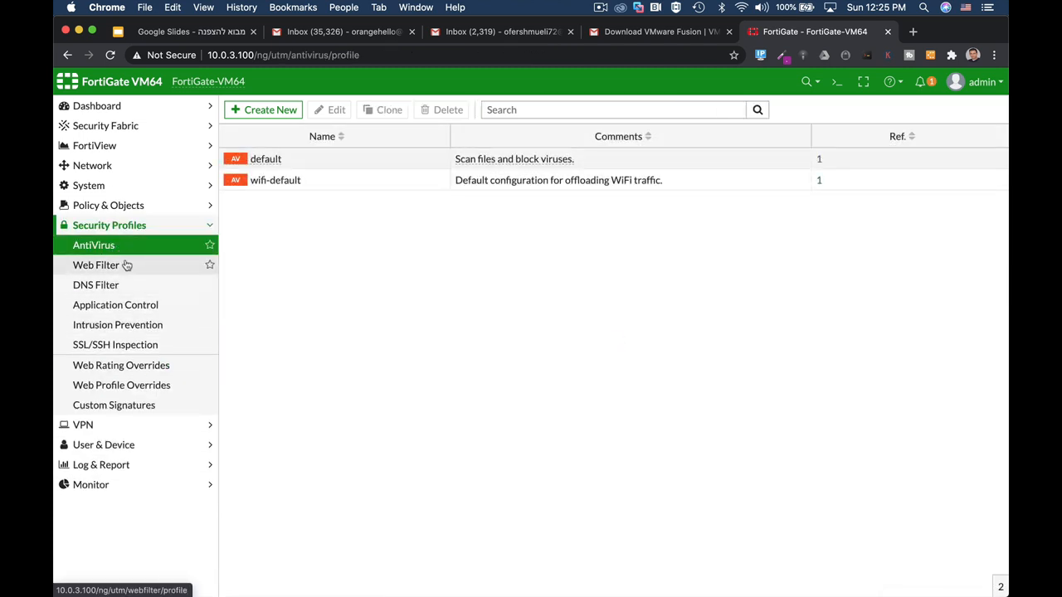
{"action": "left_click", "coordinate": [97, 286]}
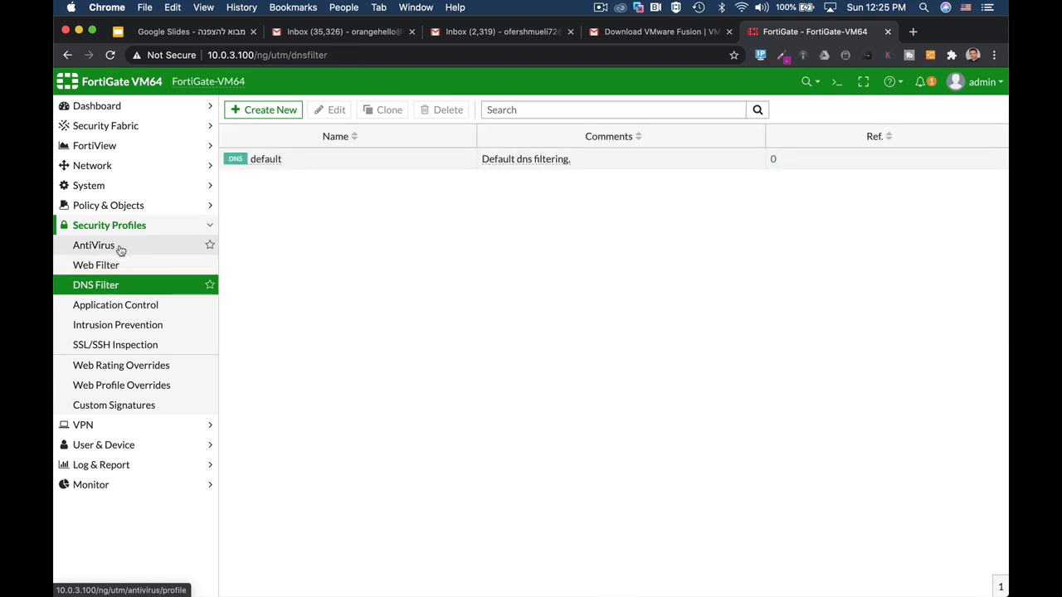
{"action": "left_click", "coordinate": [116, 305]}
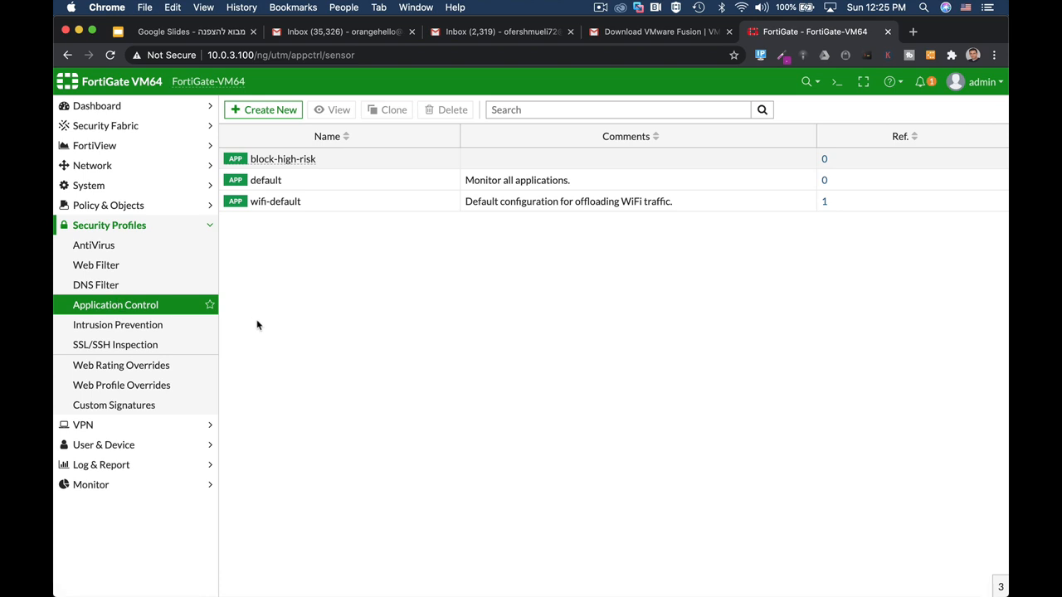
{"action": "mouse_move", "coordinate": [243, 367]}
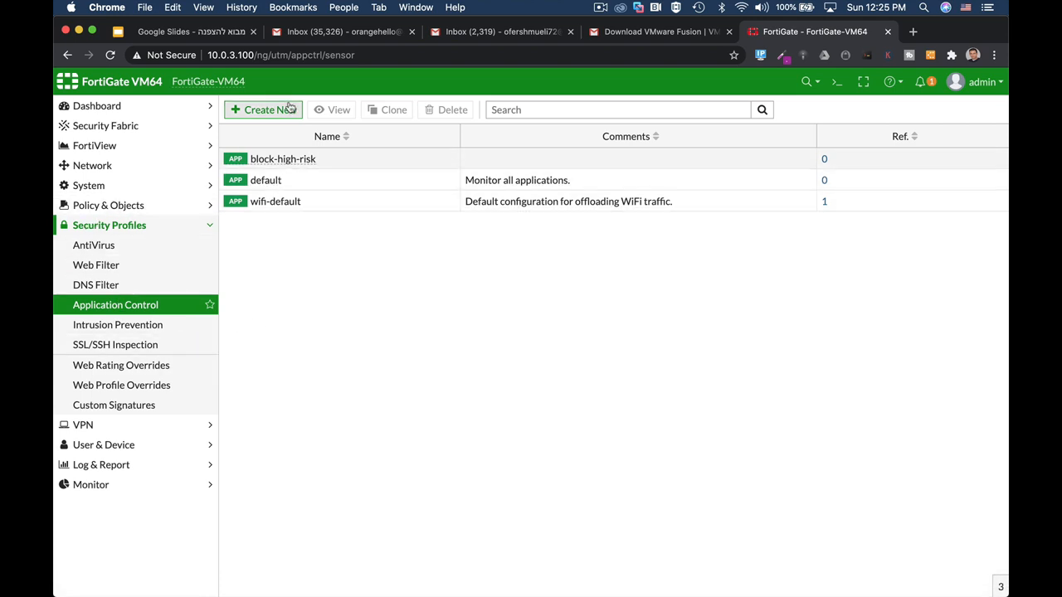
{"action": "left_click", "coordinate": [262, 109]}
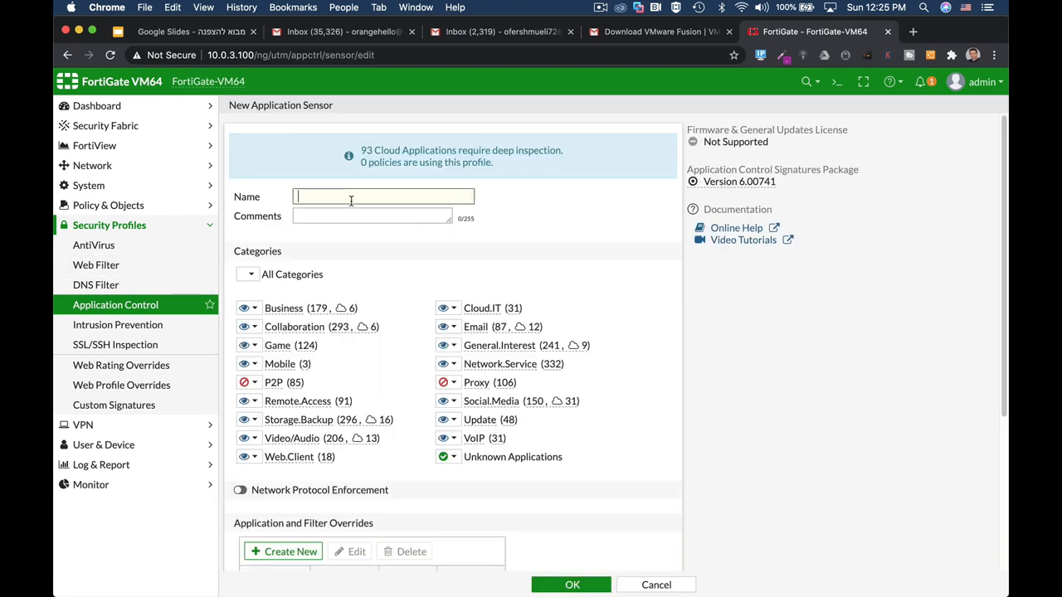
{"action": "left_click", "coordinate": [655, 584]}
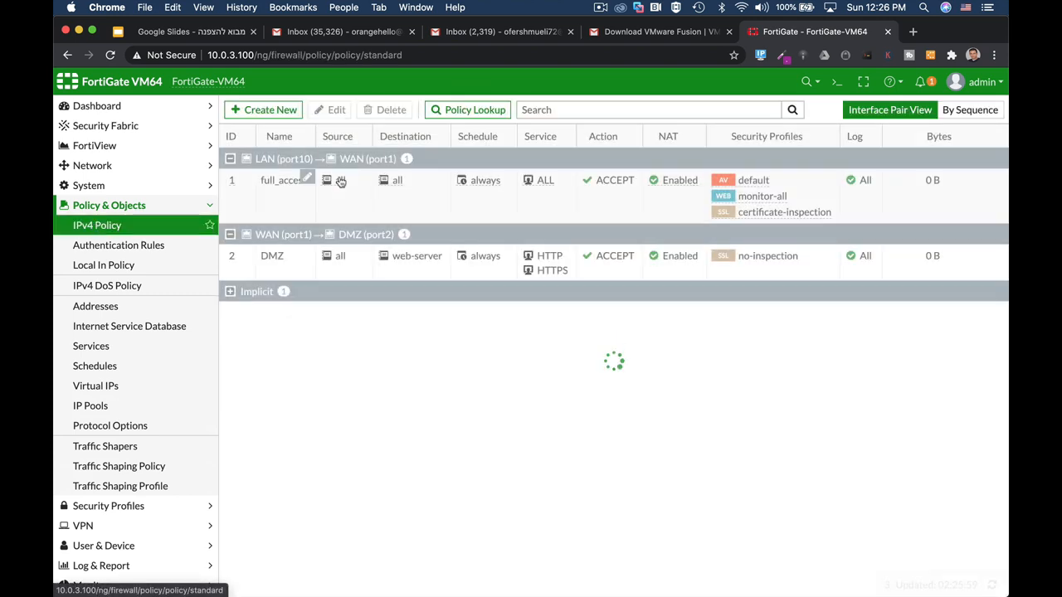
{"action": "left_click", "coordinate": [307, 179]}
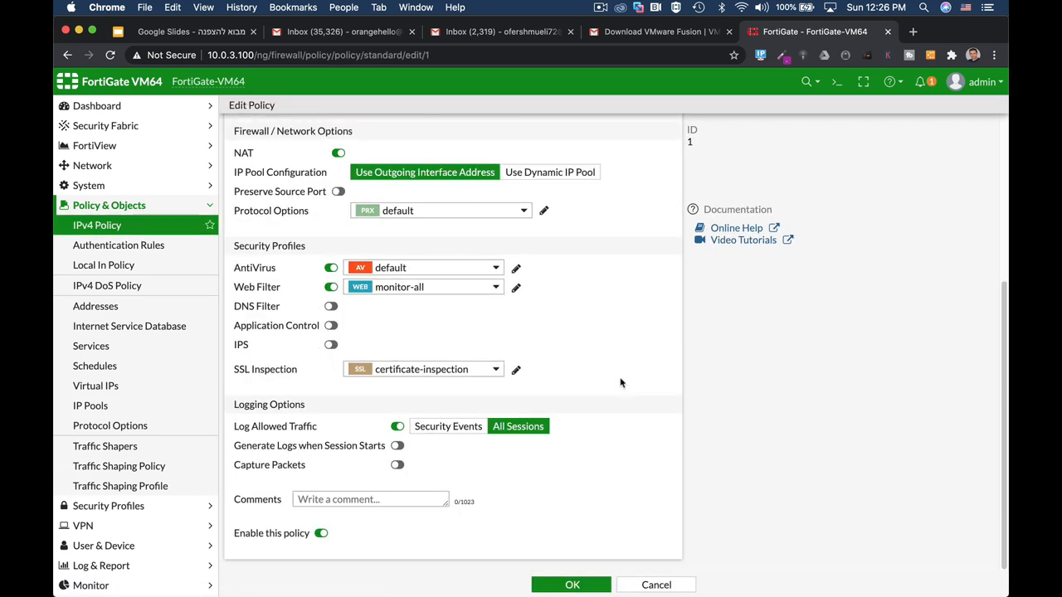
{"action": "left_click", "coordinate": [423, 267]}
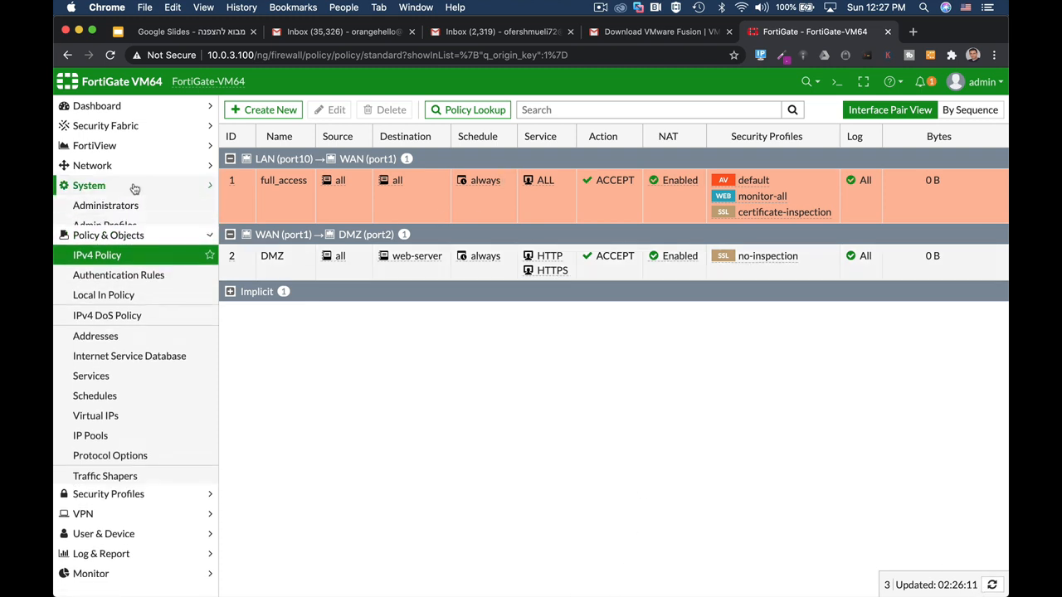
Switch the administration theme from Green to Blue under System Settings' View Settings
{"action": "left_click", "coordinate": [89, 186]}
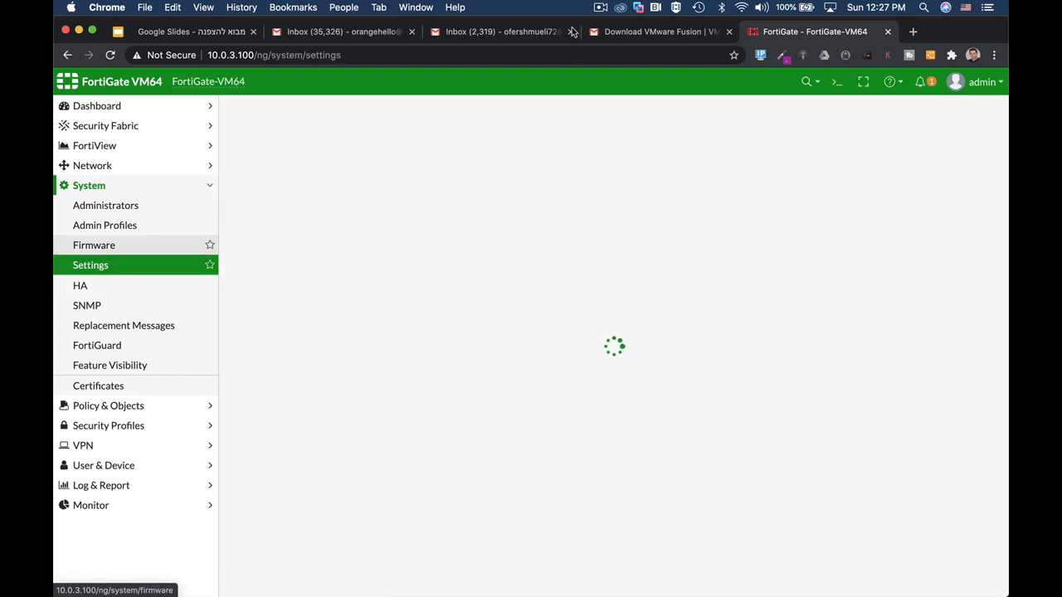
{"action": "left_click", "coordinate": [90, 265]}
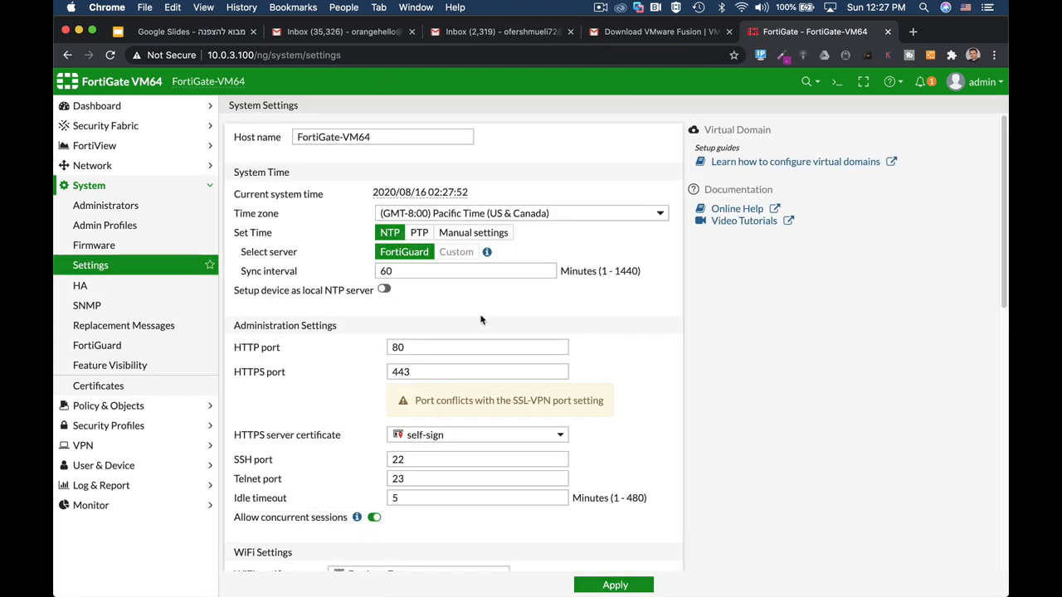
{"action": "mouse_move", "coordinate": [646, 324]}
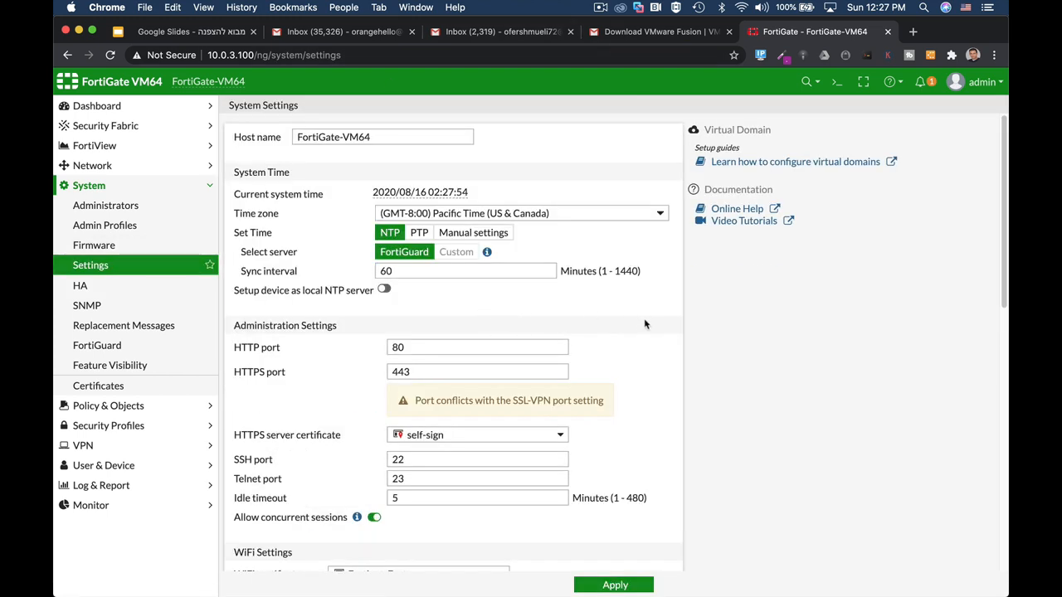
{"action": "scroll", "scroll_direction": "down", "scroll_amount": 3}
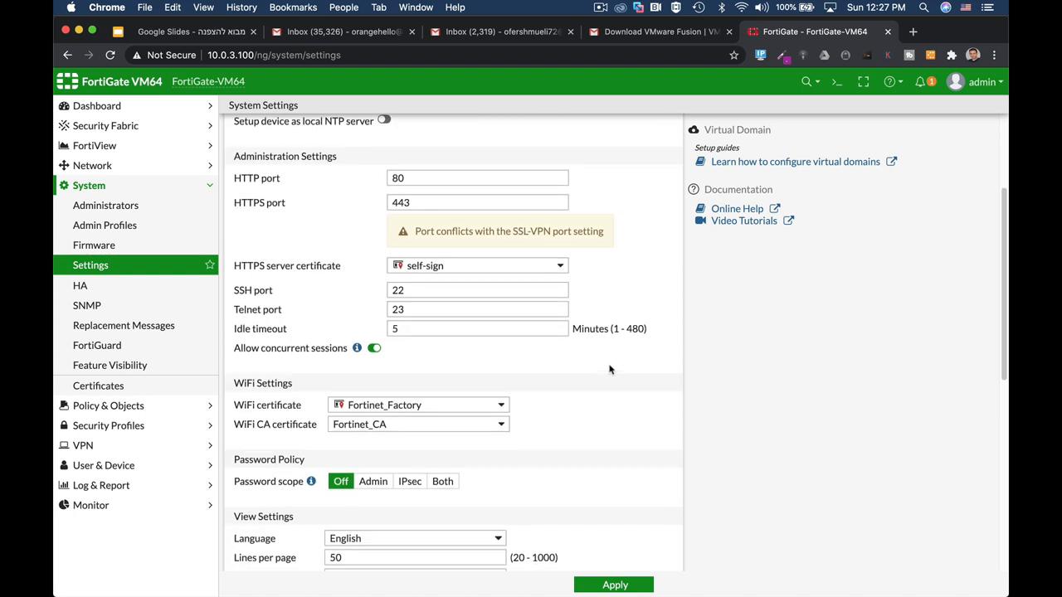
{"action": "scroll", "scroll_direction": "down", "scroll_amount": 3}
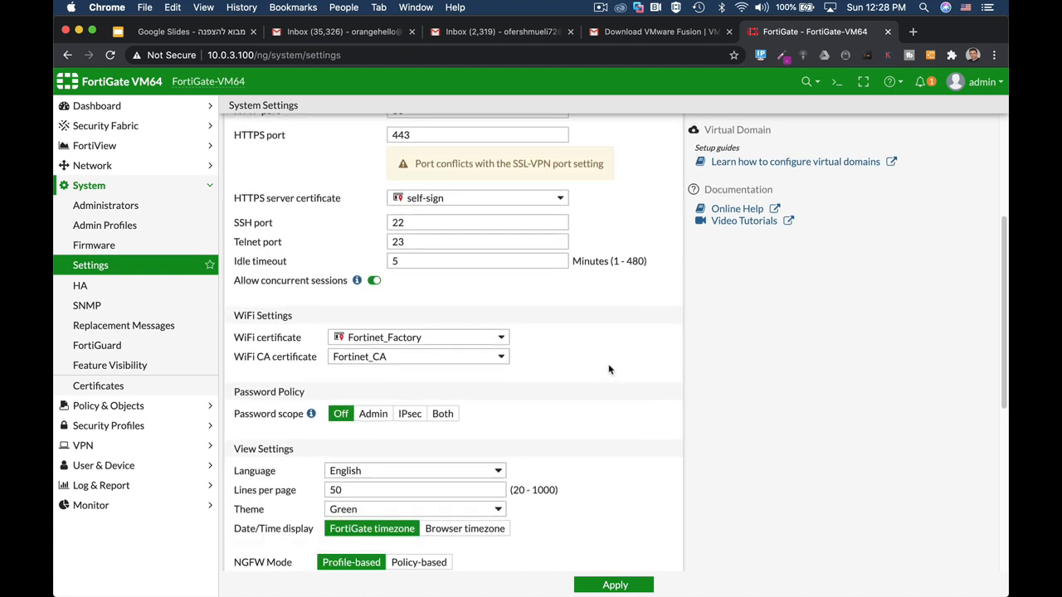
{"action": "scroll", "scroll_direction": "down", "scroll_amount": 3}
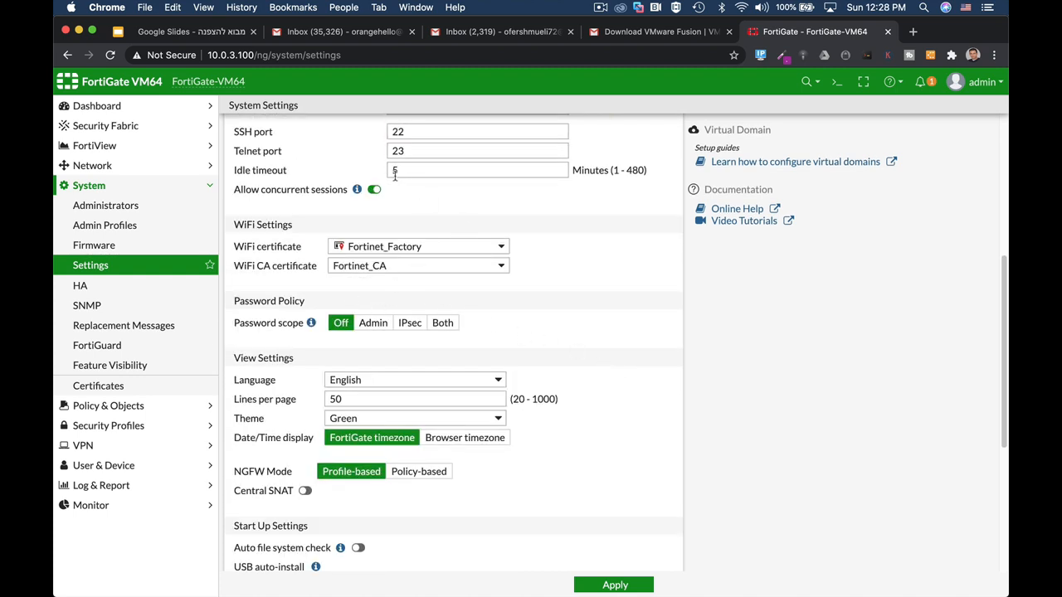
{"action": "left_click", "coordinate": [478, 169]}
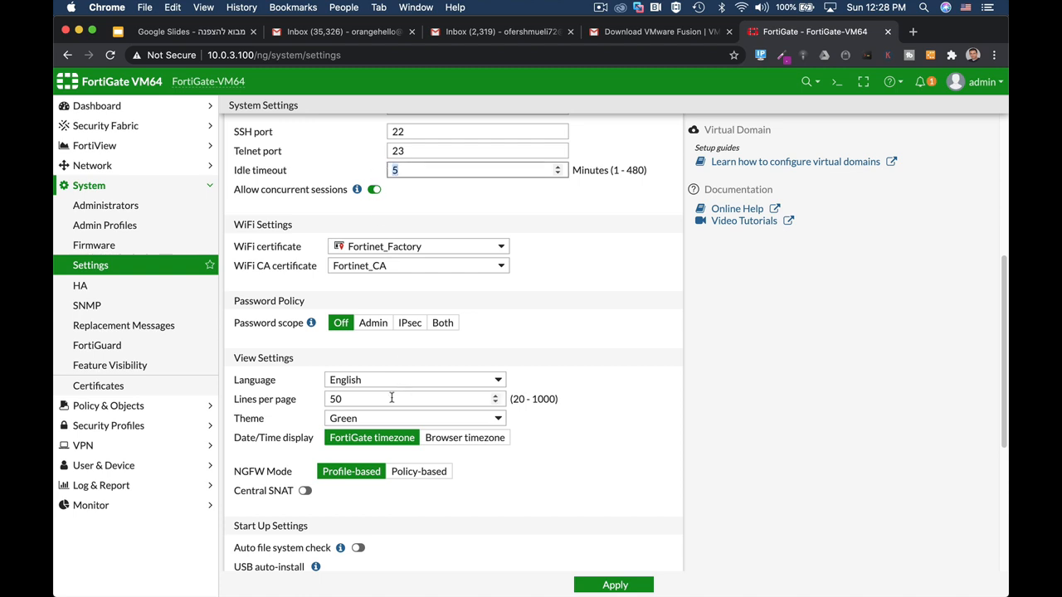
{"action": "left_click", "coordinate": [415, 418]}
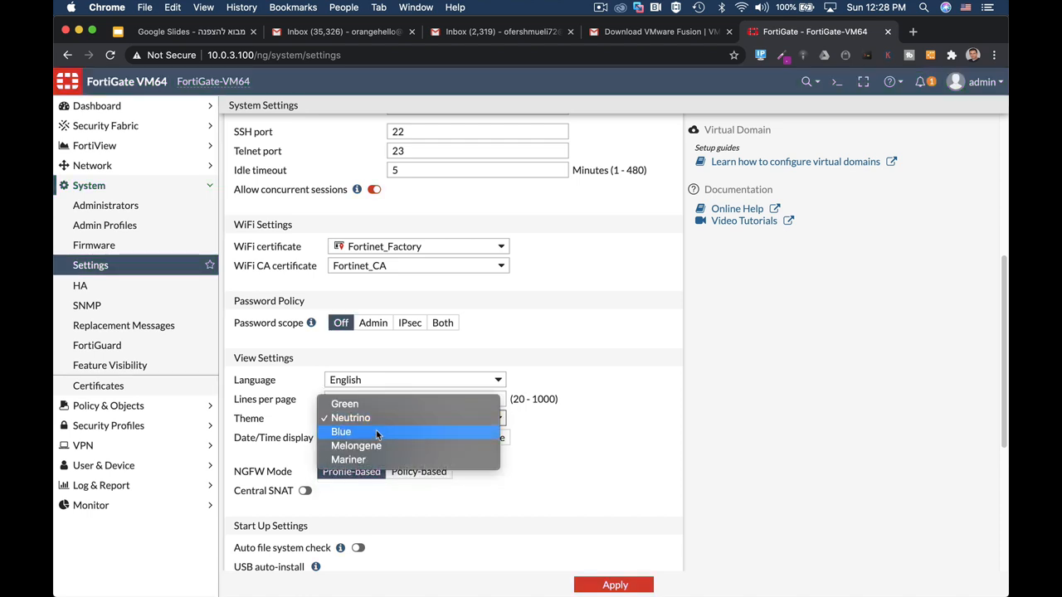
{"action": "left_click", "coordinate": [341, 432]}
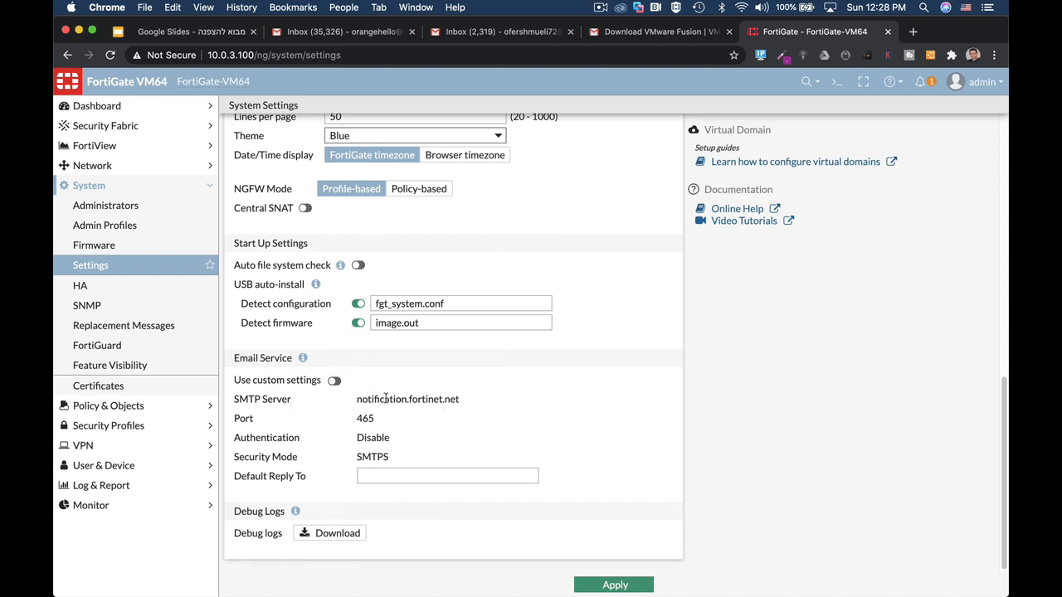
{"action": "mouse_move", "coordinate": [362, 372]}
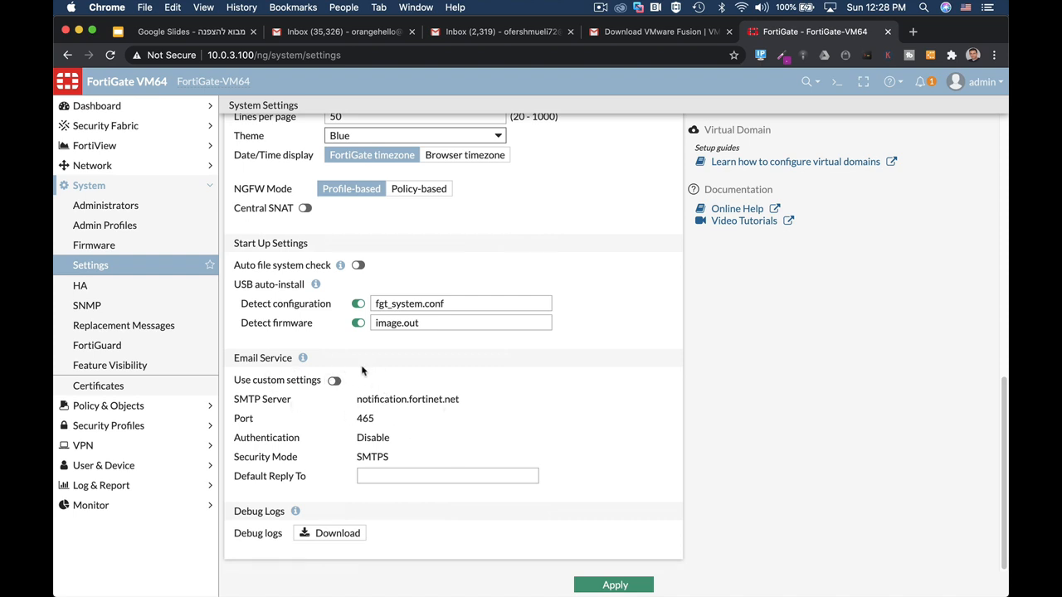
{"action": "mouse_move", "coordinate": [408, 461]}
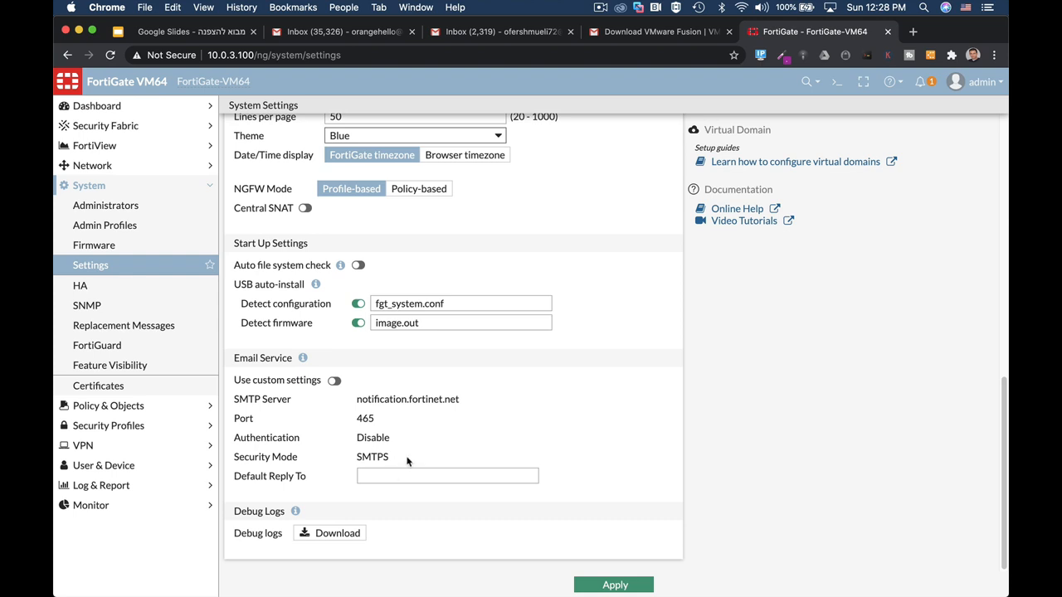